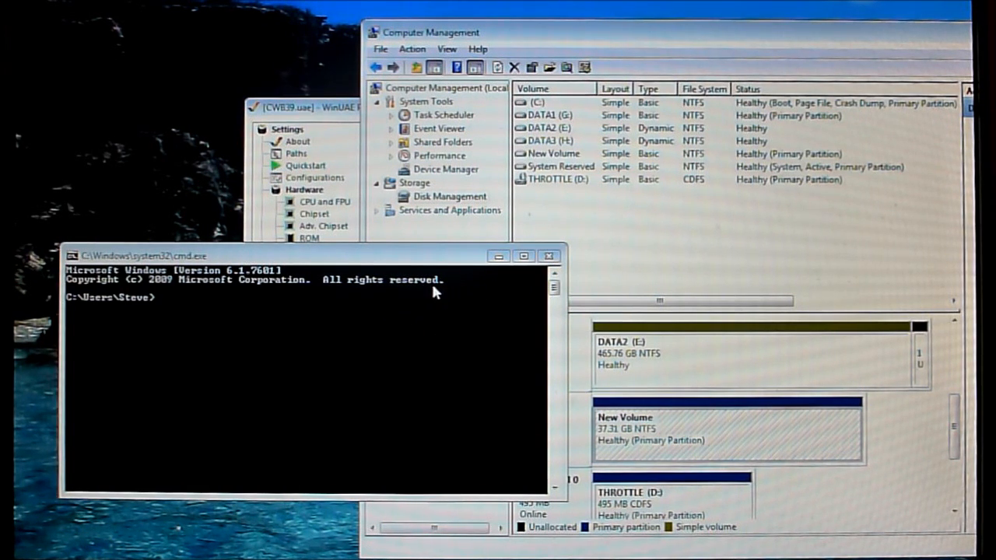
mouse_move(440, 340)
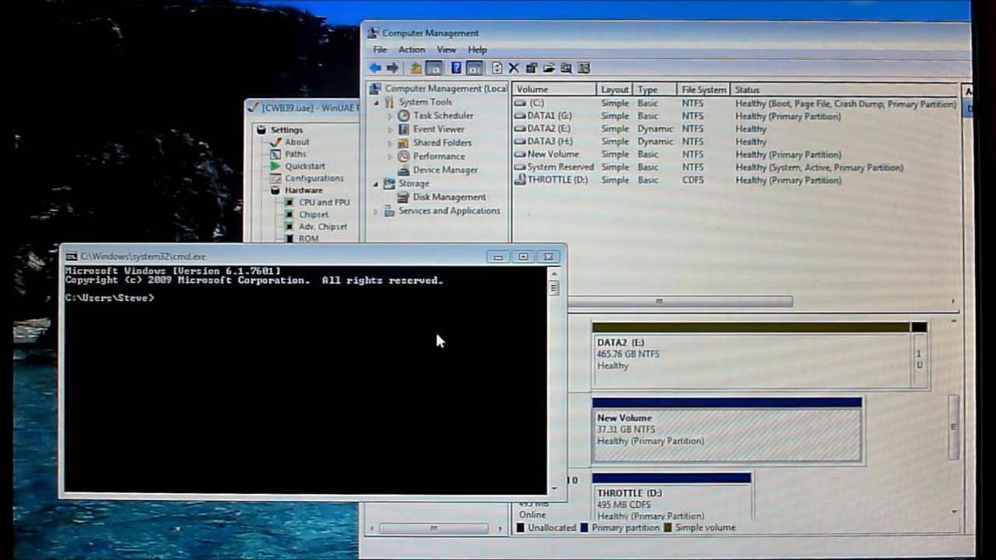
mouse_move(370, 339)
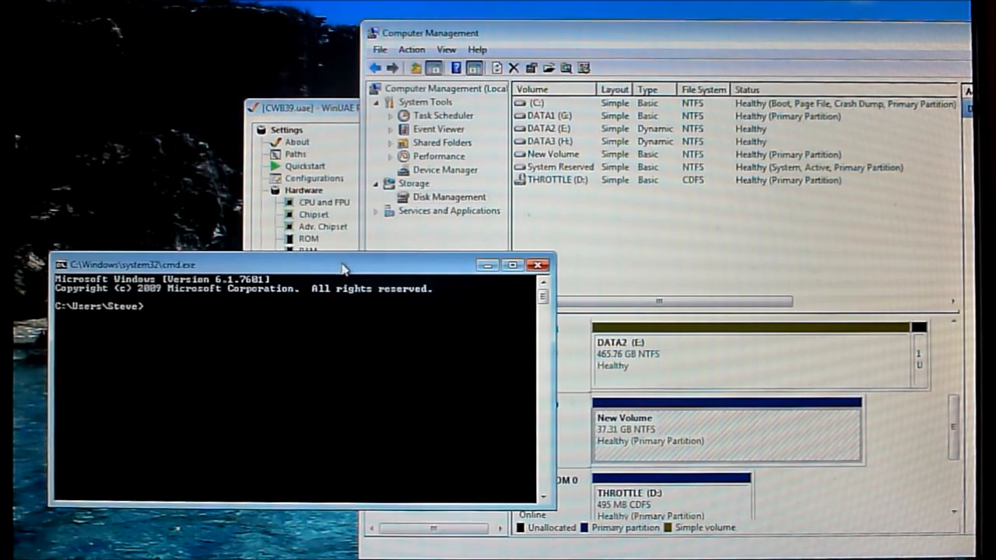
mouse_move(214, 333)
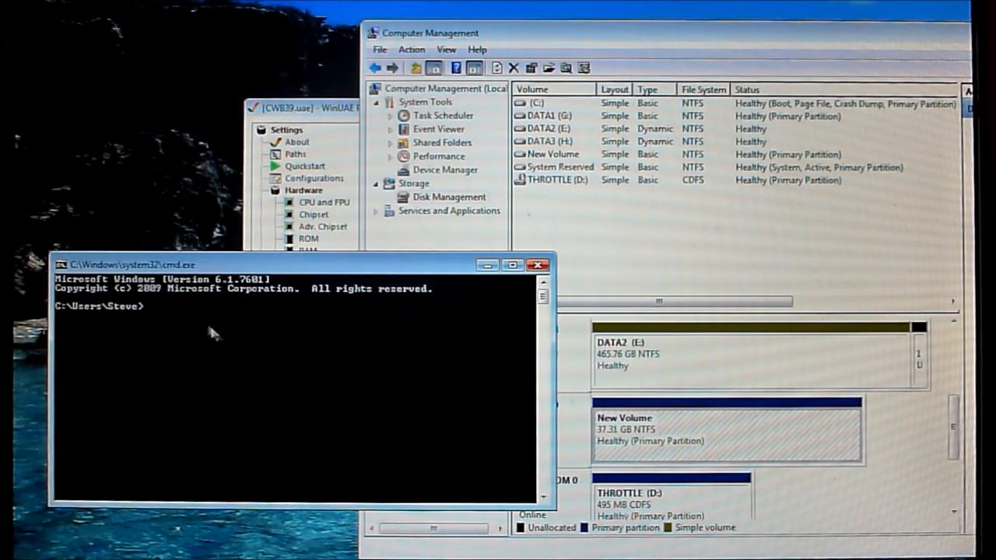
mouse_move(191, 356)
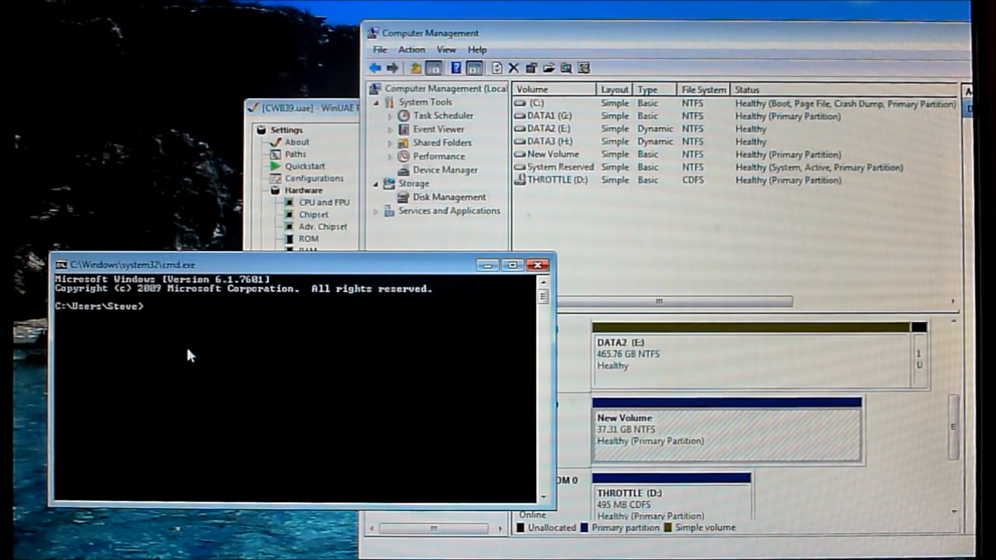
Launch DiskPart from Command Prompt and approve its administrator rights prompt
type("disk")
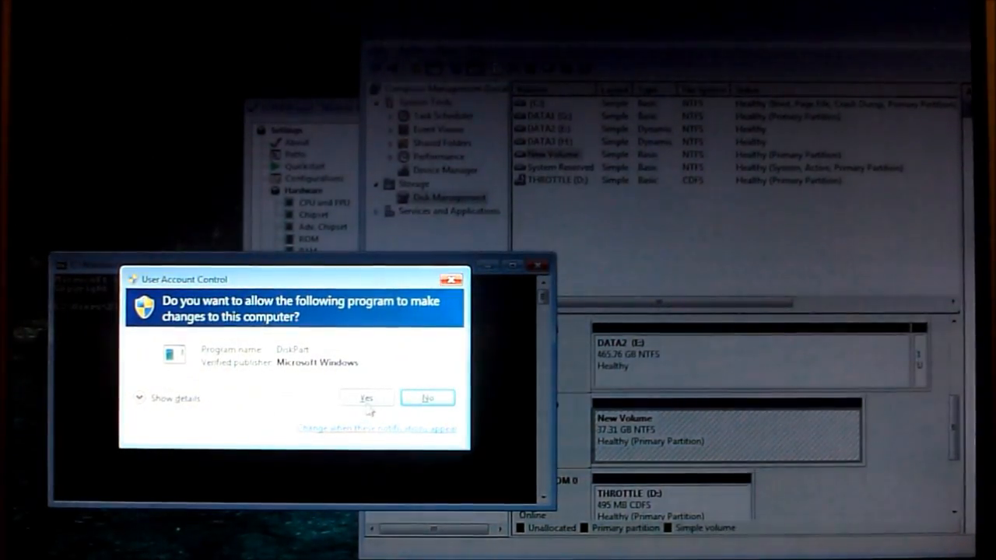
left_click(366, 398)
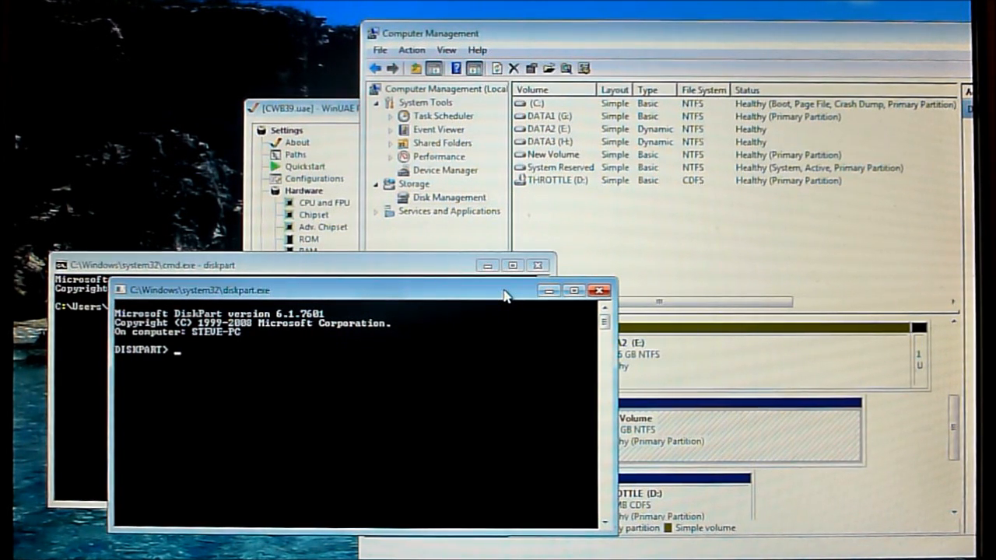
List the disks in DiskPart, select disk 9 (37 GB), and type clean
type("list disk")
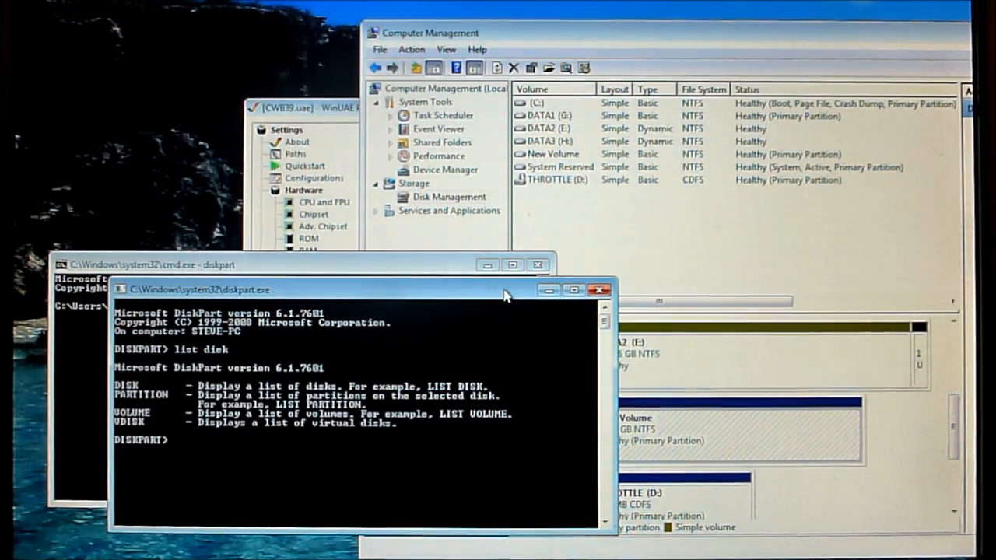
type("1")
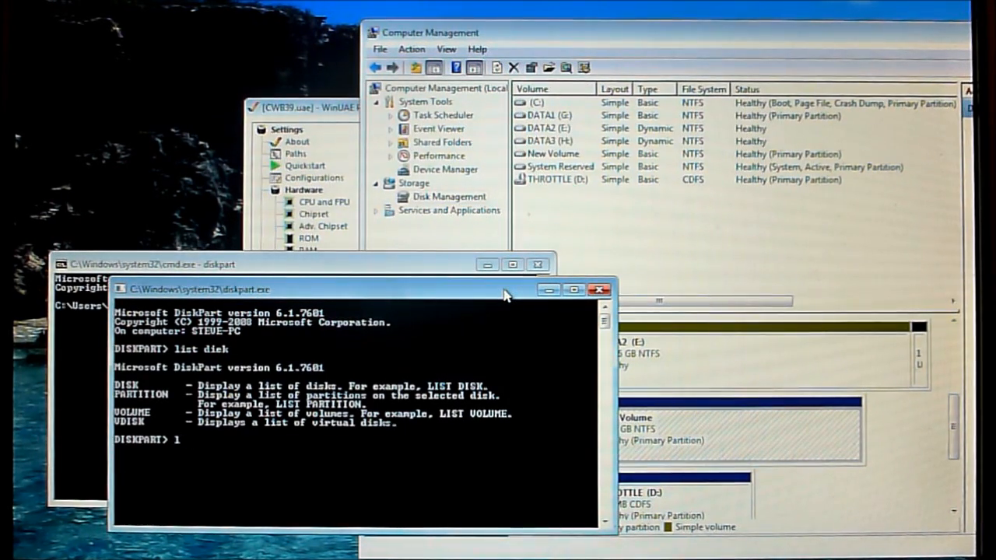
type("list disk")
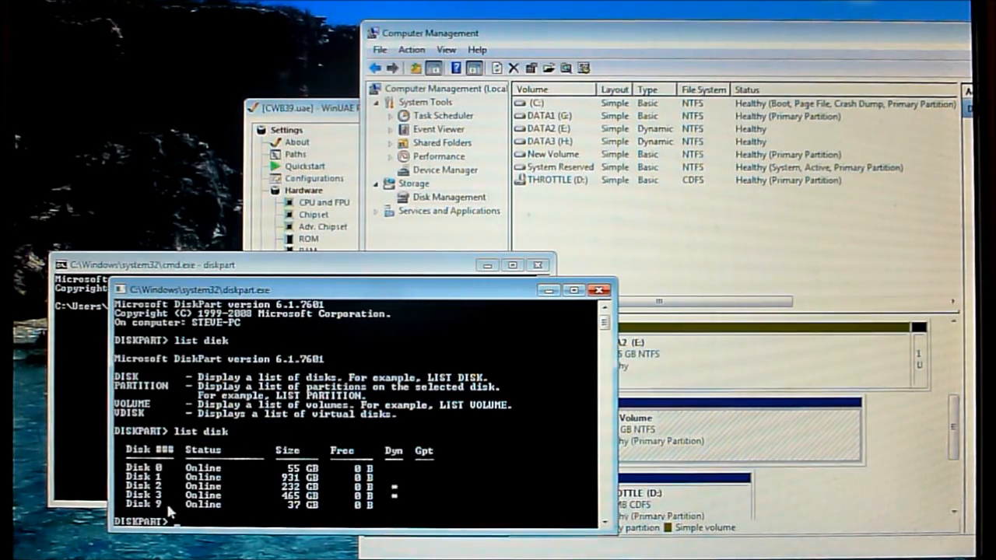
mouse_move(312, 509)
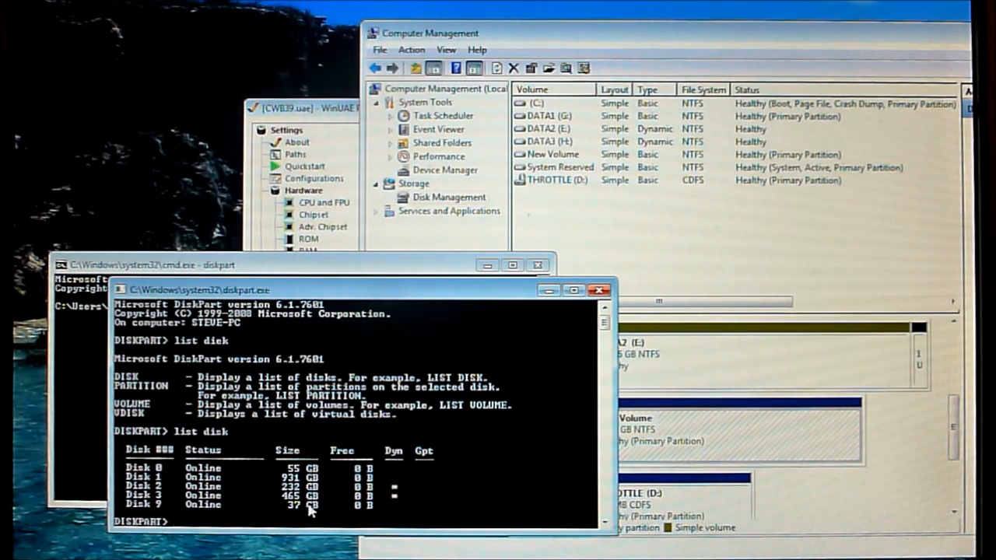
mouse_move(159, 518)
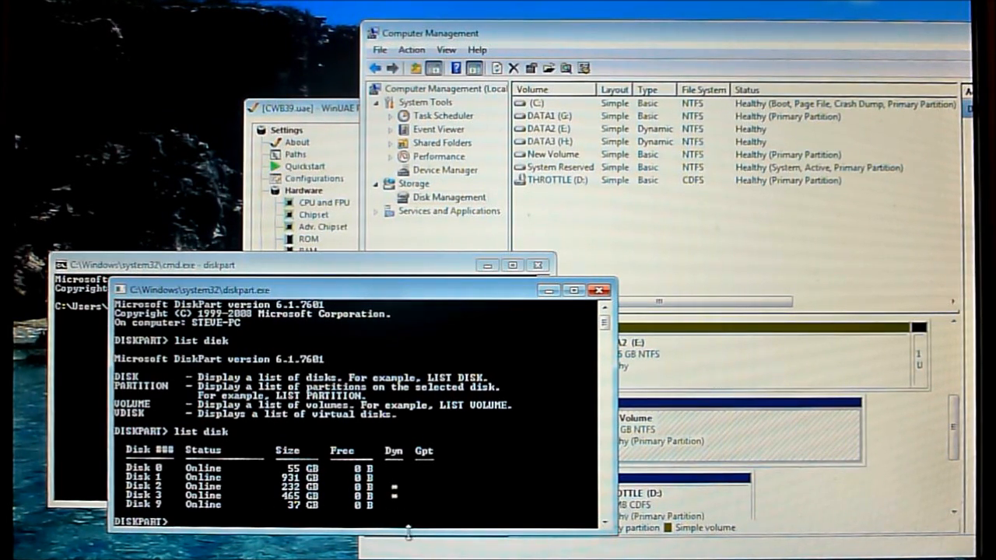
type("select")
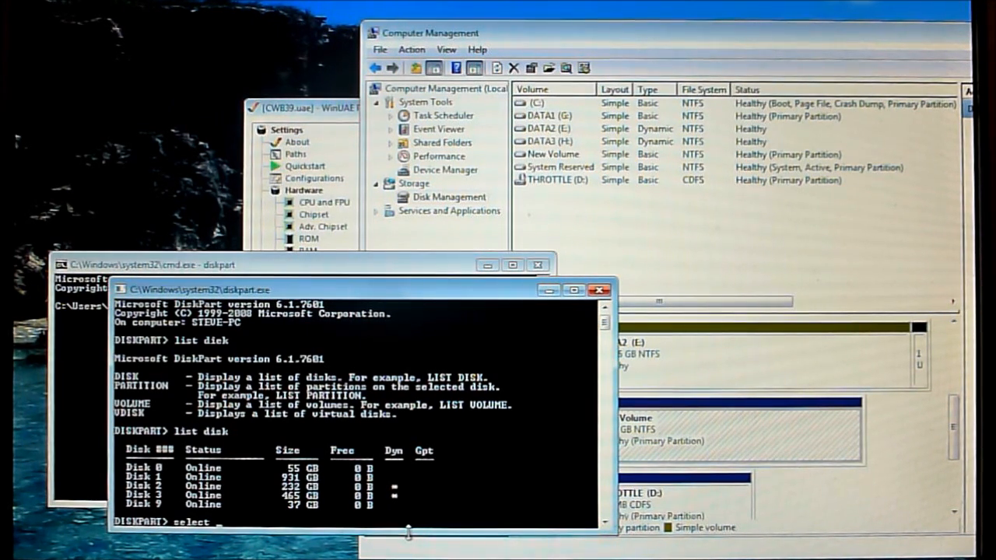
type("disk 9")
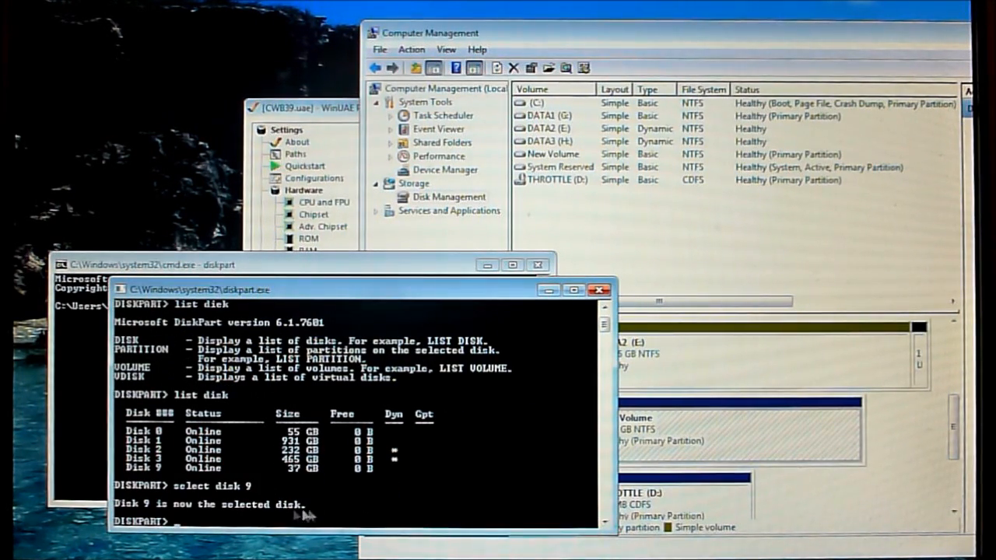
mouse_move(249, 509)
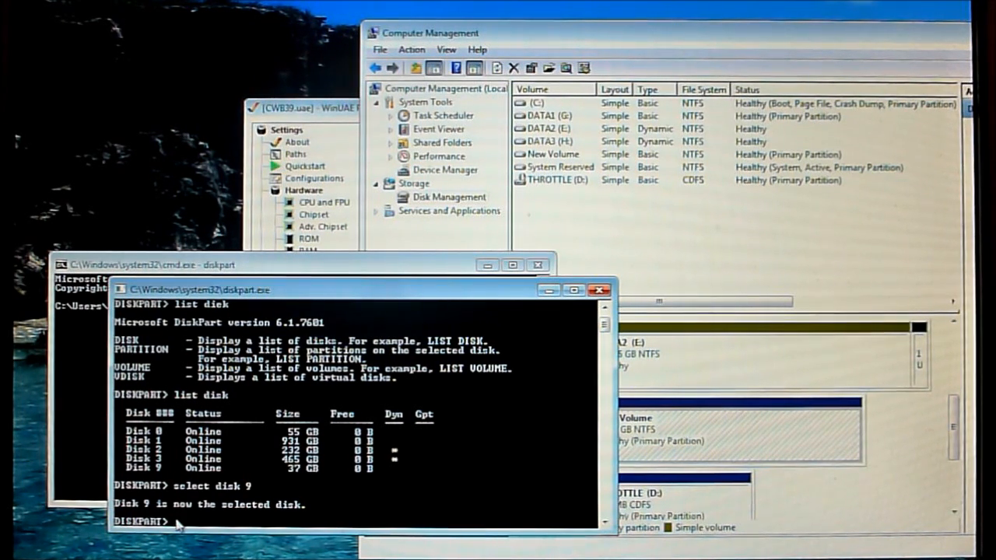
type("clean")
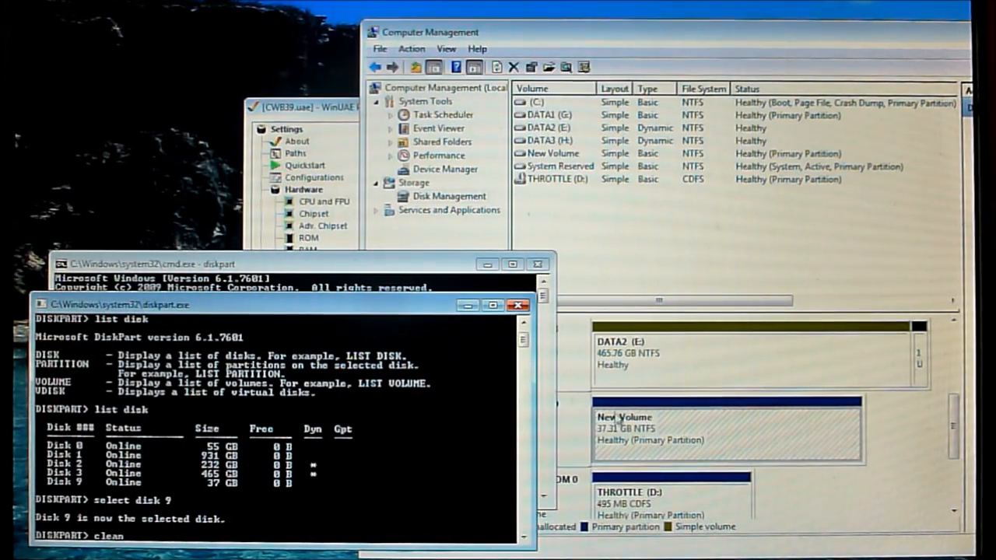
mouse_move(699, 62)
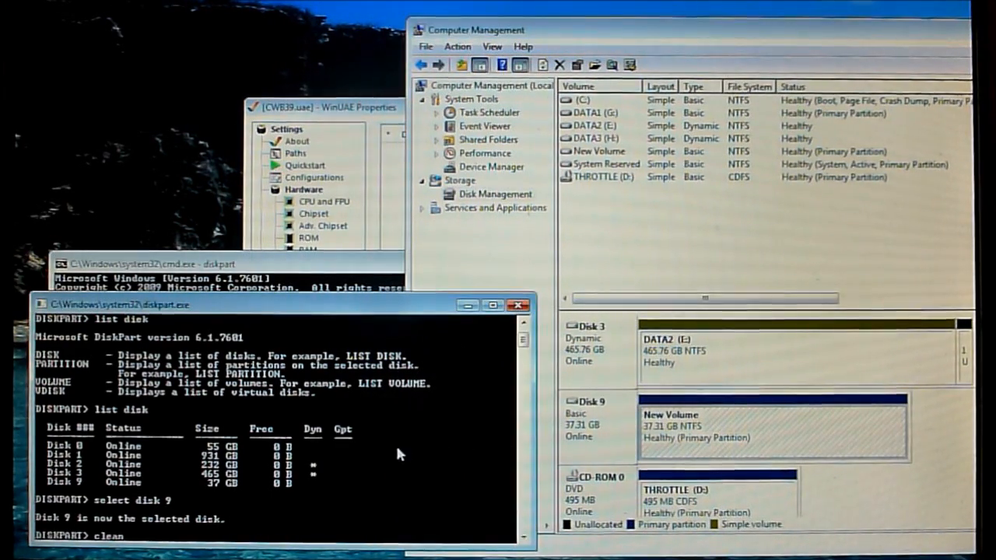
mouse_move(350, 390)
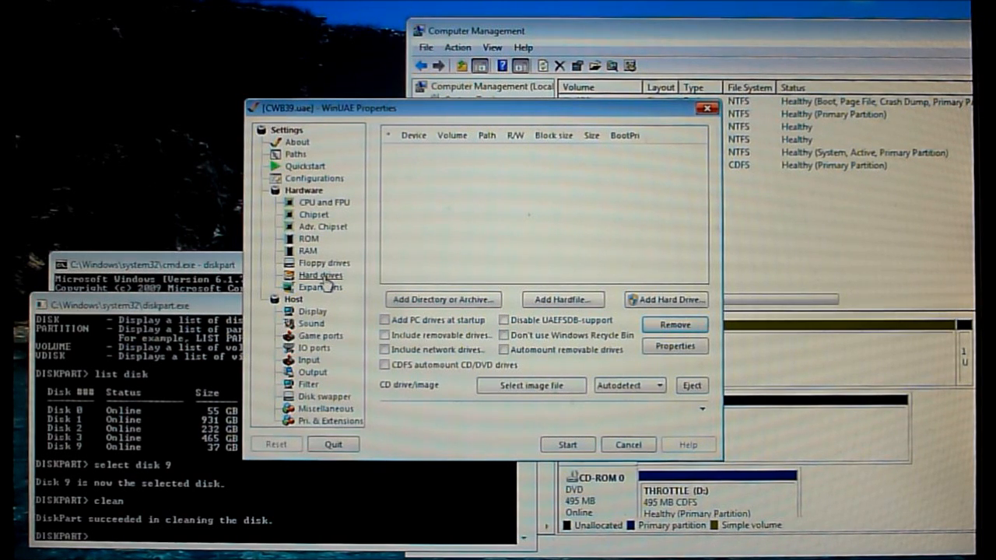
left_click(319, 275)
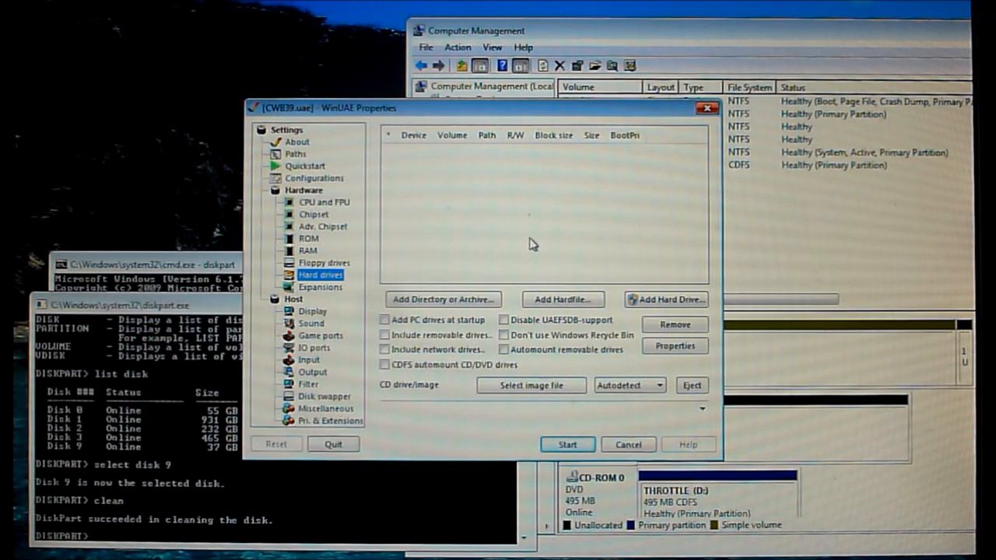
mouse_move(512, 243)
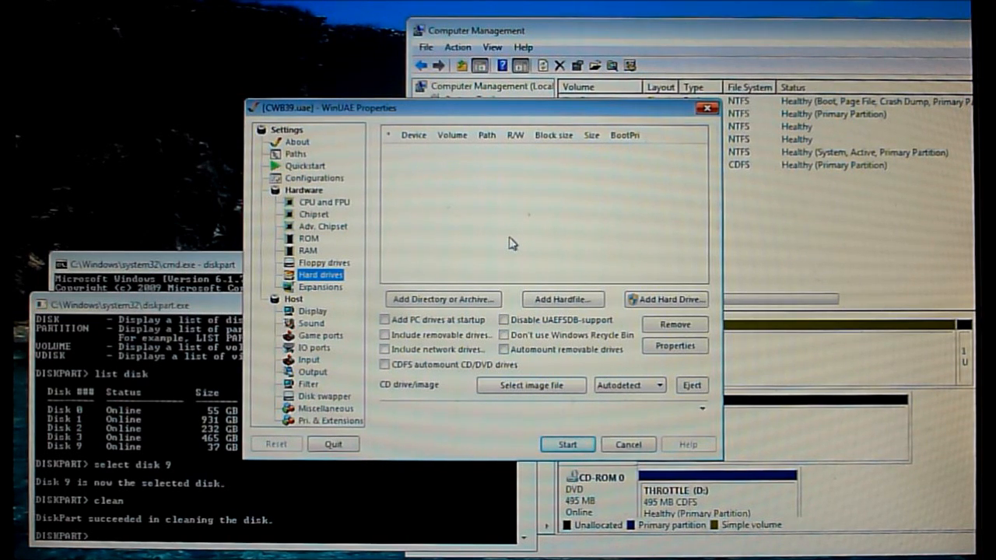
mouse_move(540, 235)
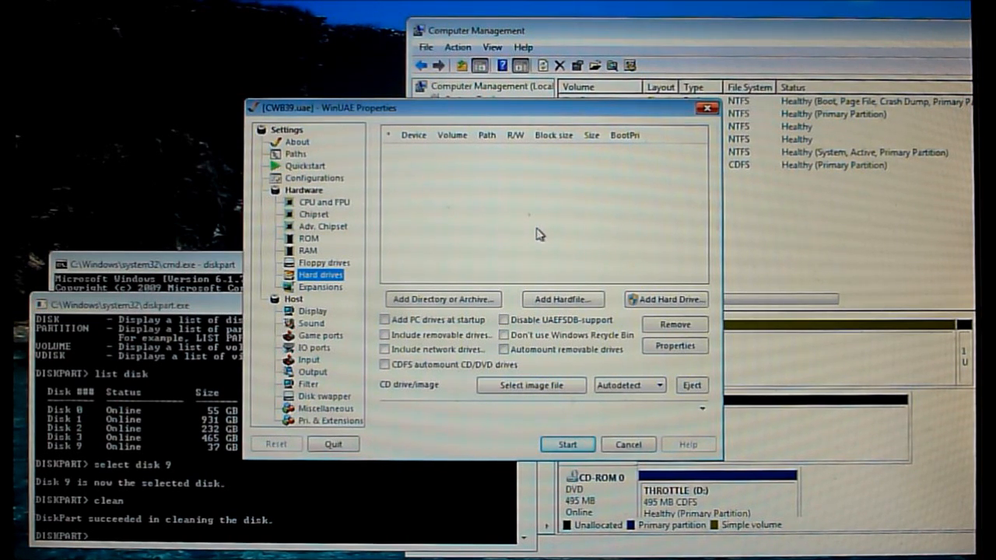
mouse_move(438, 259)
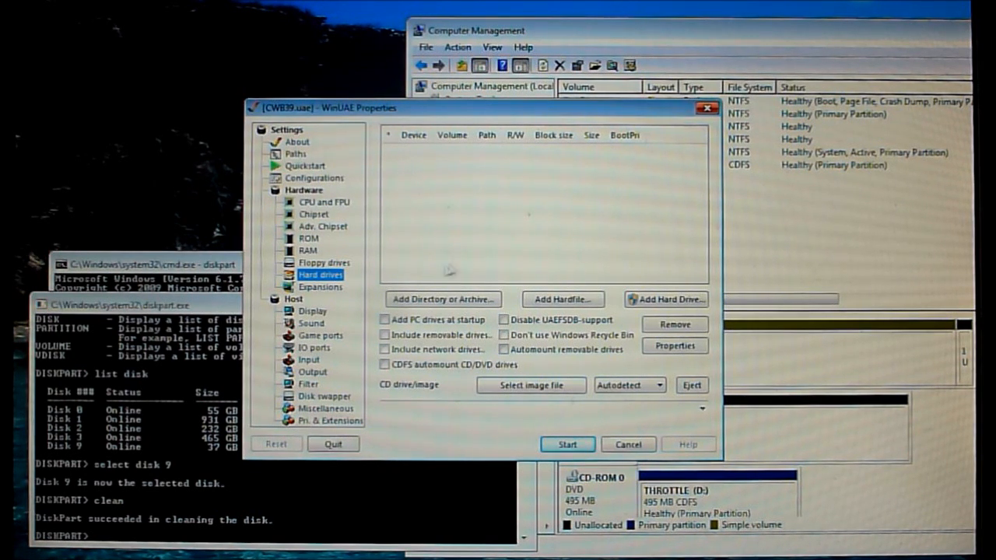
Attach G:\AmigaCF\AmigaCF_CWB39_OS39_Dual_Boot.vhd to WinUAE as a hardfile
left_click(562, 300)
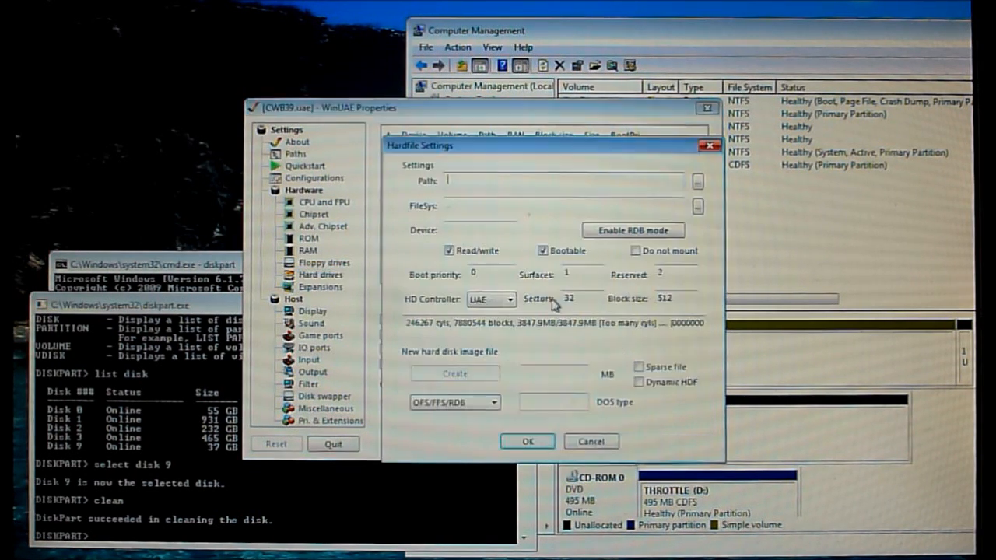
left_click(696, 181)
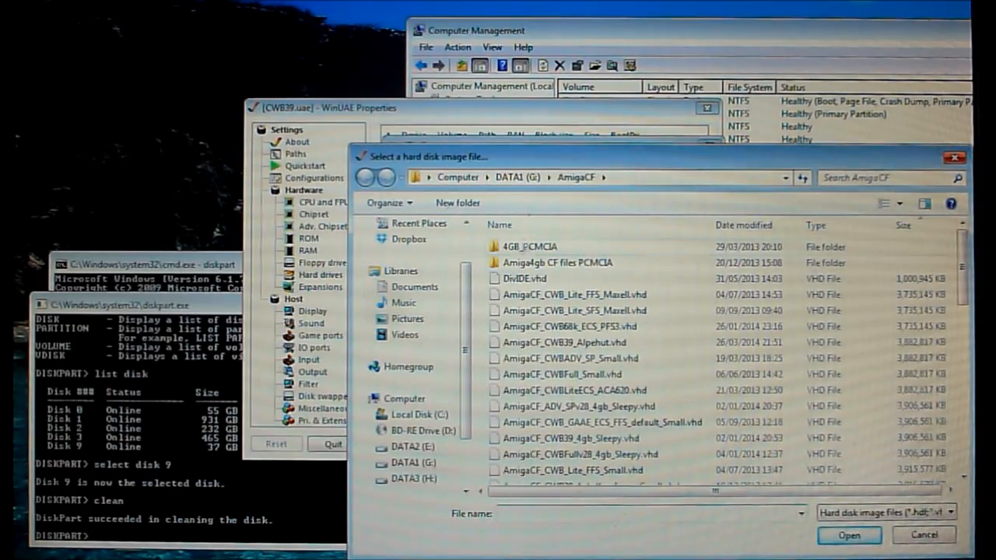
scroll("down", 3)
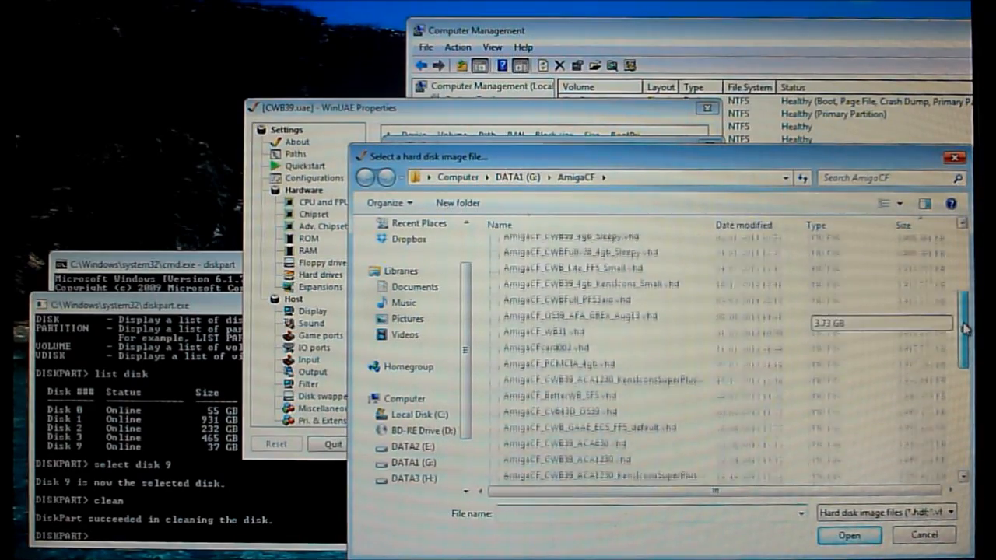
scroll("down", 3)
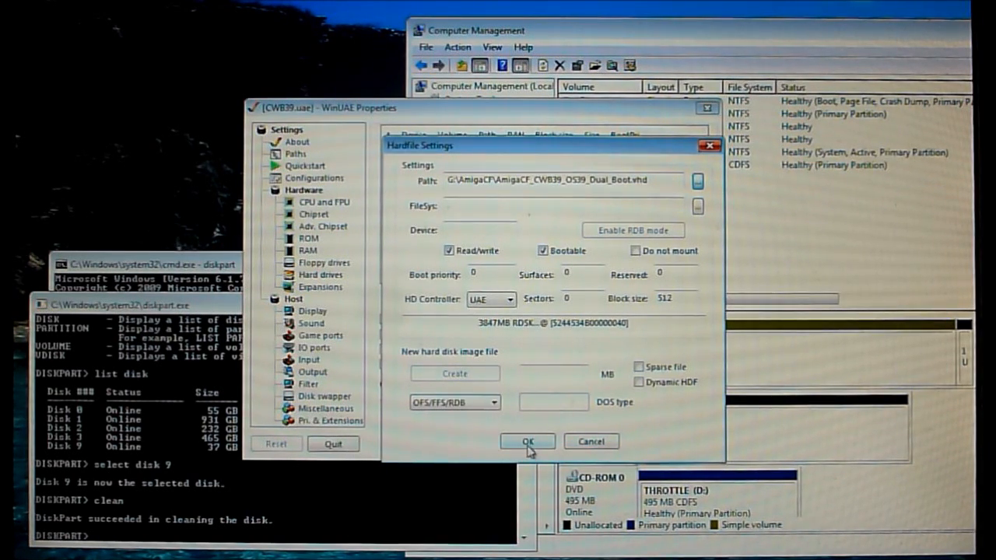
left_click(527, 441)
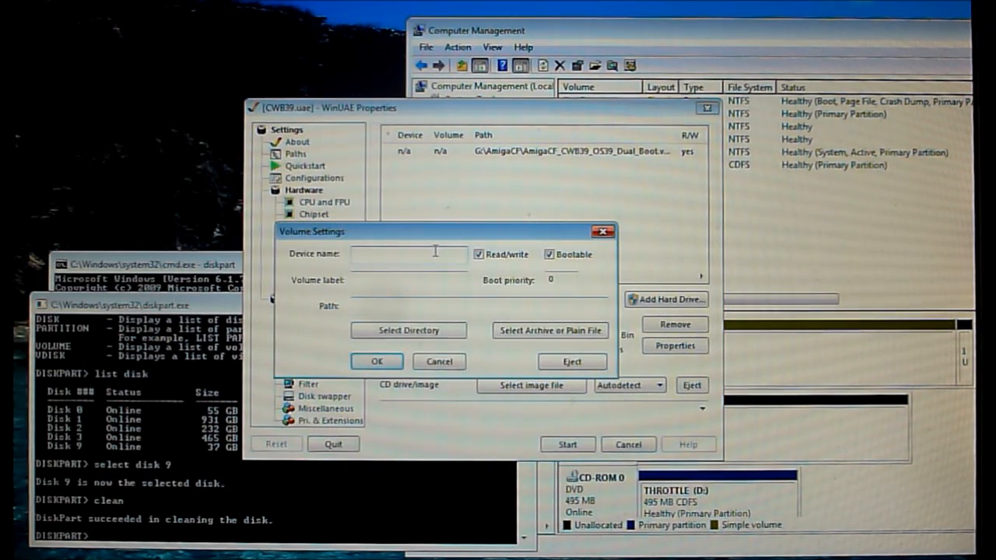
Add host folder H:\Amiga1 as volume DH3 labelled PC, then view Hard drives
type("DH3")
type("PC")
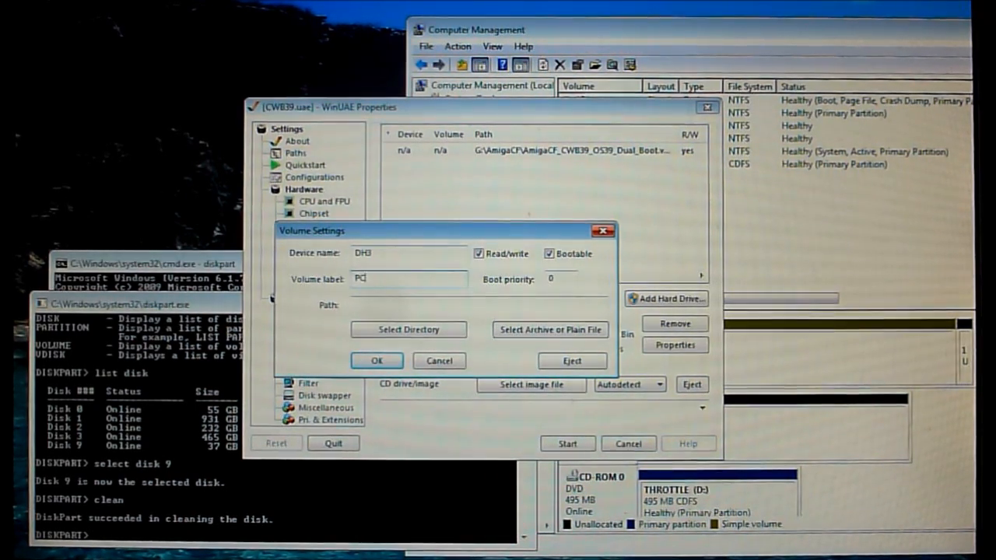
left_click(408, 329)
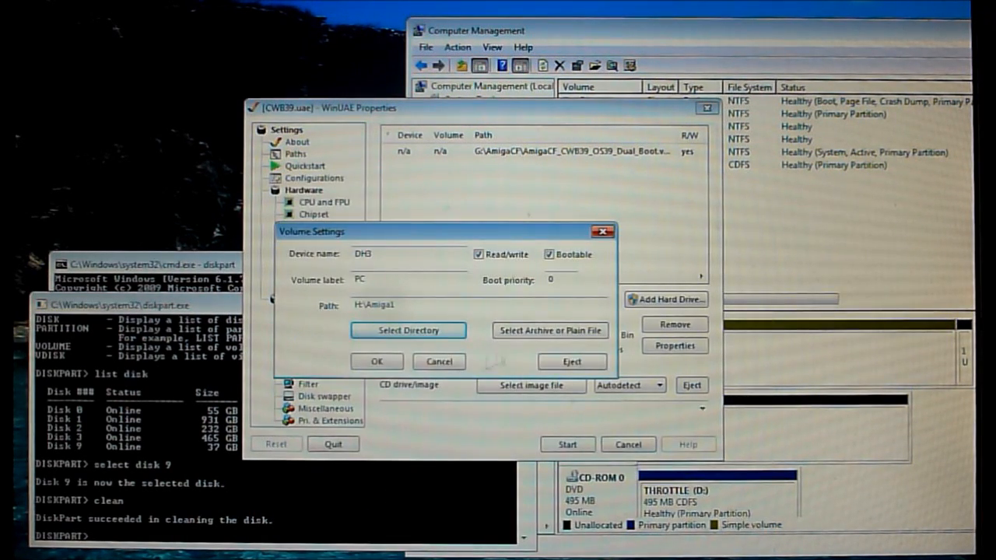
left_click(376, 361)
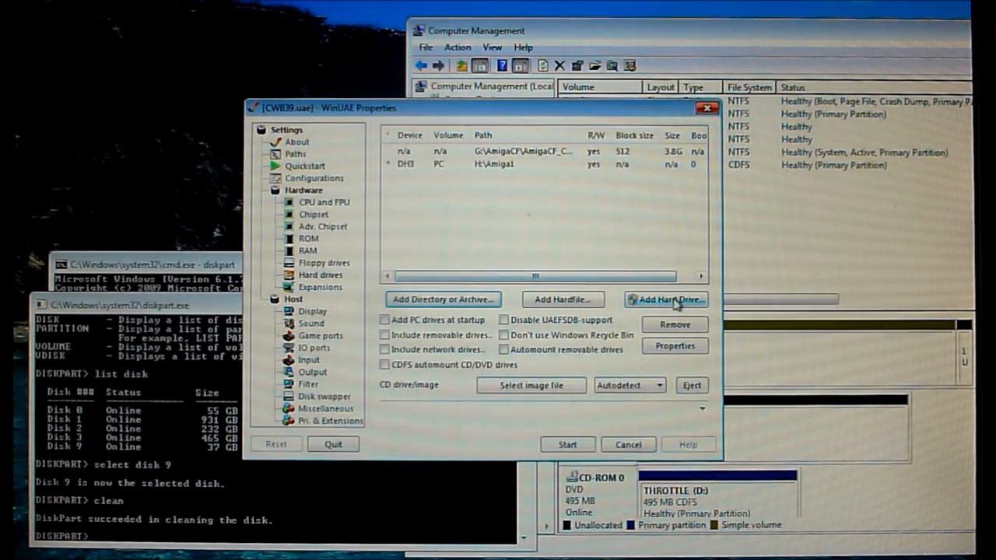
Add the [EMPTY] 37.3G SAMSUNG SP0411N as a read/write physical hard drive
left_click(665, 300)
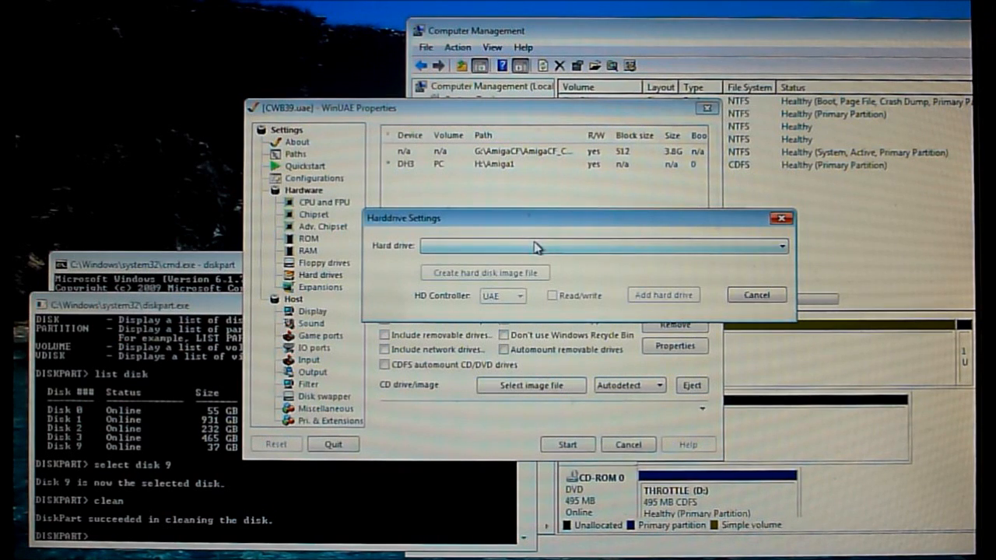
left_click(780, 246)
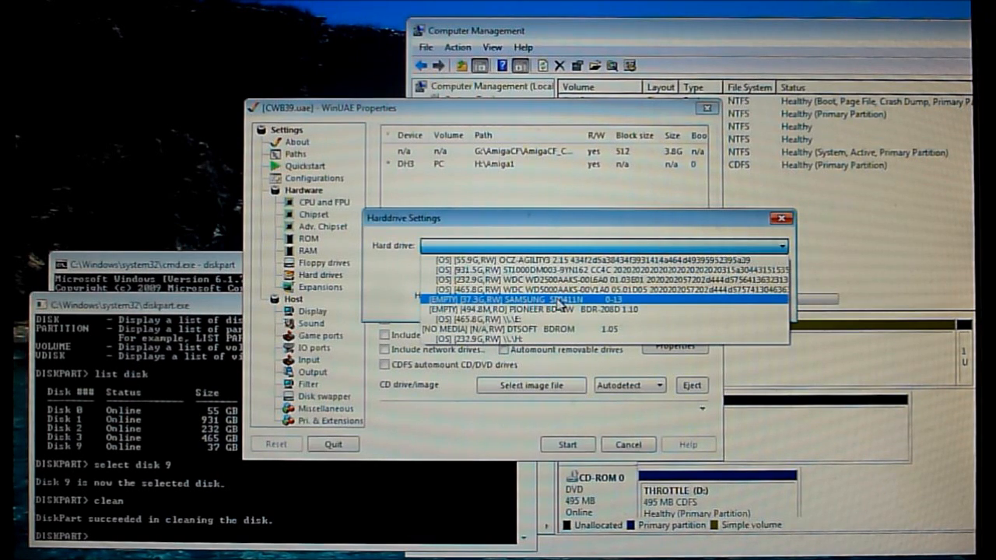
left_click(545, 298)
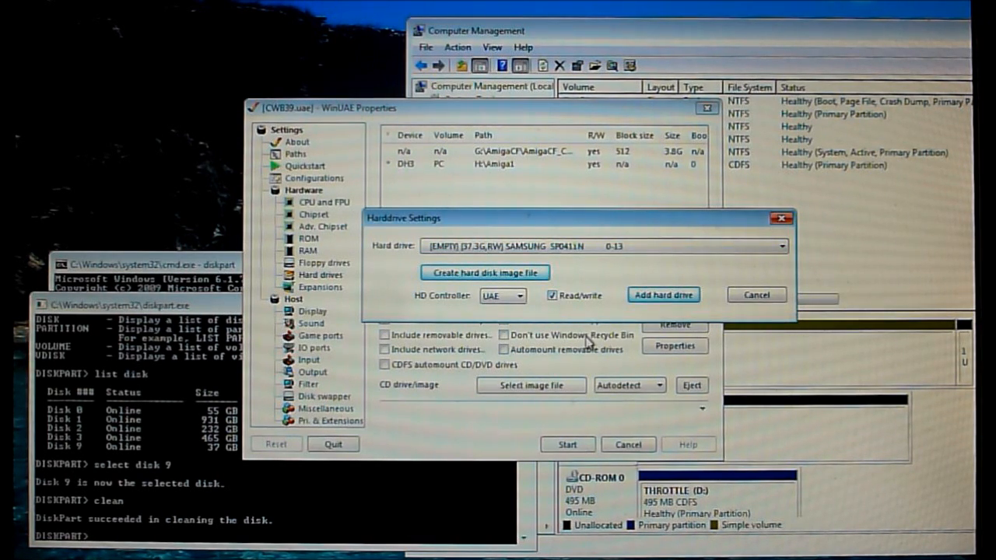
mouse_move(520, 319)
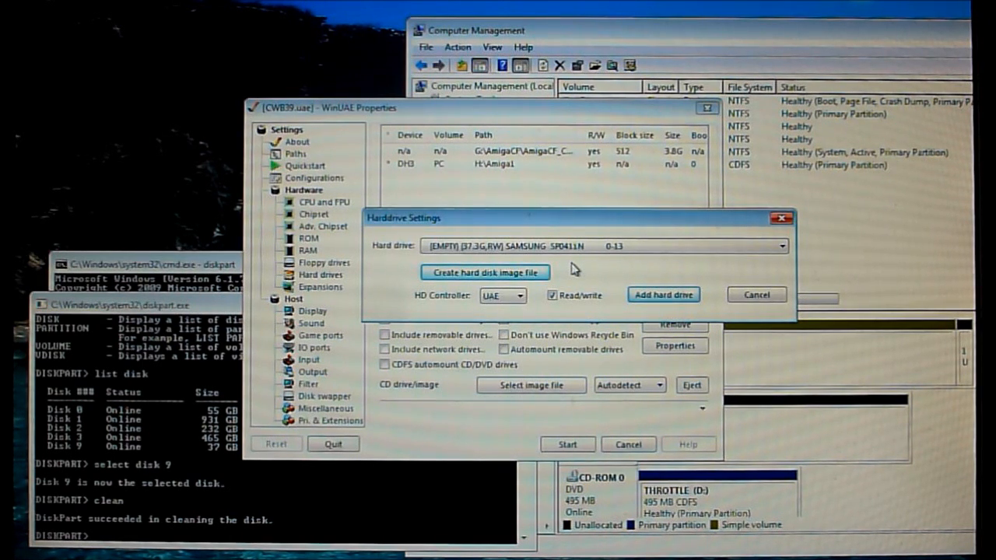
mouse_move(568, 267)
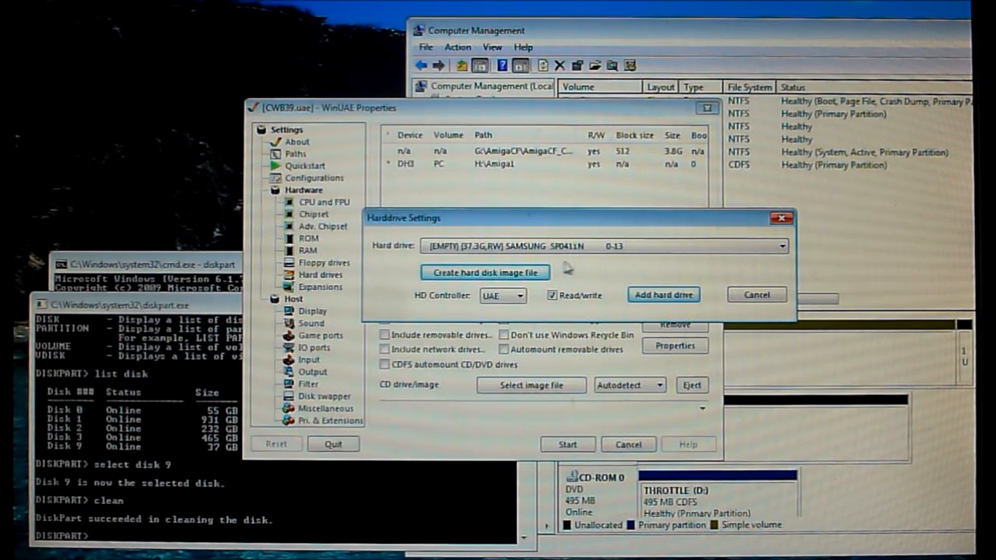
mouse_move(660, 294)
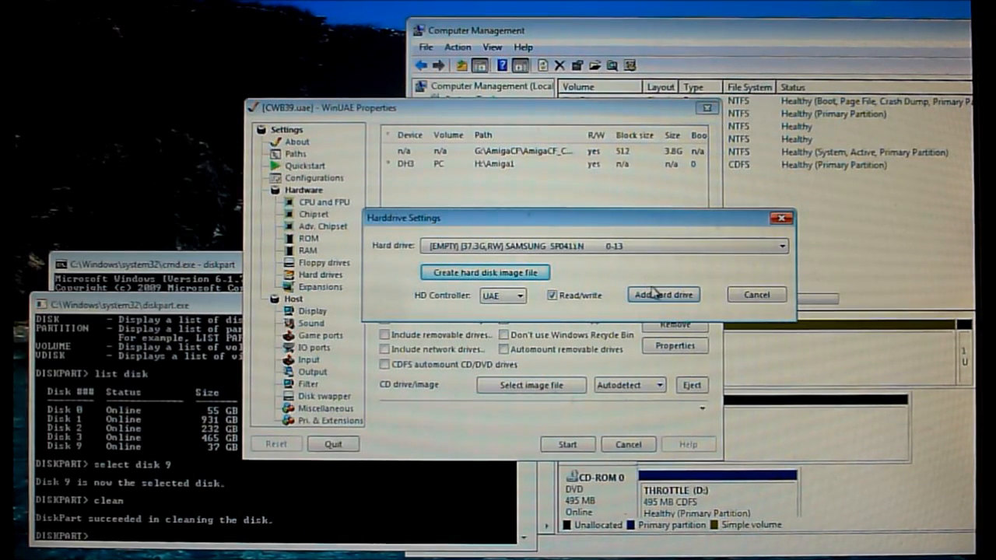
left_click(662, 294)
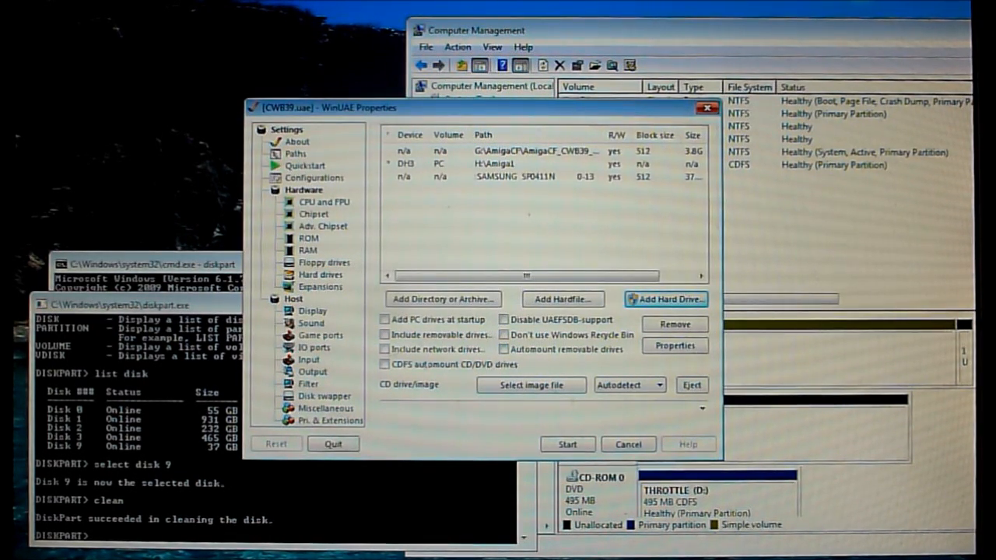
Start the emulation, open the CWB39 drive on Workbench, and launch HDToolBox
left_click(568, 443)
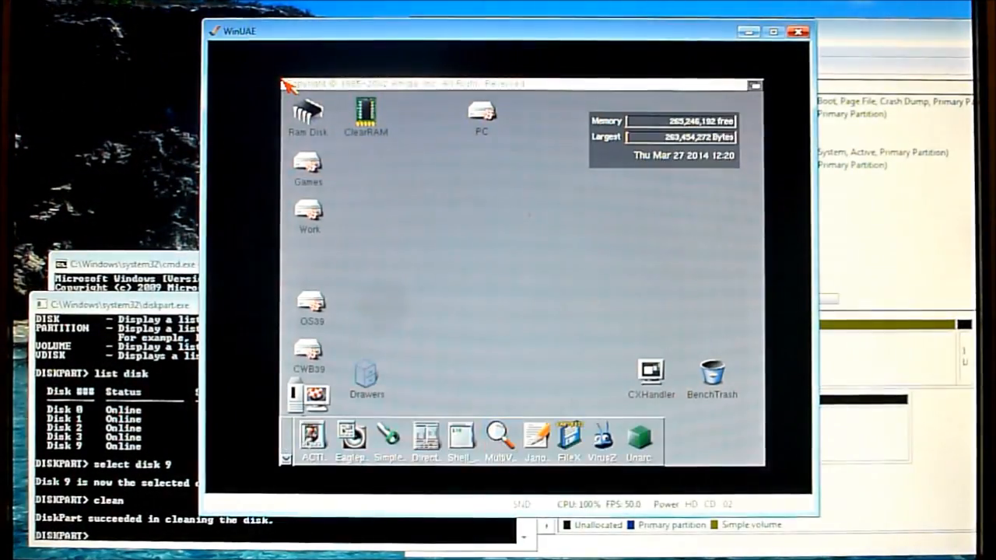
mouse_move(482, 253)
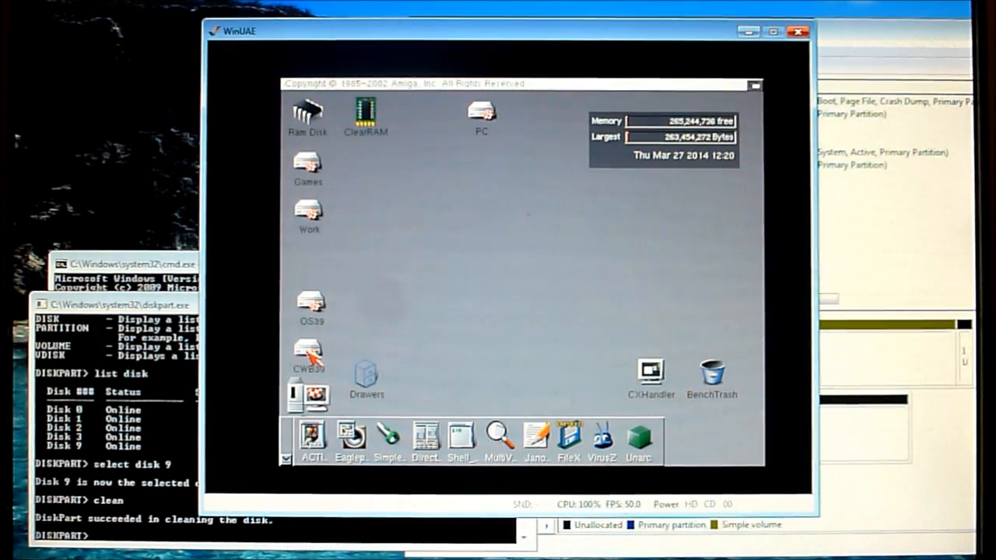
double_click(309, 354)
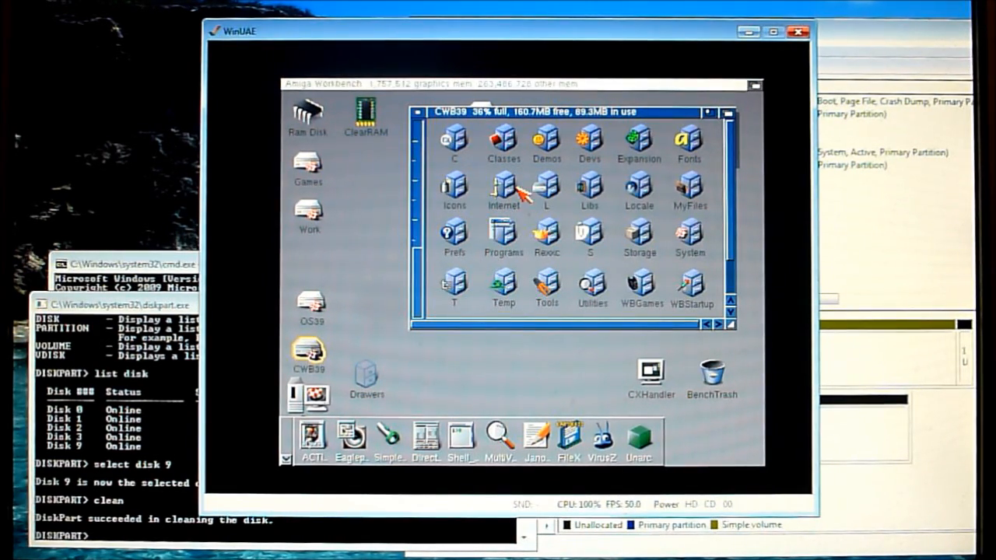
mouse_move(630, 234)
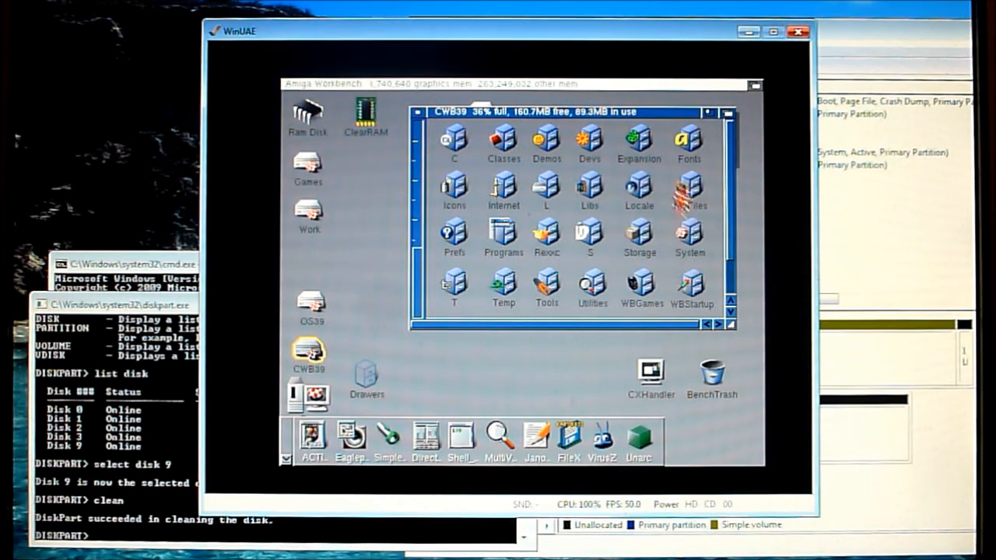
double_click(546, 288)
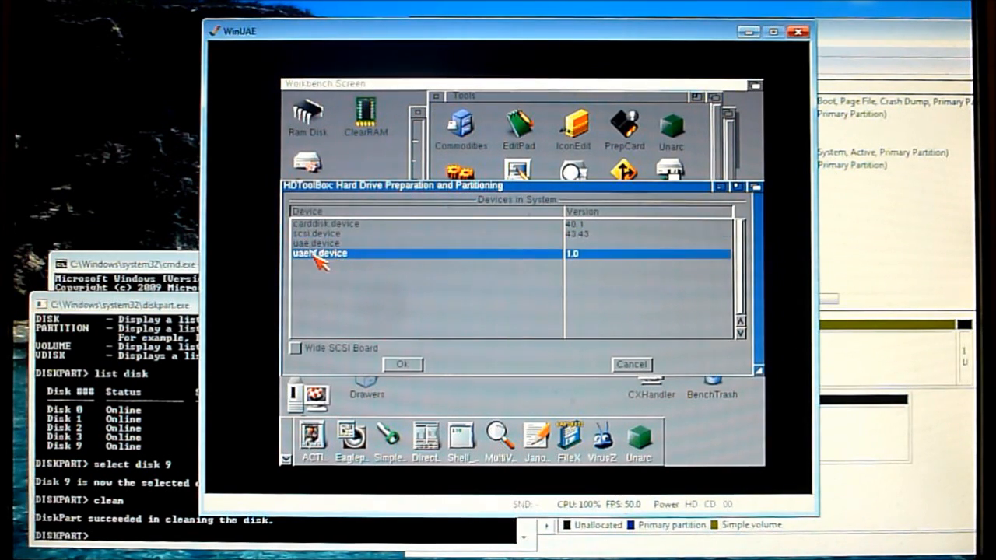
mouse_move(450, 306)
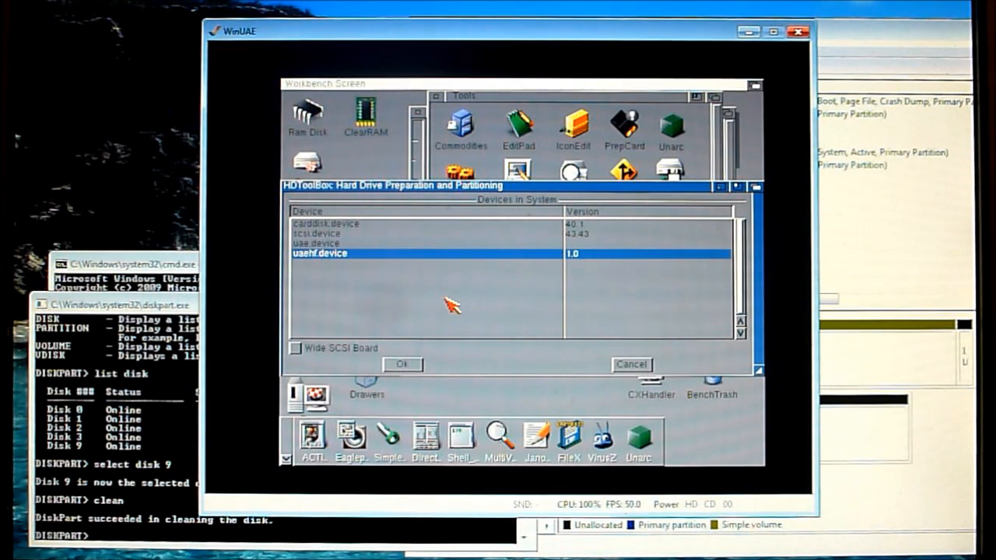
mouse_move(514, 300)
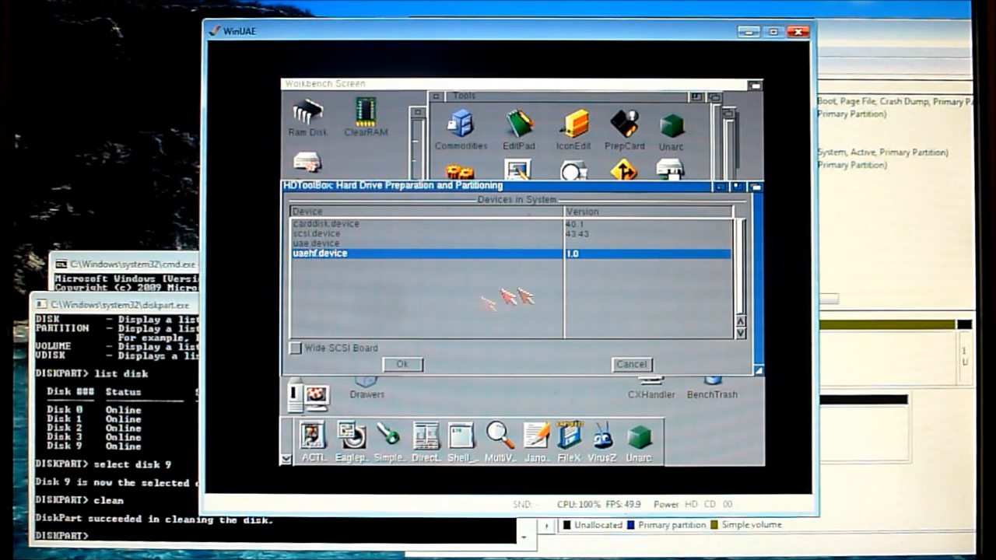
Select uaehf.device in HDToolBox and choose the Samsung SP0411N drive
left_click(402, 364)
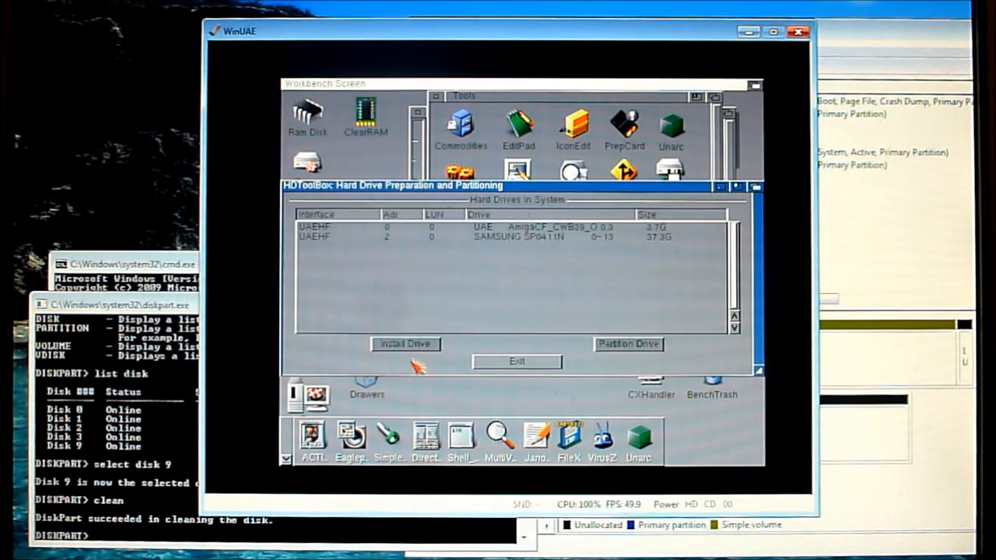
left_click(405, 344)
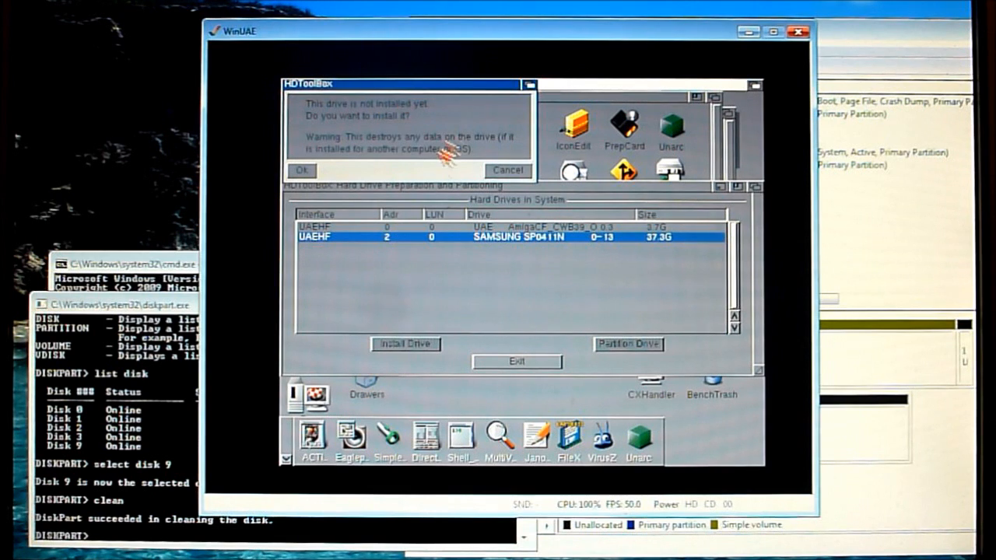
mouse_move(470, 263)
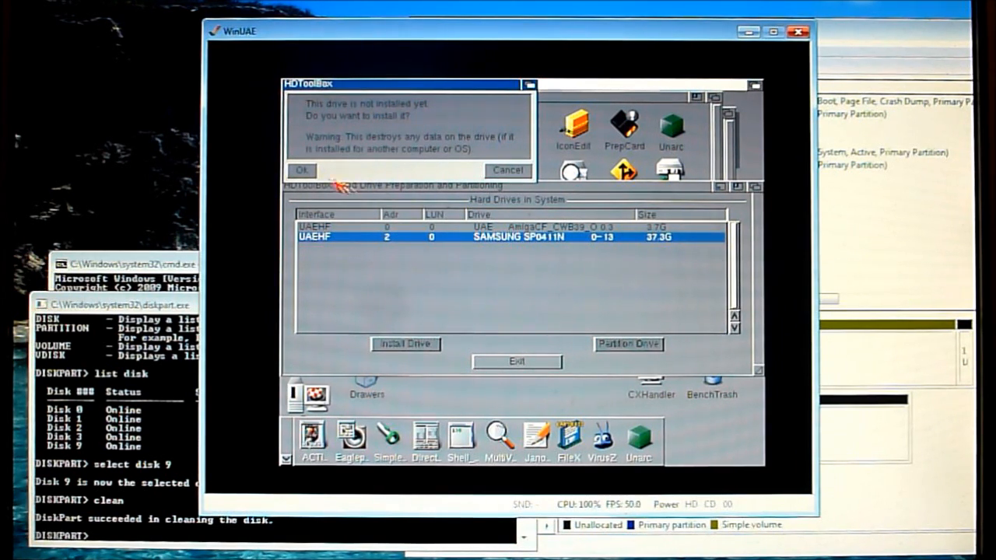
Install the Samsung SP0411N drive definition, accepting the data-loss warning
left_click(302, 170)
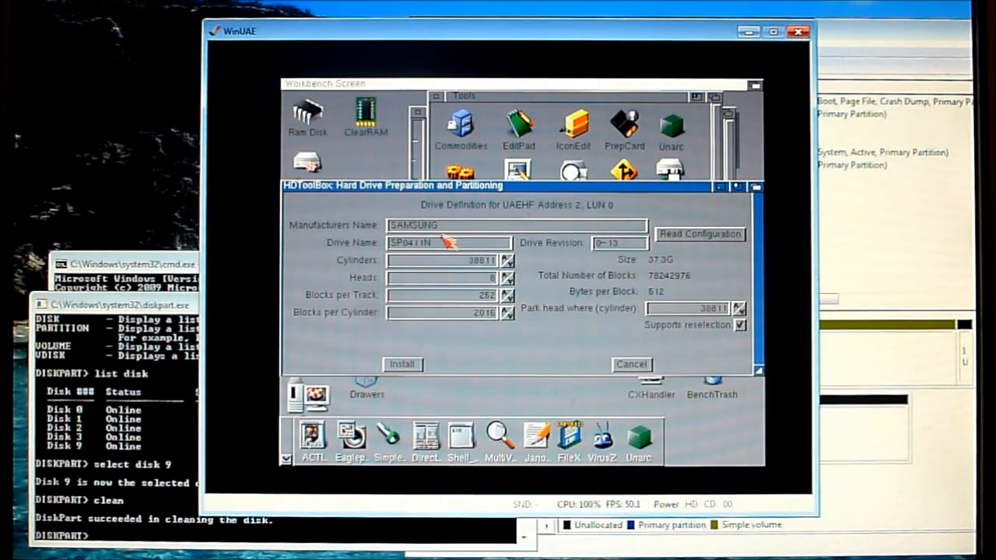
mouse_move(673, 267)
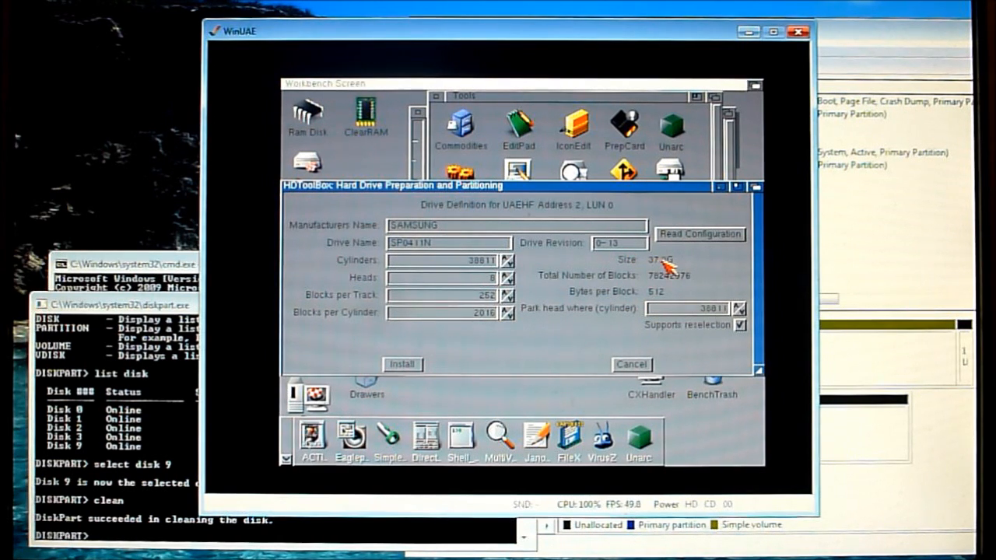
mouse_move(607, 334)
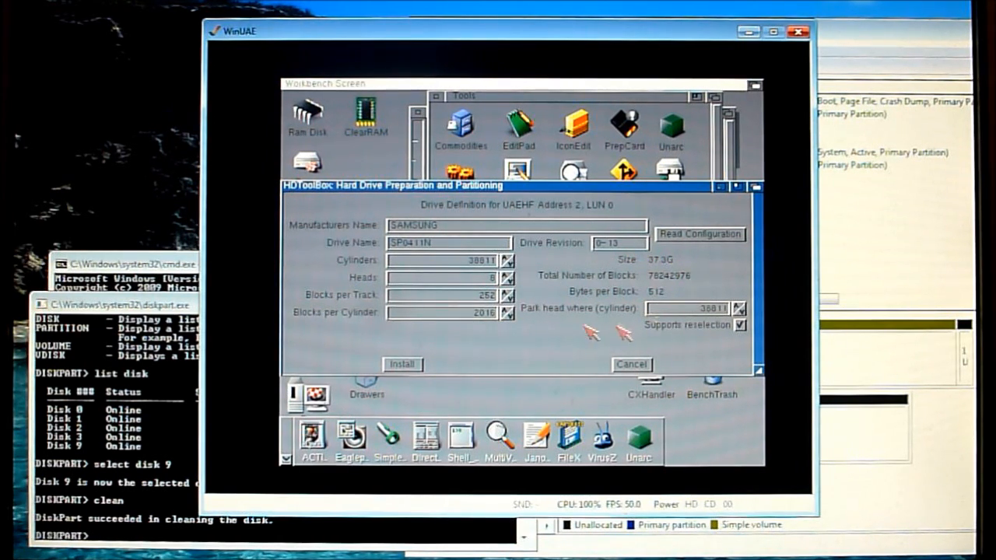
left_click(401, 364)
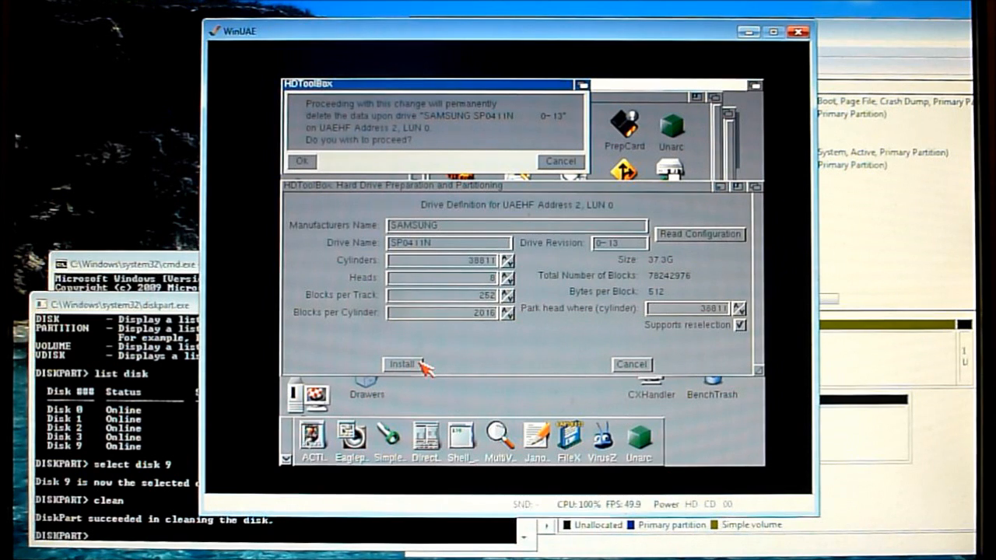
left_click(302, 161)
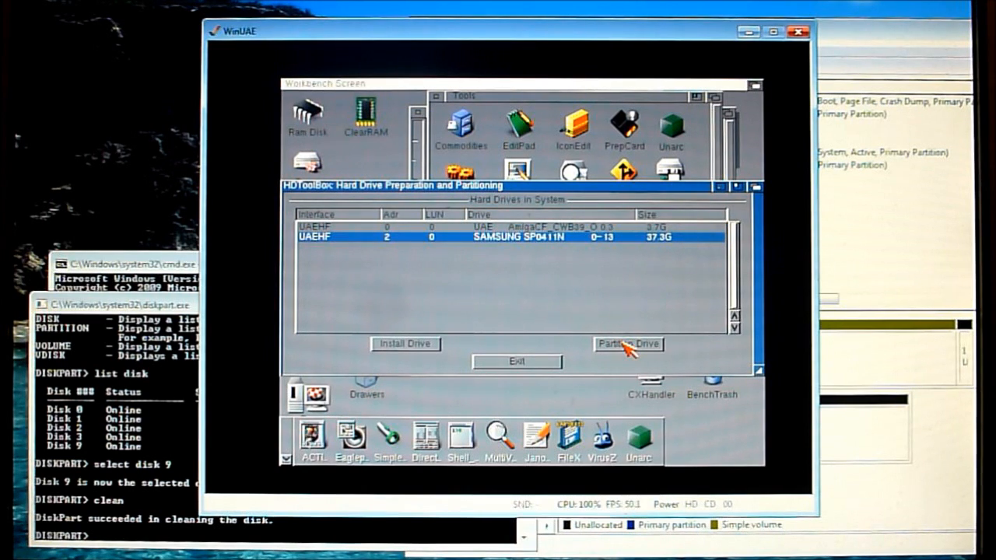
Delete partition SDH2 and create a 500 MB DH0 partition at the drive start
left_click(628, 344)
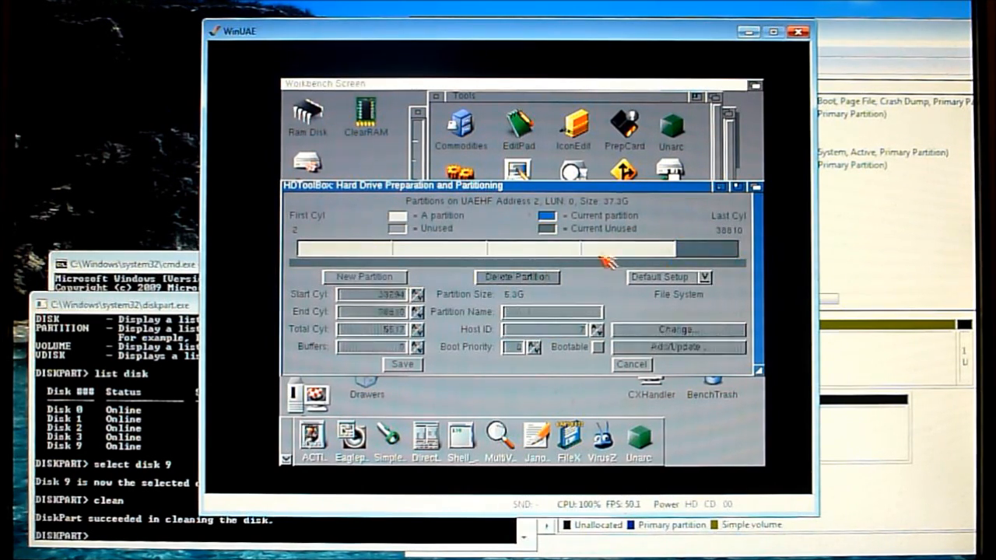
left_click(517, 248)
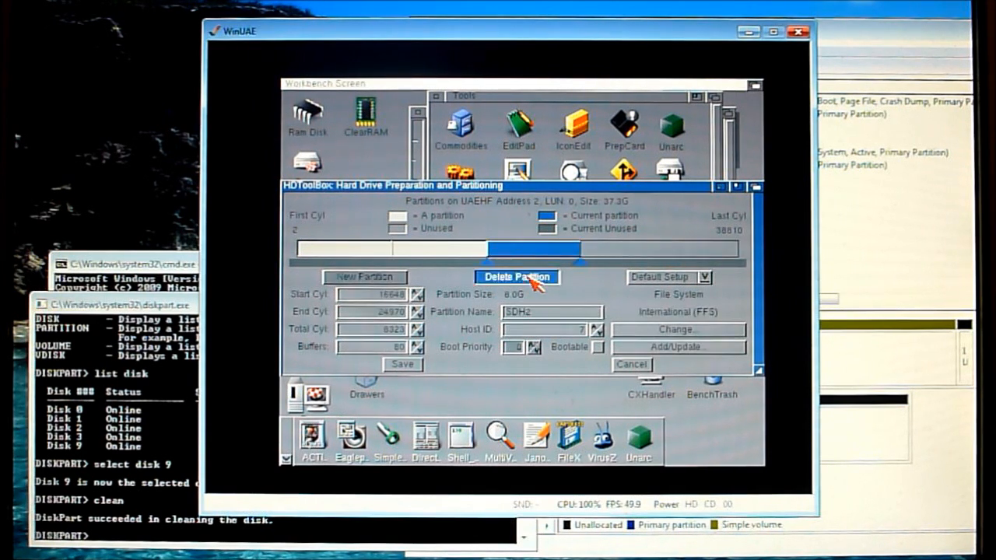
left_click(516, 277)
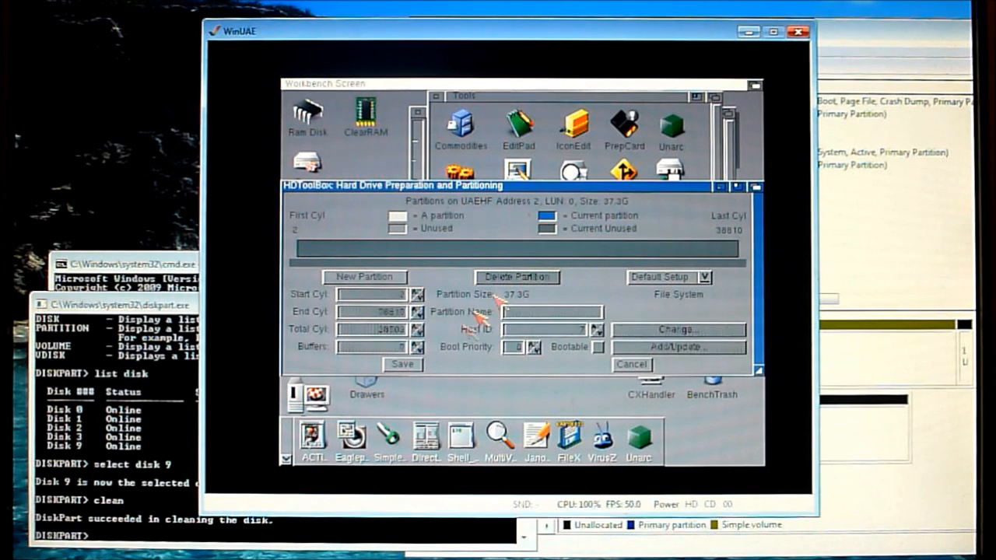
left_click(363, 277)
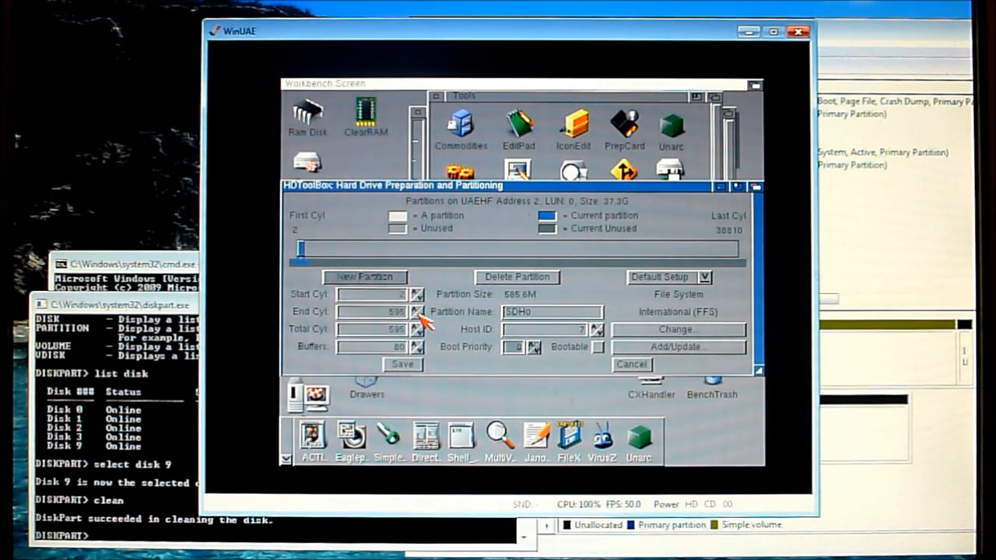
left_click(421, 312)
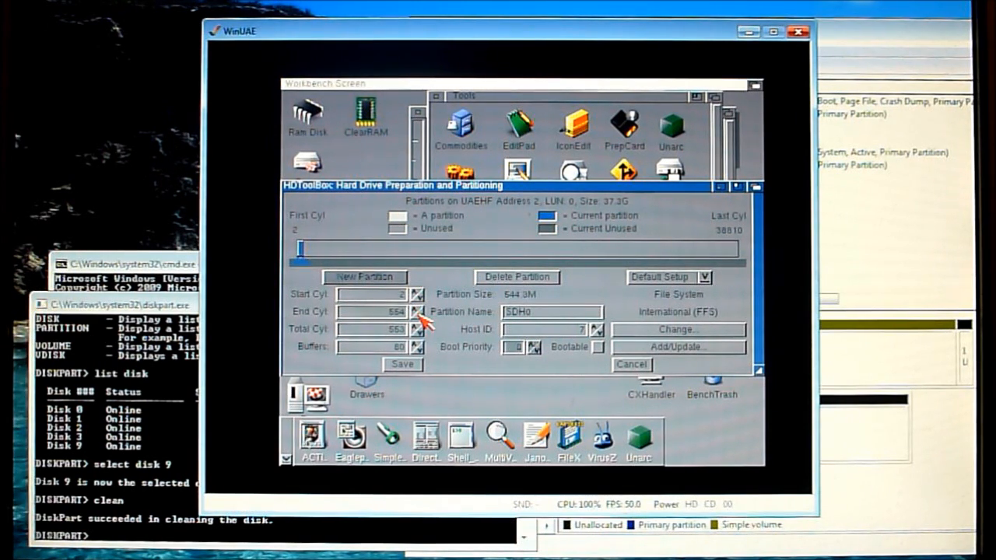
left_click(422, 311)
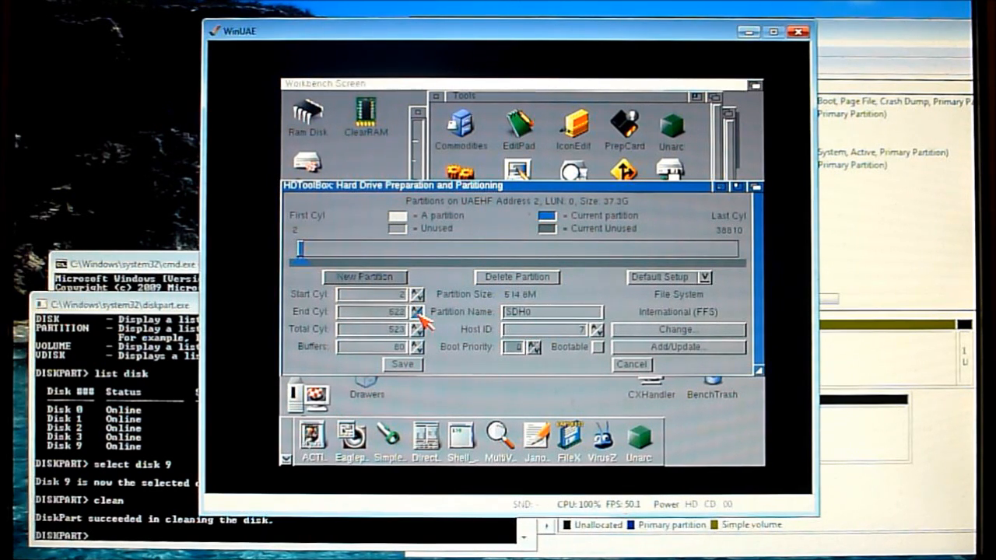
left_click(418, 311)
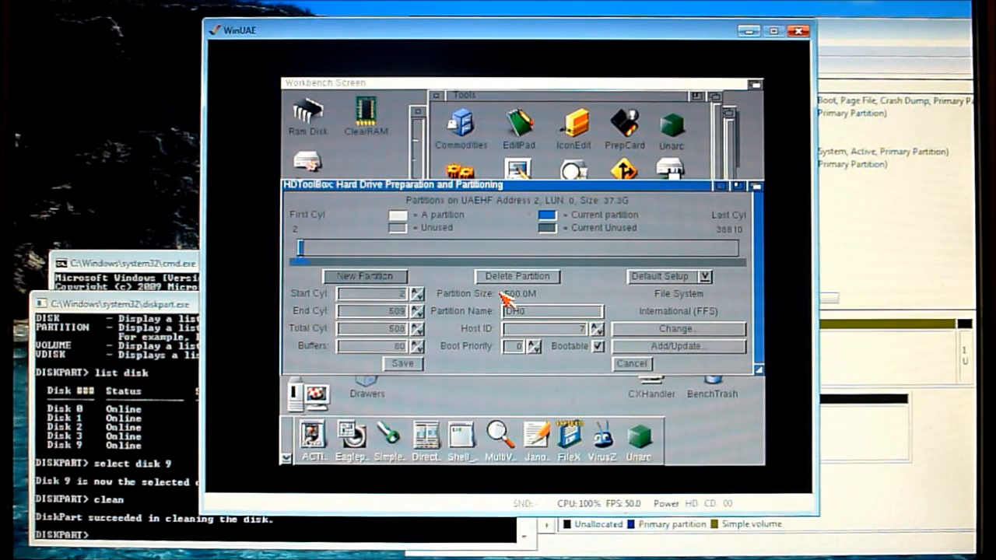
mouse_move(541, 242)
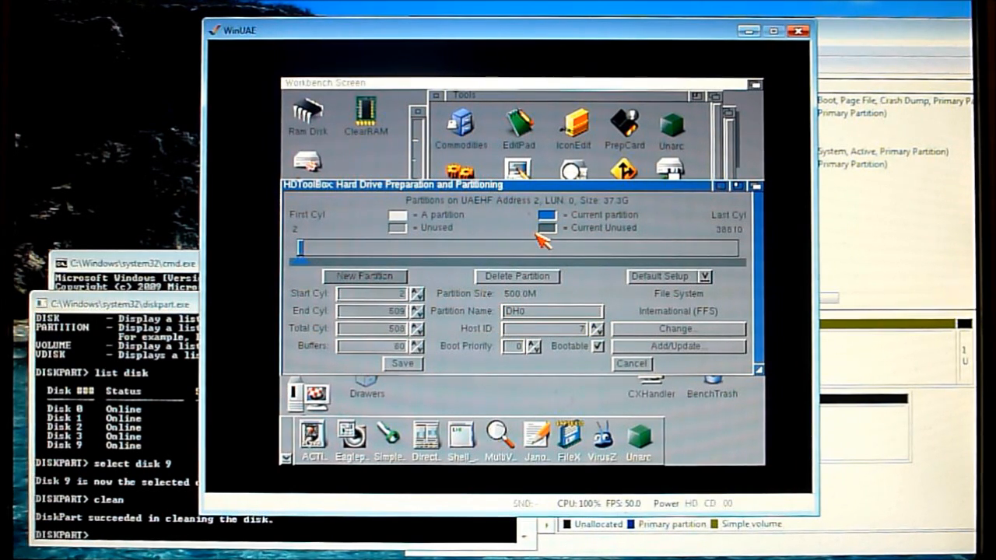
mouse_move(623, 276)
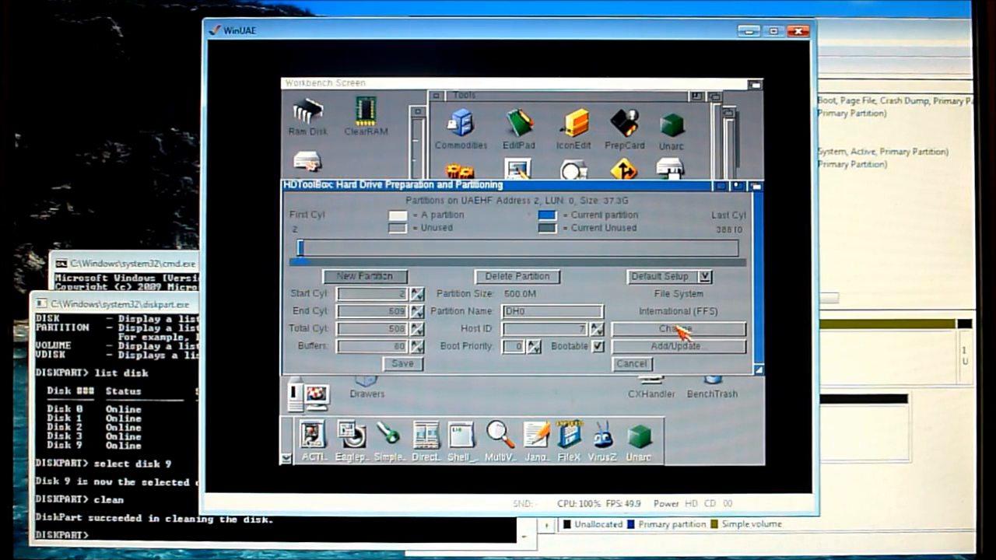
Load pfs3_aio-handler from the PC drawer as a new file system
left_click(678, 329)
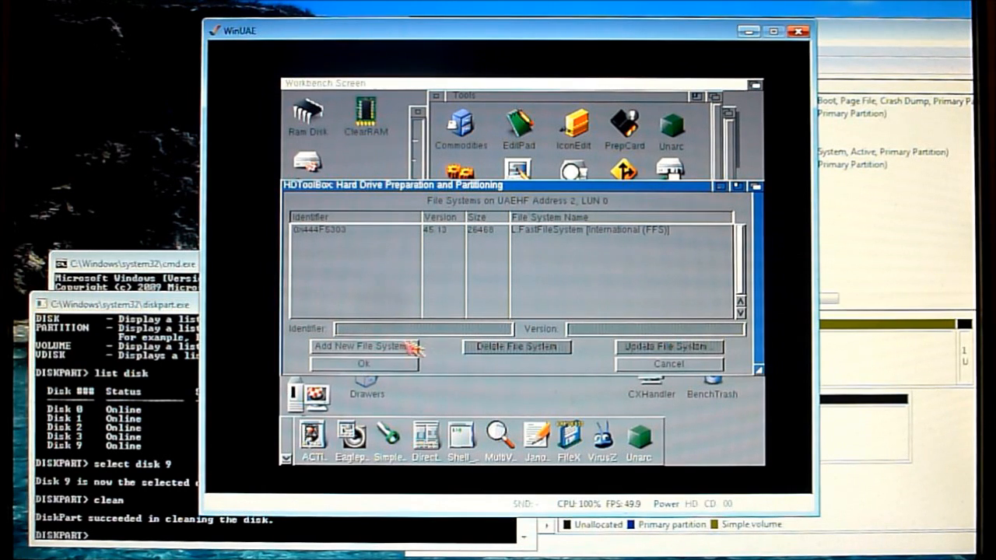
left_click(362, 345)
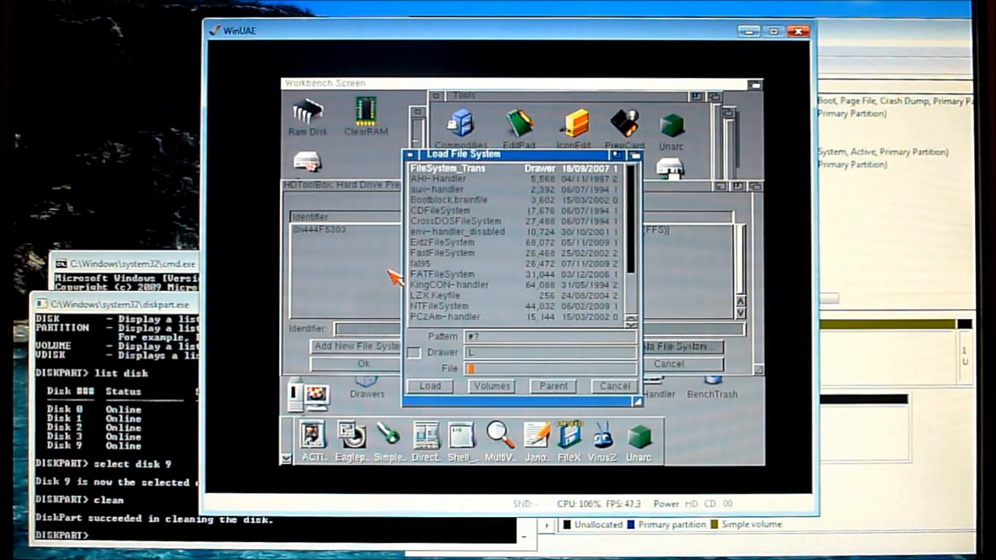
mouse_move(541, 195)
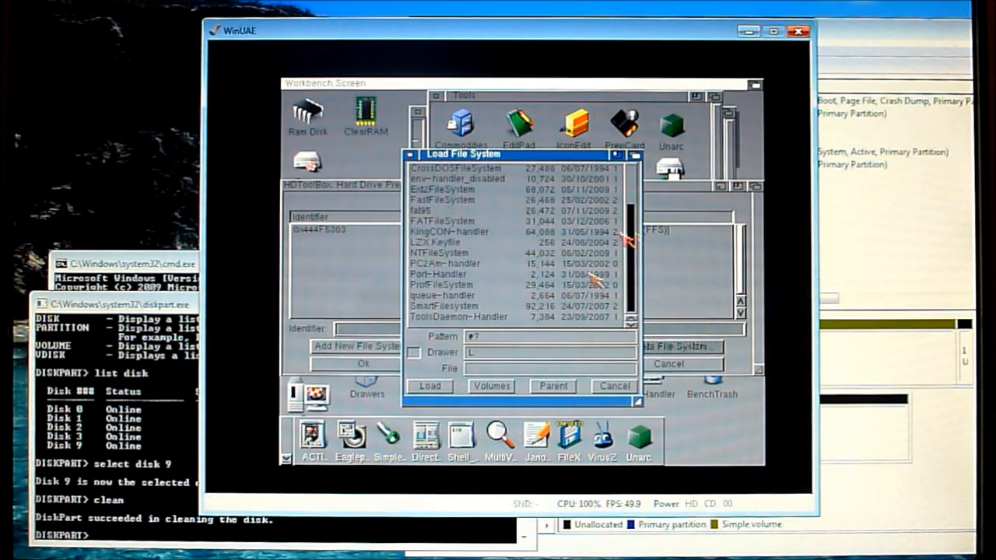
left_click(490, 386)
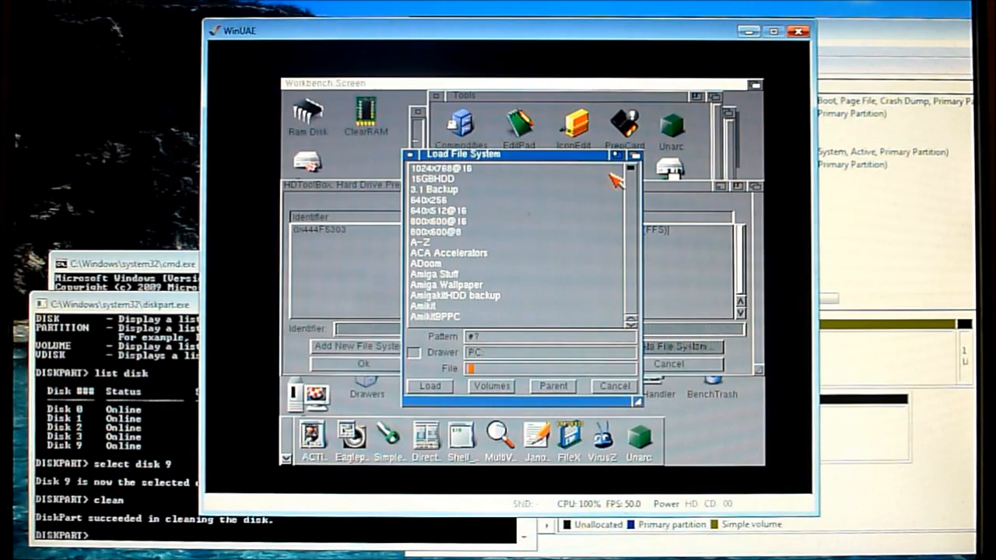
scroll("down", 3)
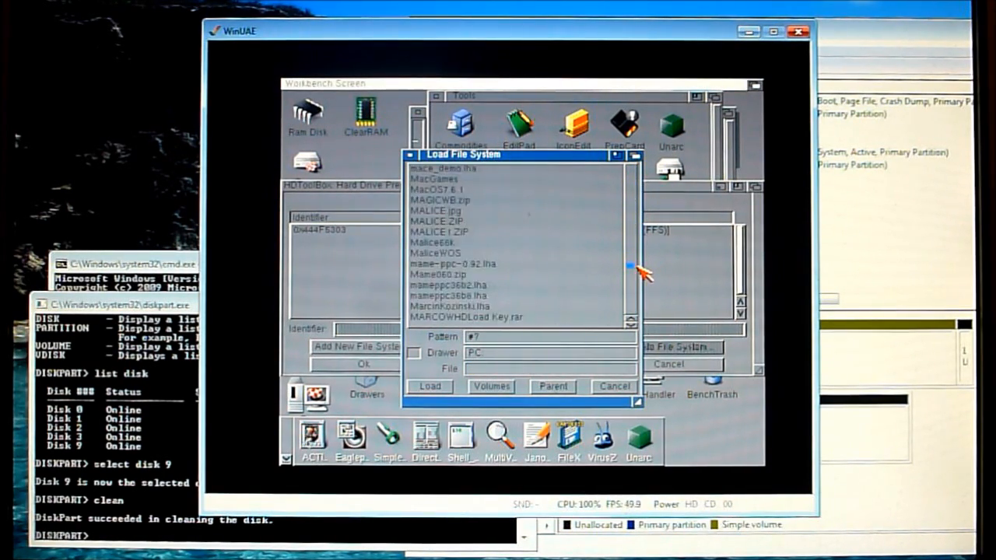
scroll("down", 3)
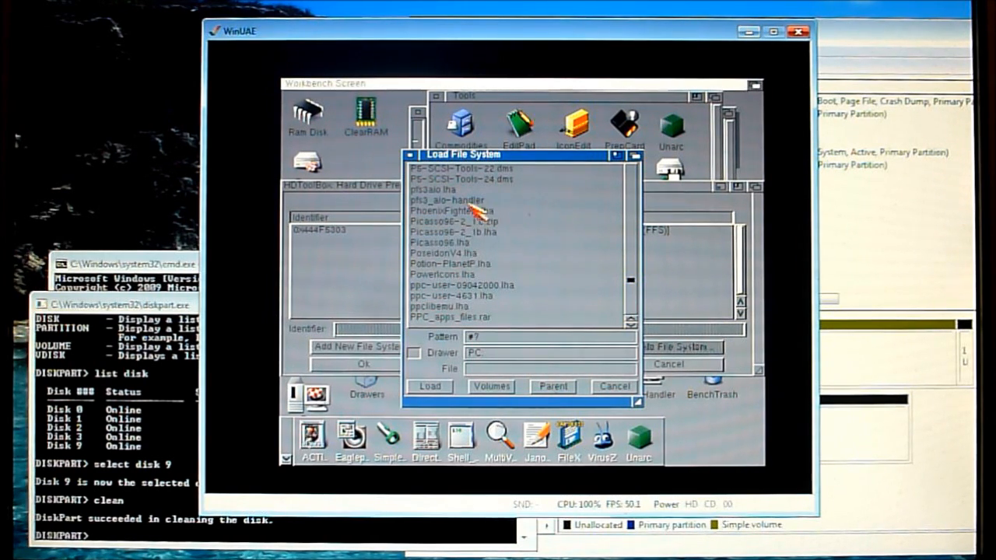
left_click(447, 199)
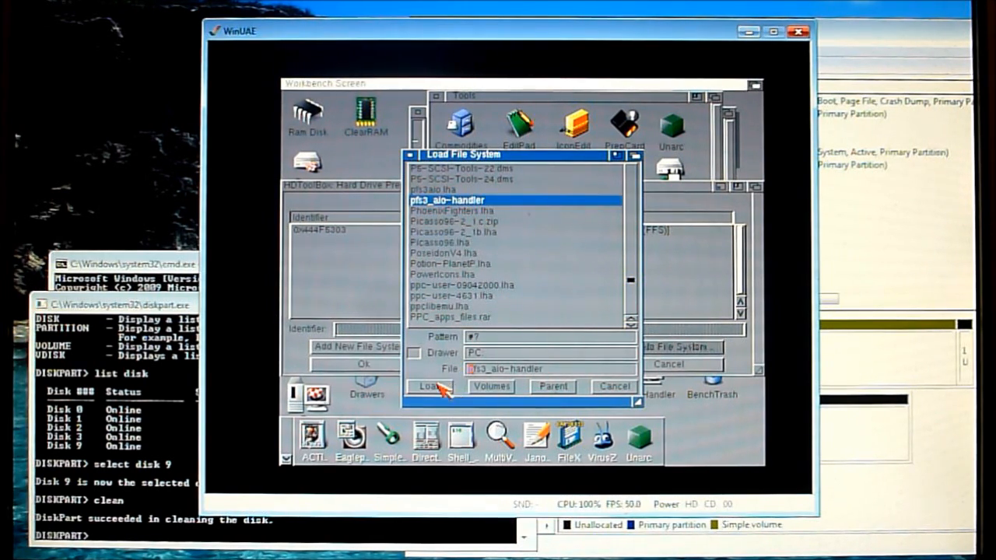
left_click(428, 387)
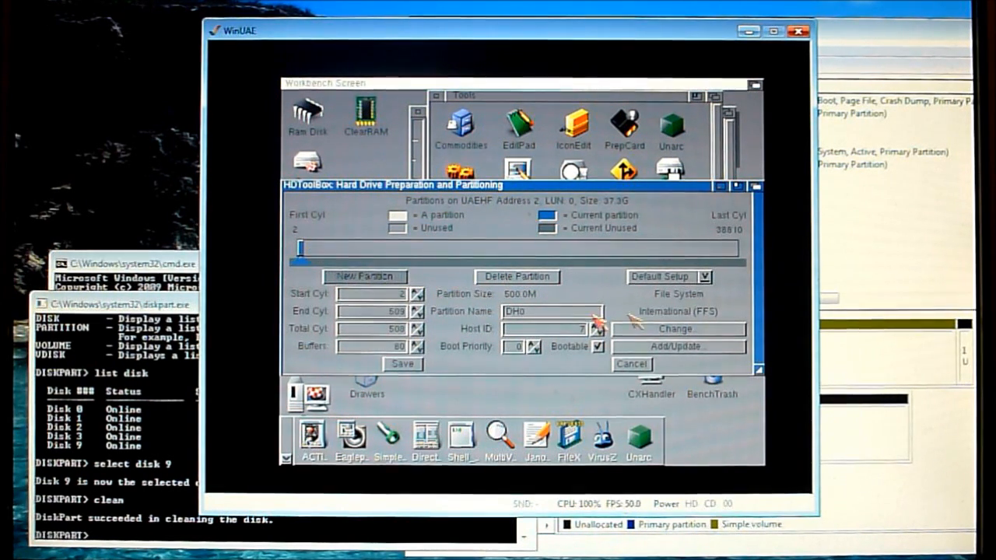
Set DH0 to Custom File System PFS\03 with block size 512, then confirm with Ok
left_click(678, 329)
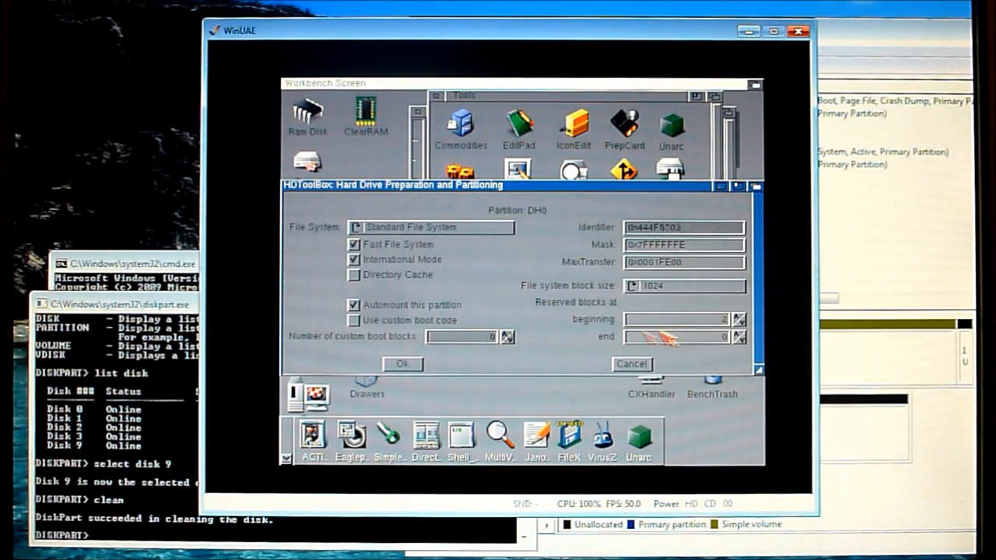
left_click(430, 227)
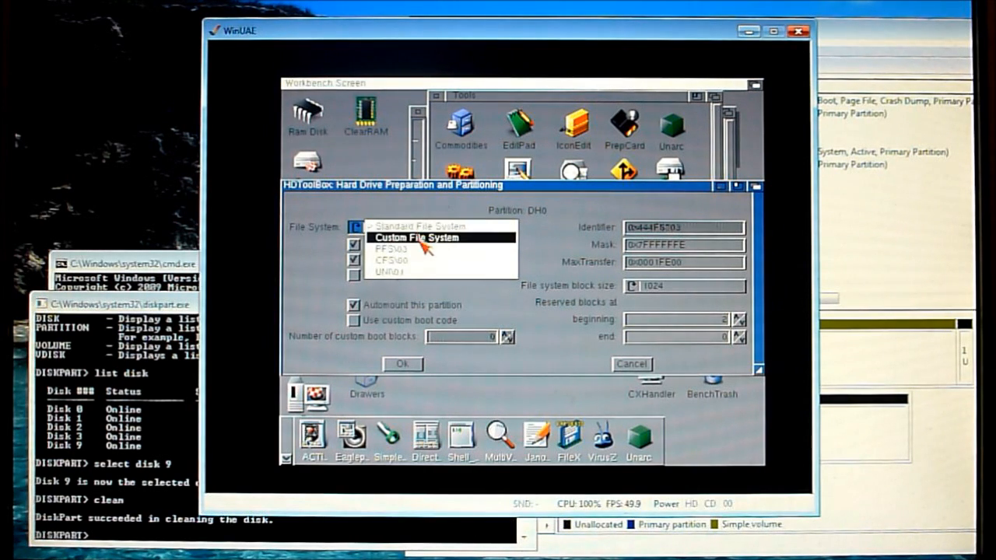
left_click(389, 249)
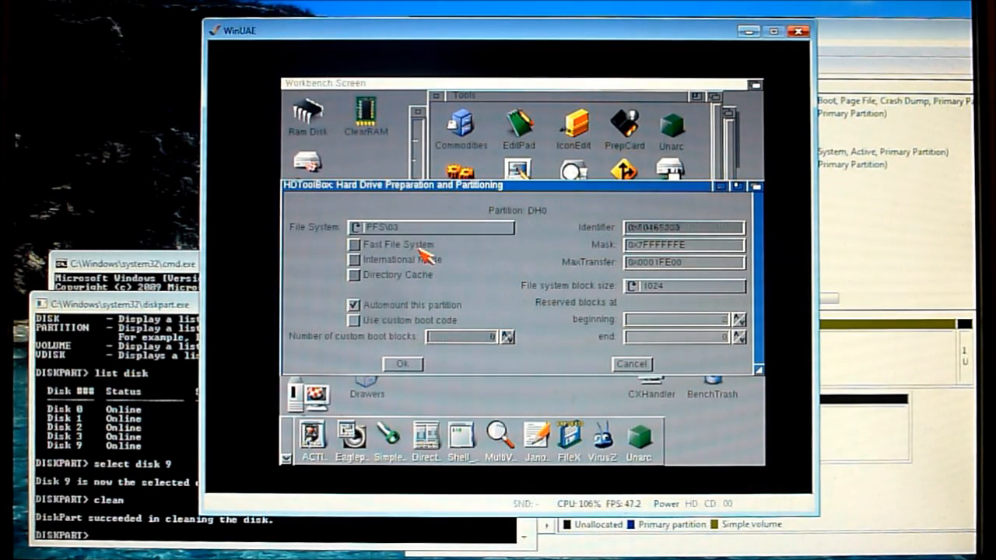
left_click(629, 286)
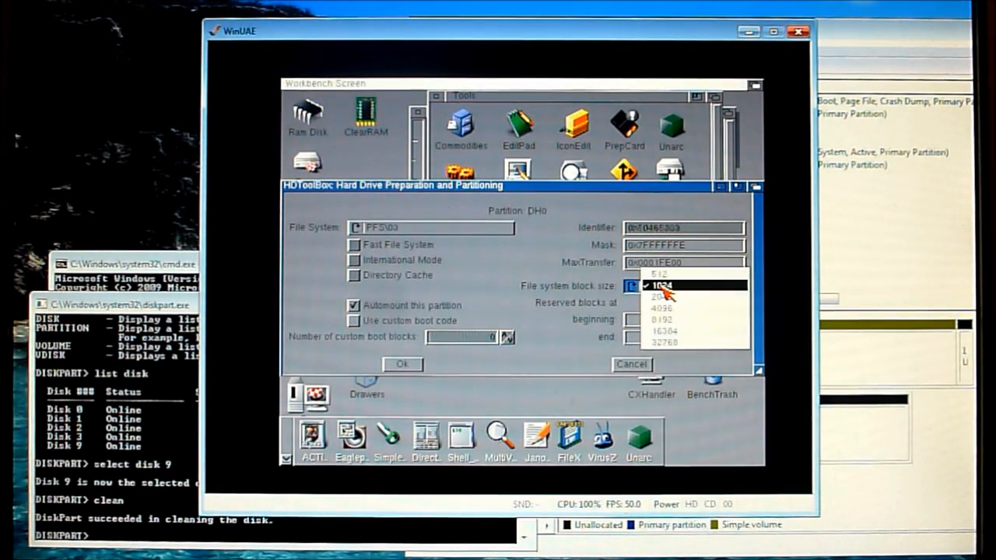
left_click(658, 273)
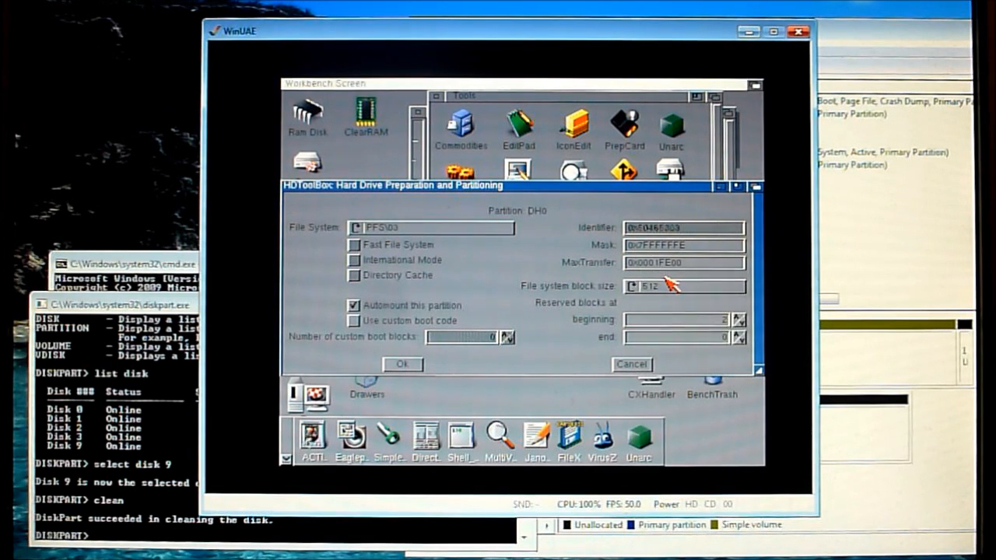
mouse_move(649, 268)
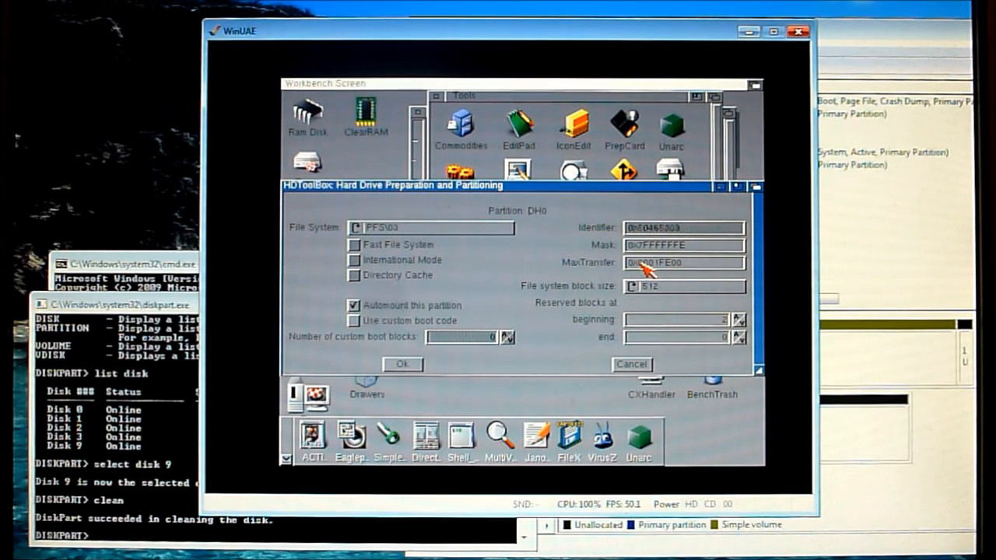
mouse_move(638, 296)
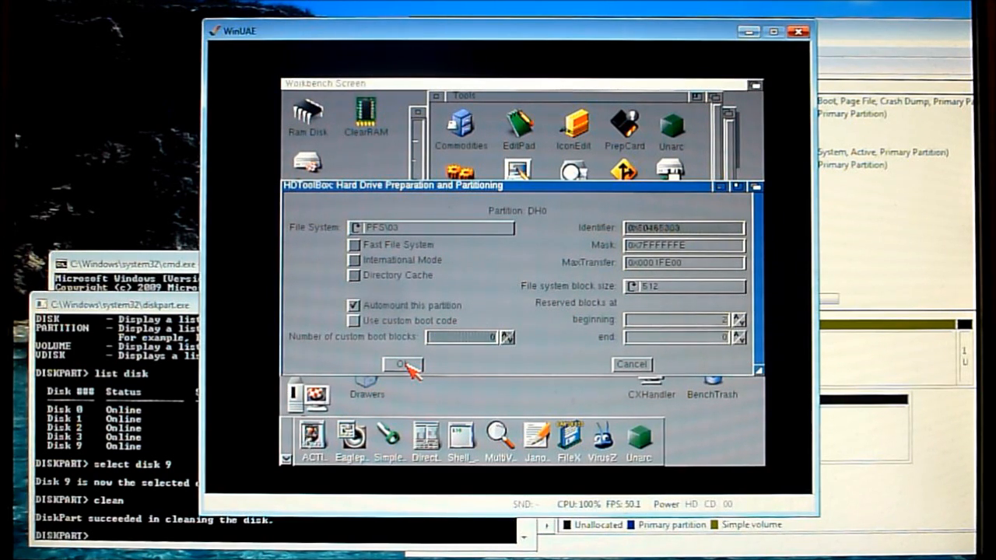
left_click(402, 364)
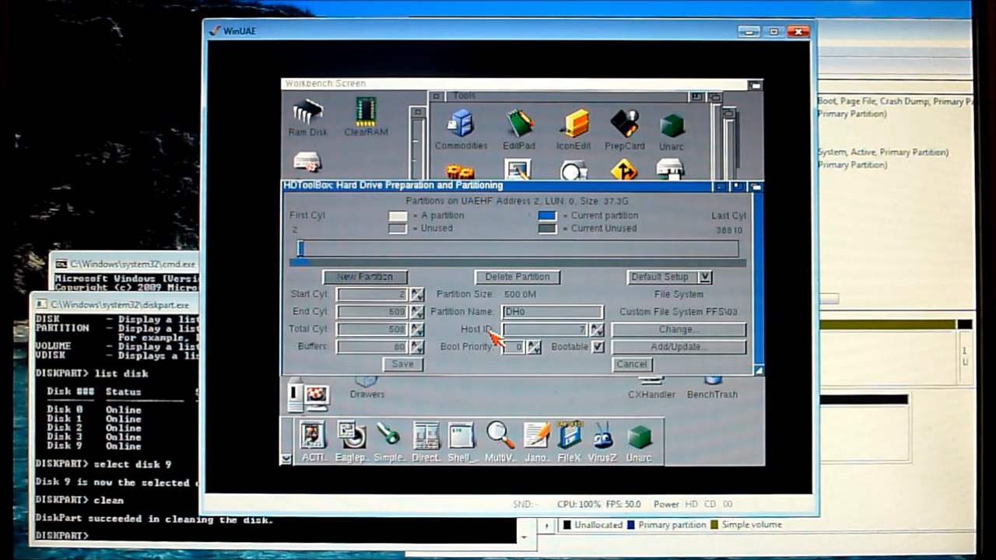
mouse_move(545, 310)
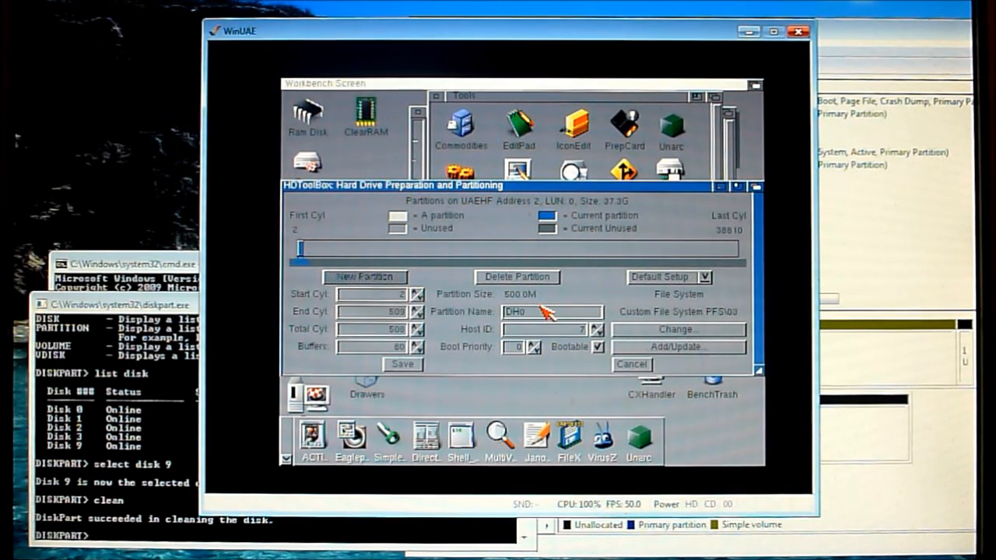
mouse_move(385, 256)
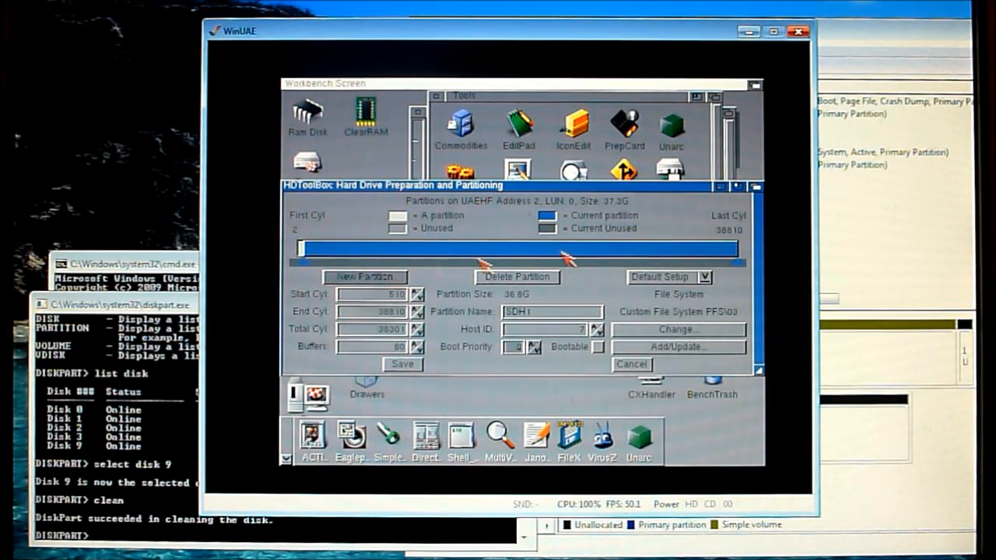
mouse_move(732, 273)
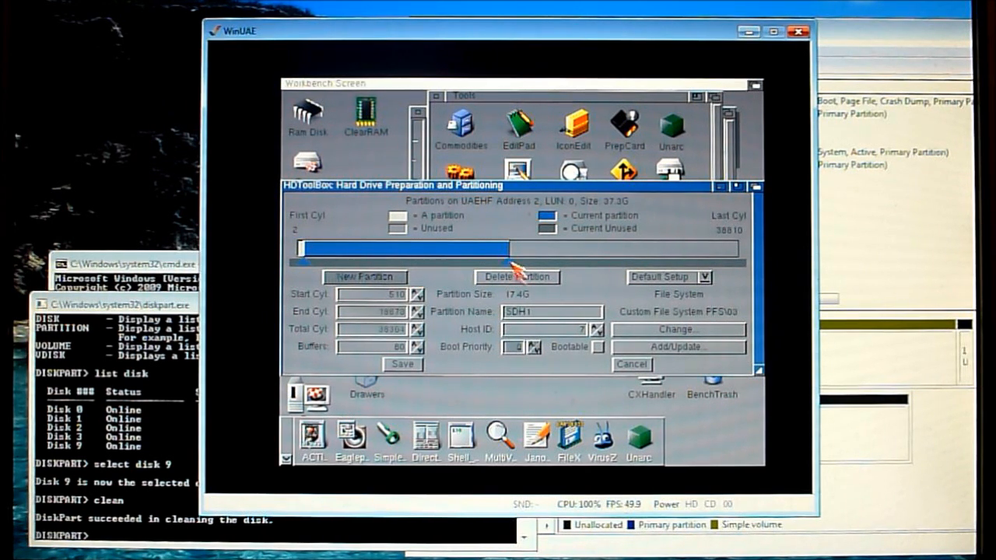
Create a new partition in the unused disk space
left_click(529, 312)
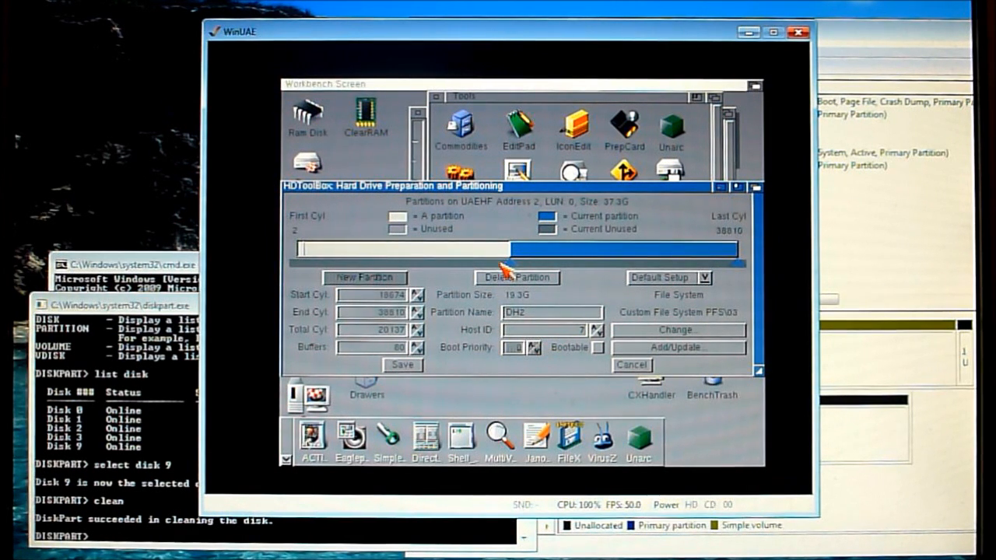
mouse_move(611, 362)
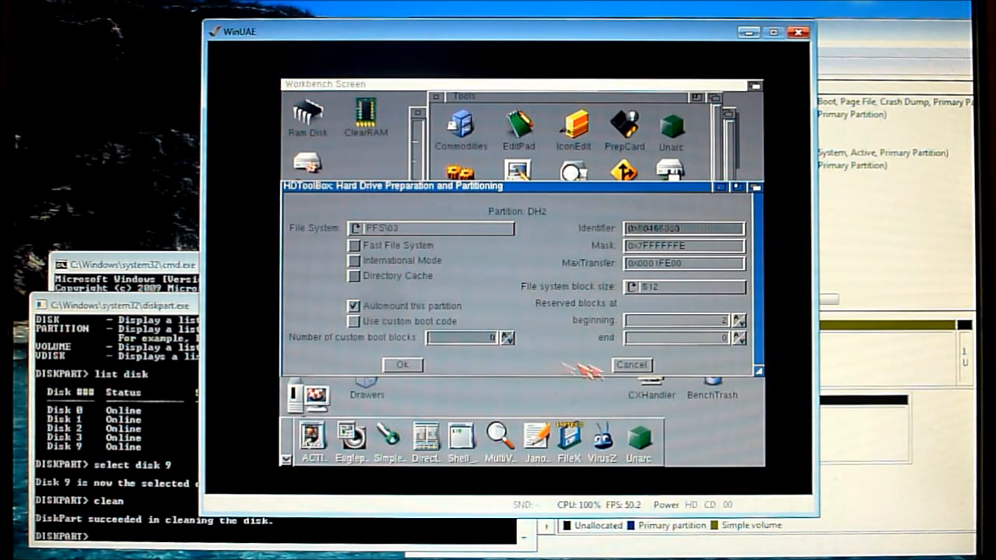
Confirm DH2's settings and save the new partition layout, accepting the replace warning
left_click(402, 365)
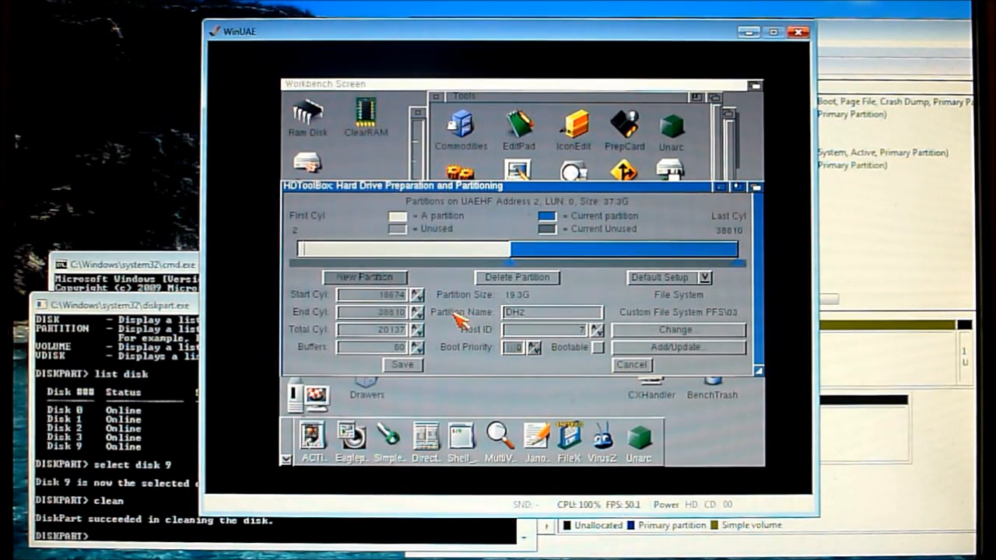
left_click(403, 365)
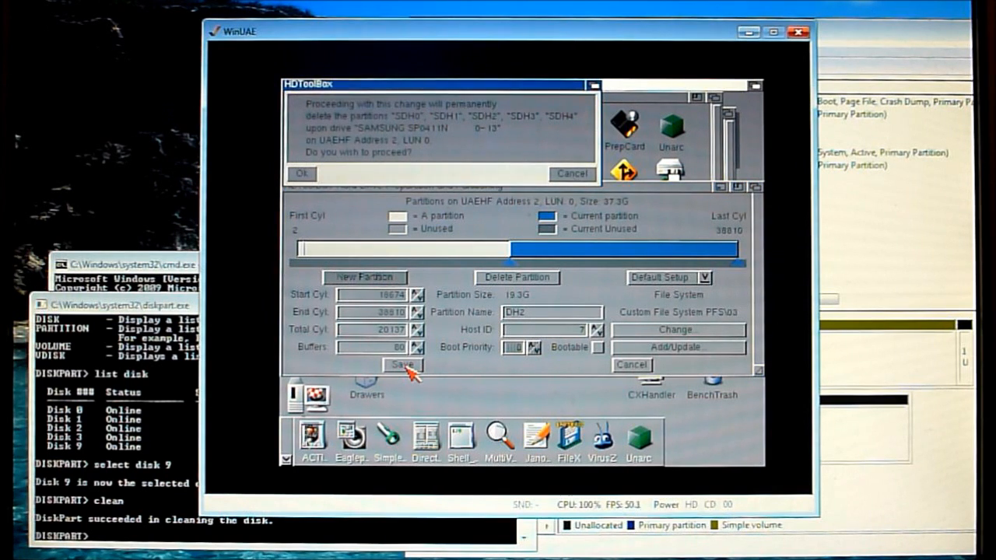
left_click(303, 174)
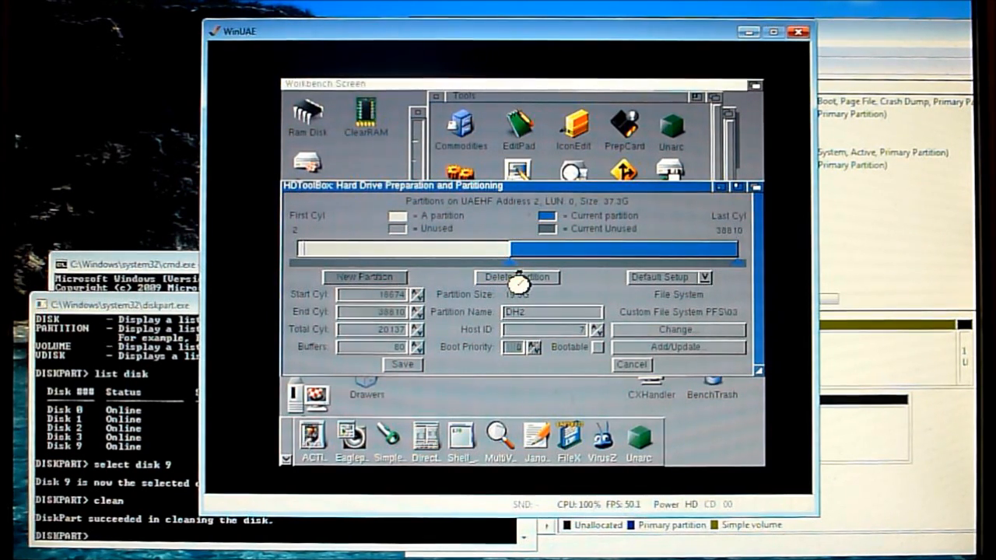
Exit HDToolBox and reboot the emulated Amiga
left_click(631, 364)
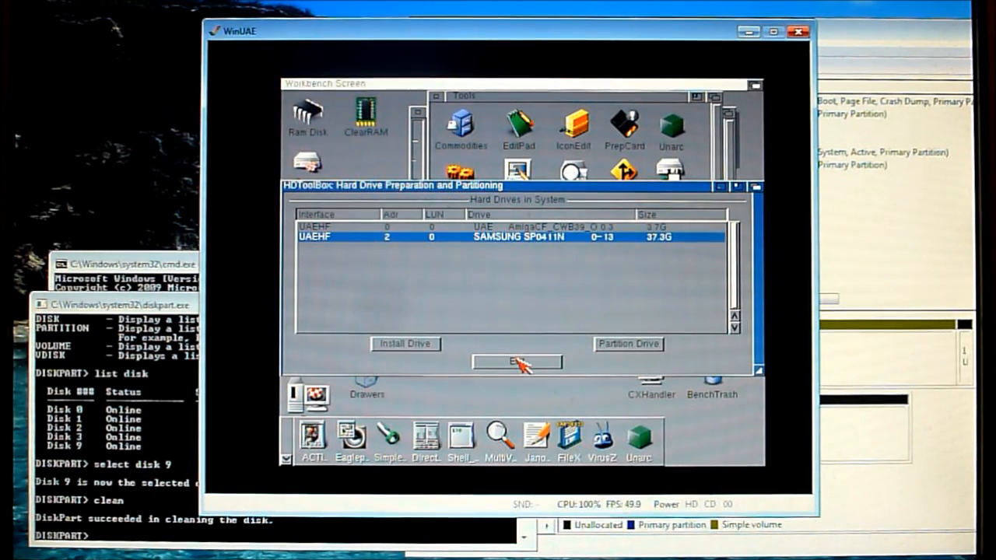
left_click(516, 361)
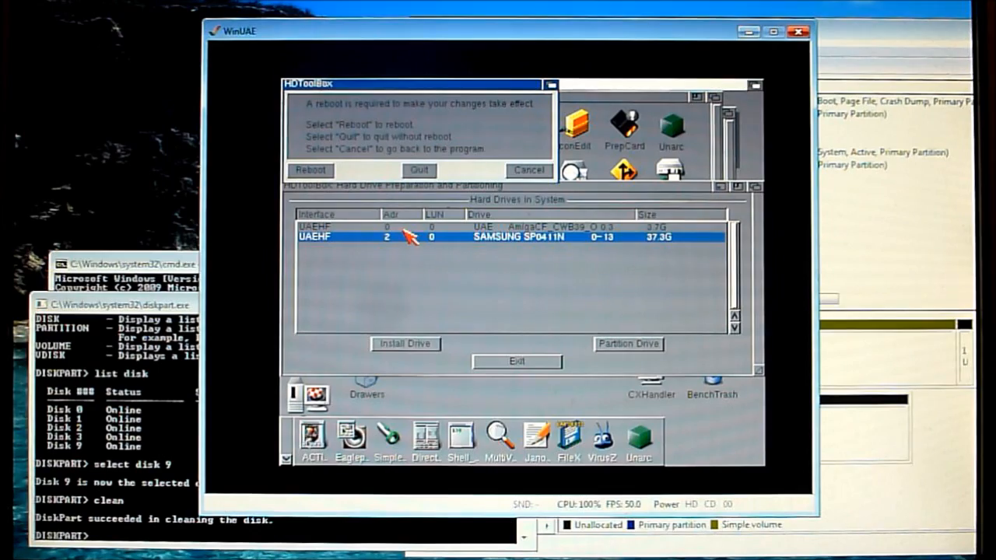
left_click(310, 170)
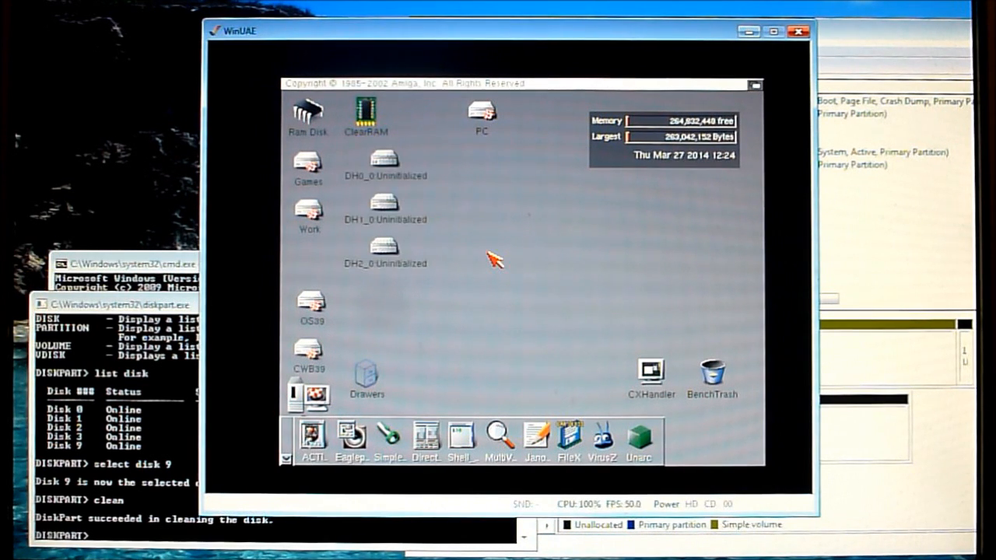
mouse_move(393, 276)
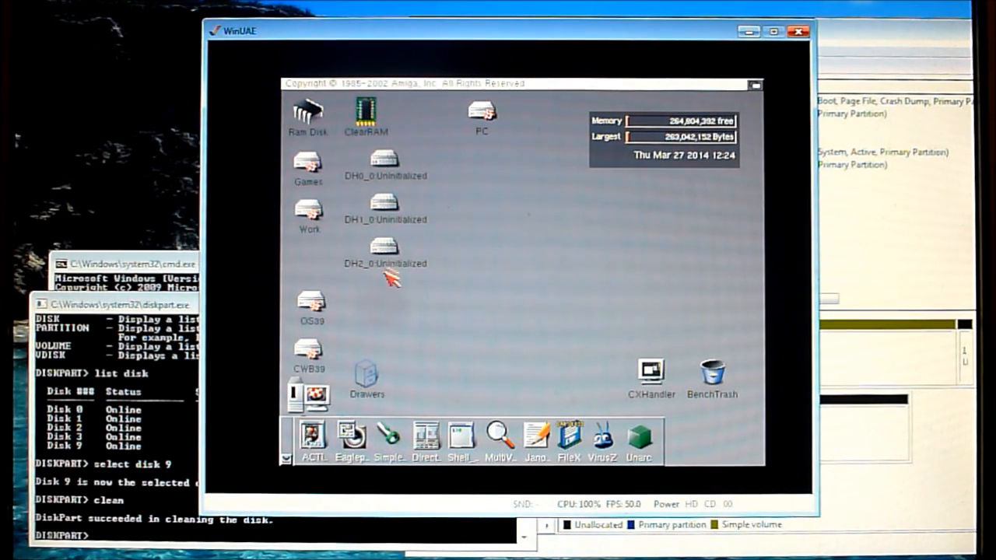
Format DH0_0 with volume name 'Workbench', confirming the erase and dismissing the notice
left_click(383, 163)
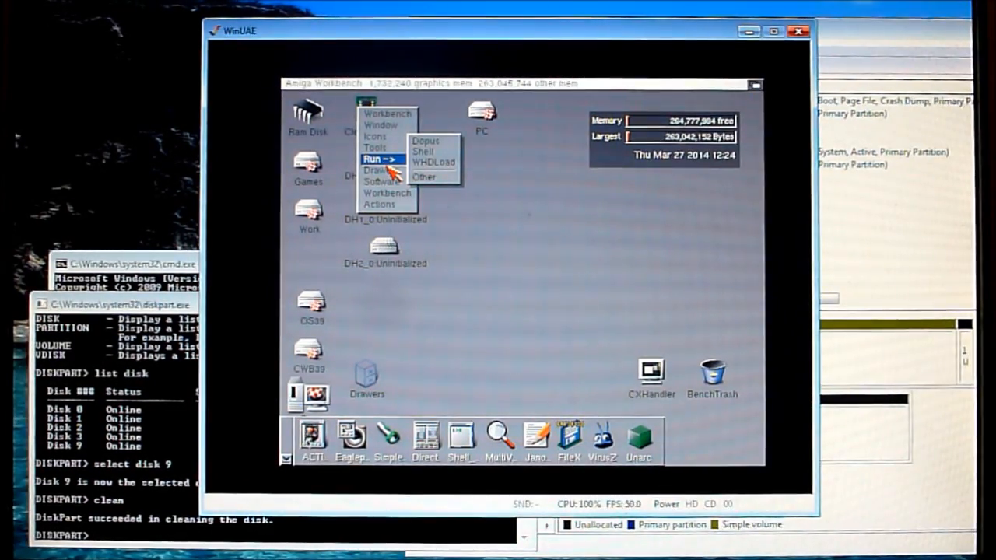
mouse_move(377, 136)
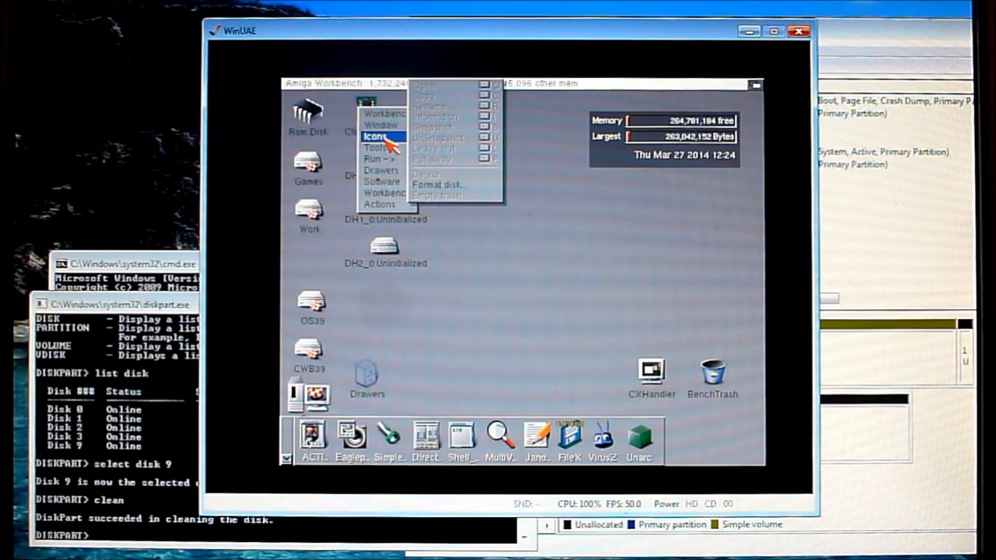
left_click(439, 184)
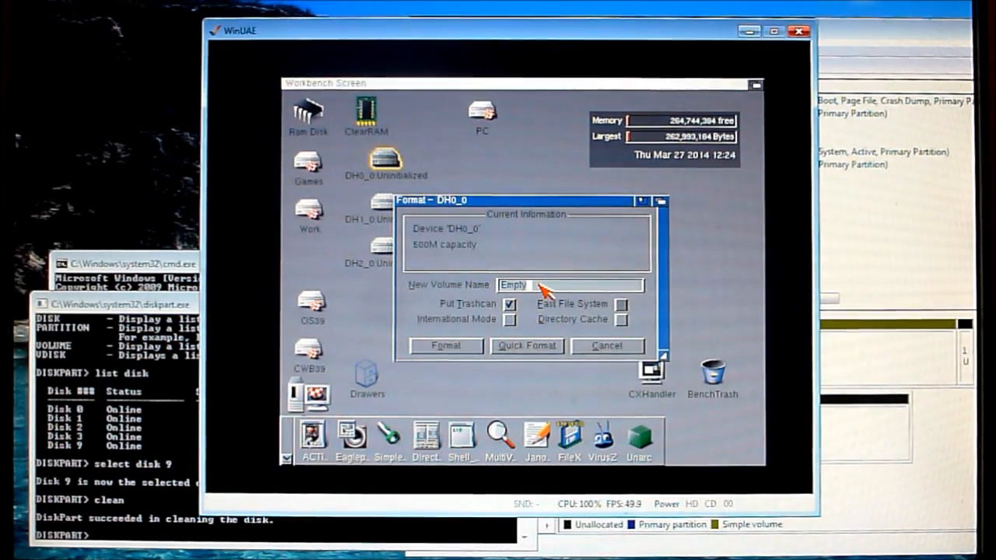
type("W")
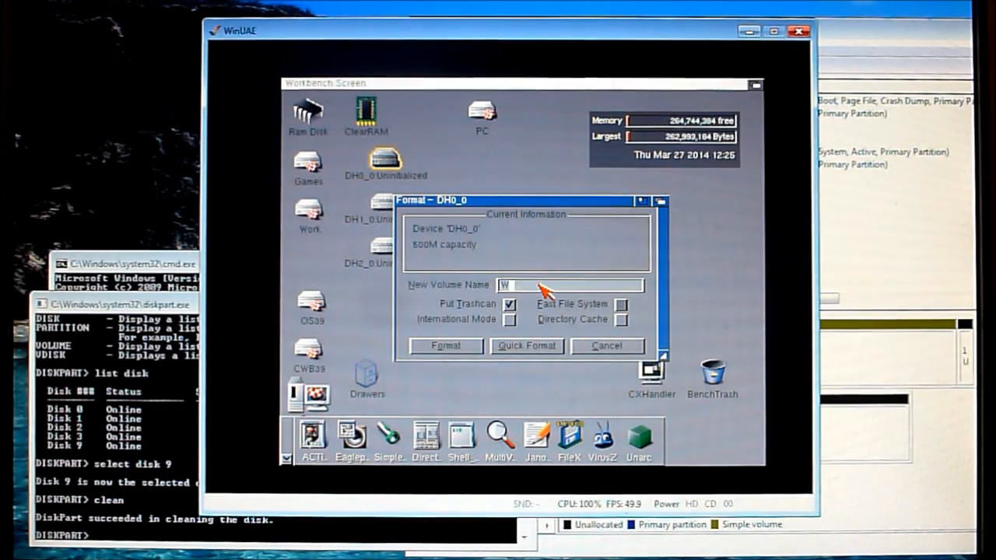
type("orkbench")
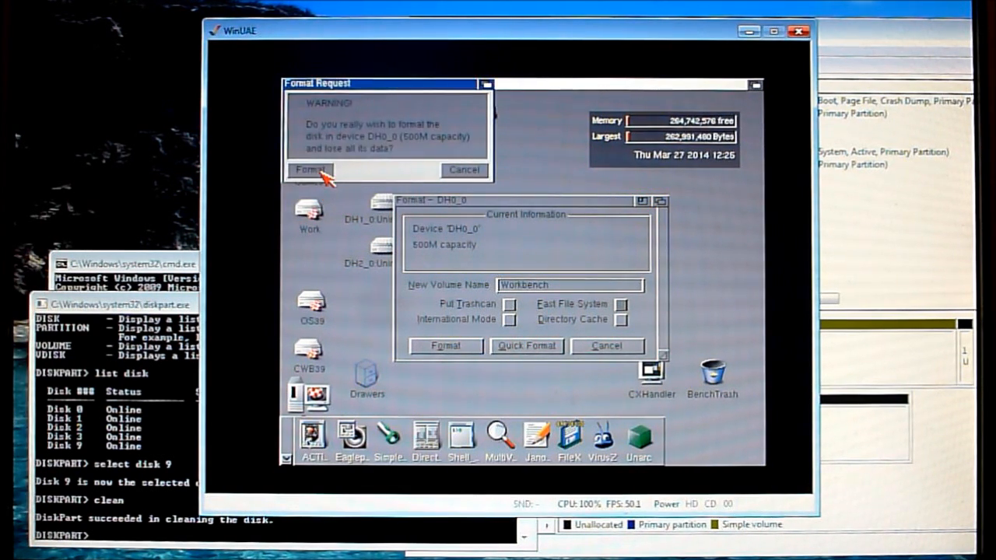
left_click(310, 169)
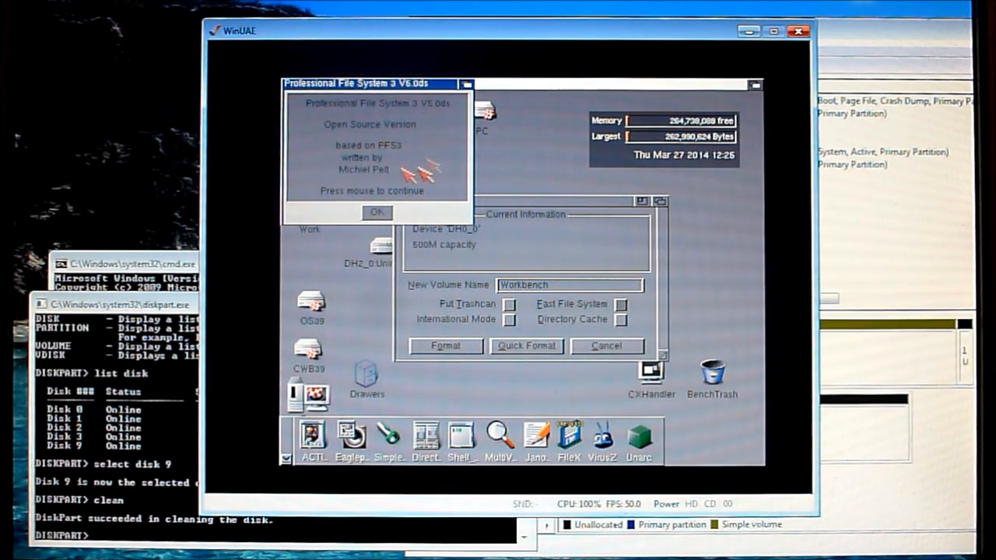
left_click(377, 212)
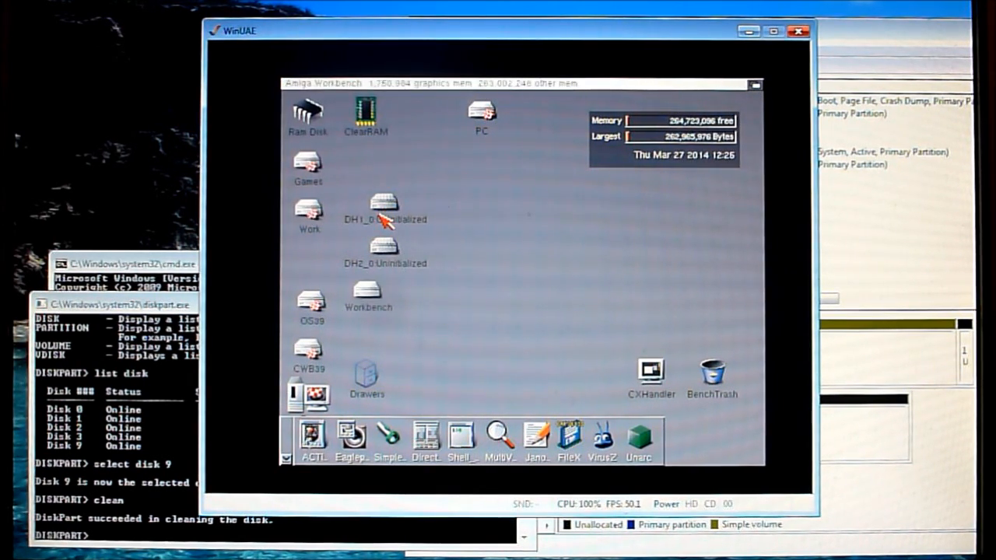
Quick-format DH1_0 with volume name 'Data', confirming the erase warning
left_click(383, 205)
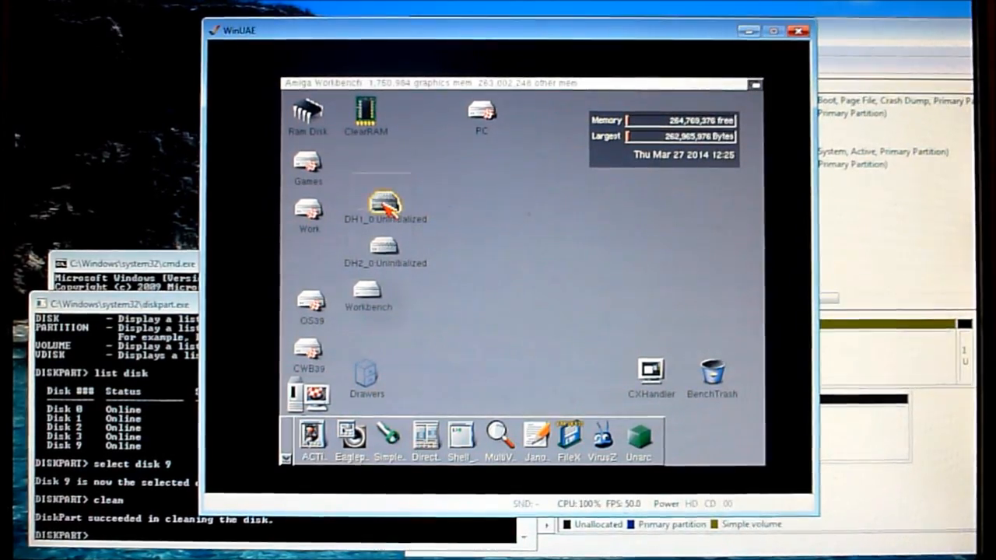
double_click(384, 205)
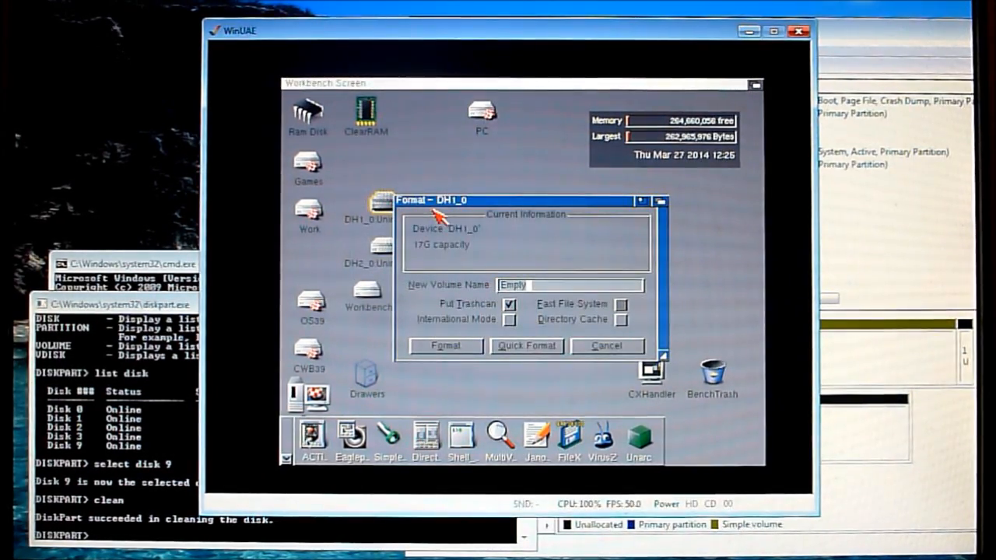
type("D-")
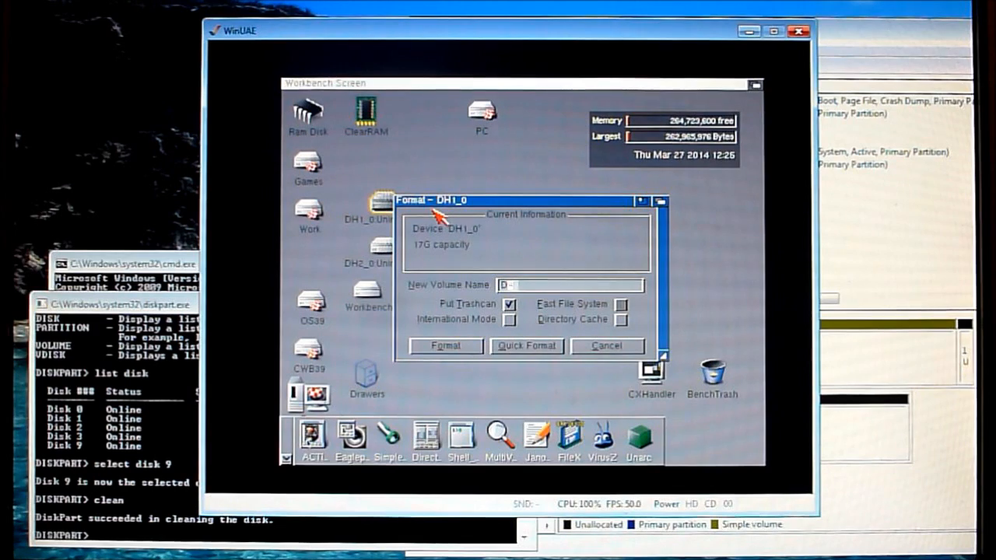
type("Data")
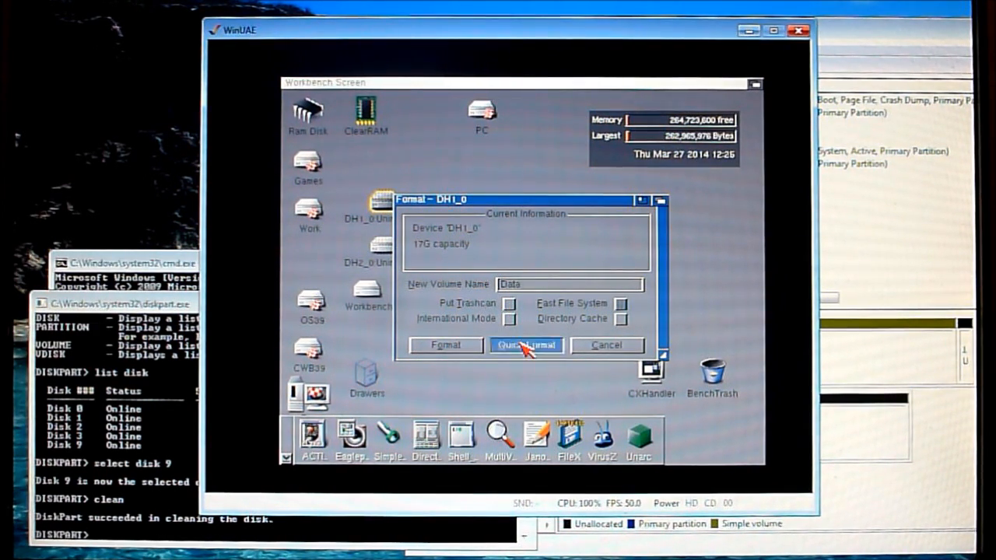
left_click(526, 344)
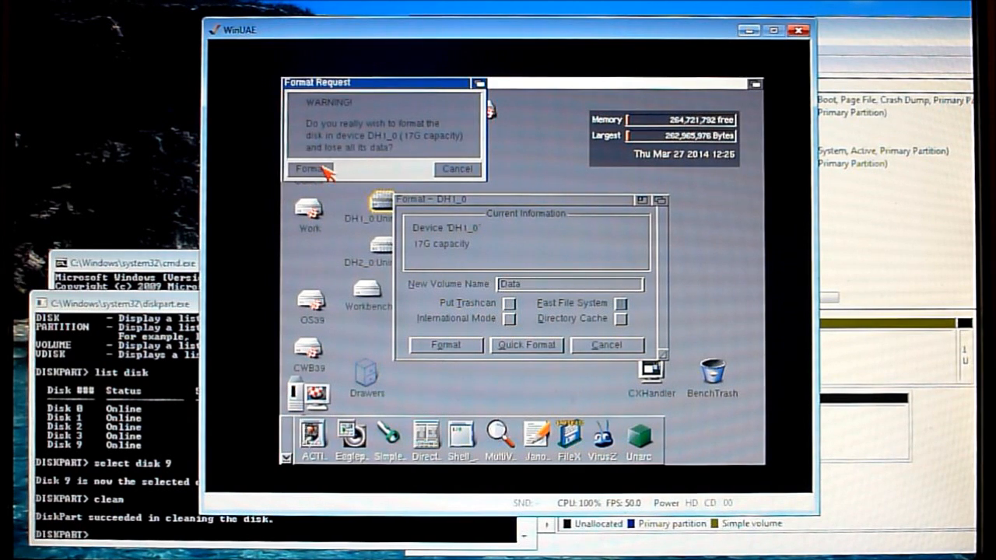
left_click(310, 169)
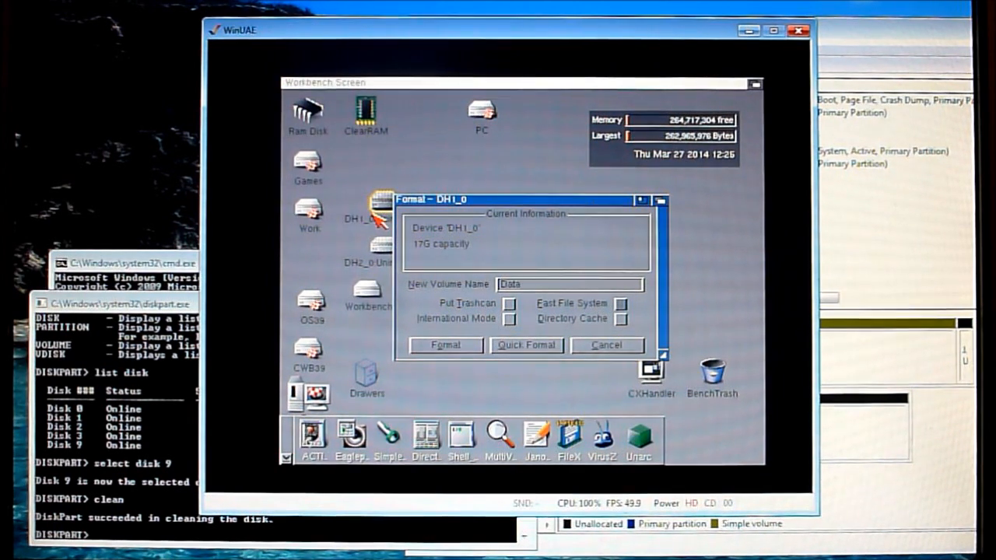
mouse_move(475, 220)
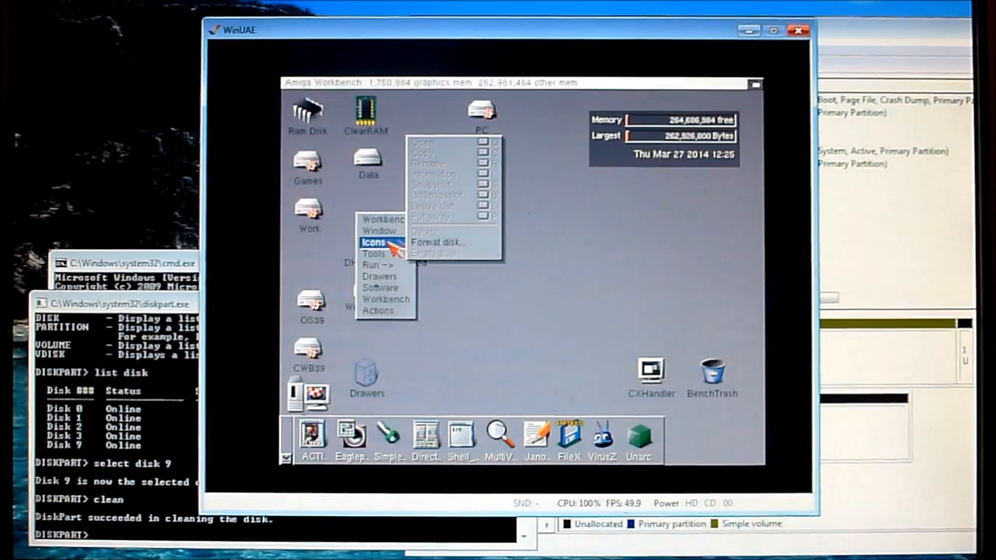
Format DH2_0 as 'Data2' without a trashcan, confirm the erase, and close the window
left_click(438, 242)
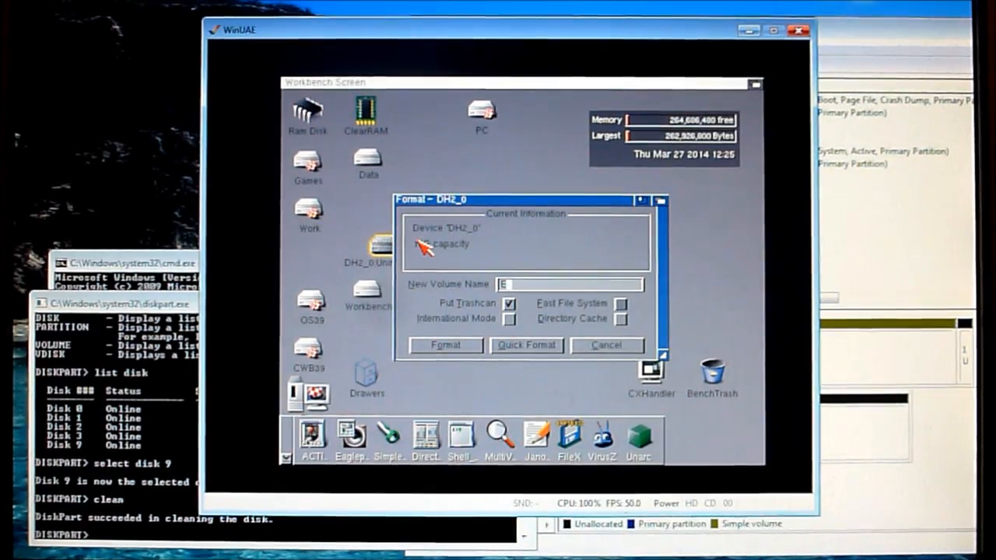
type("Data2")
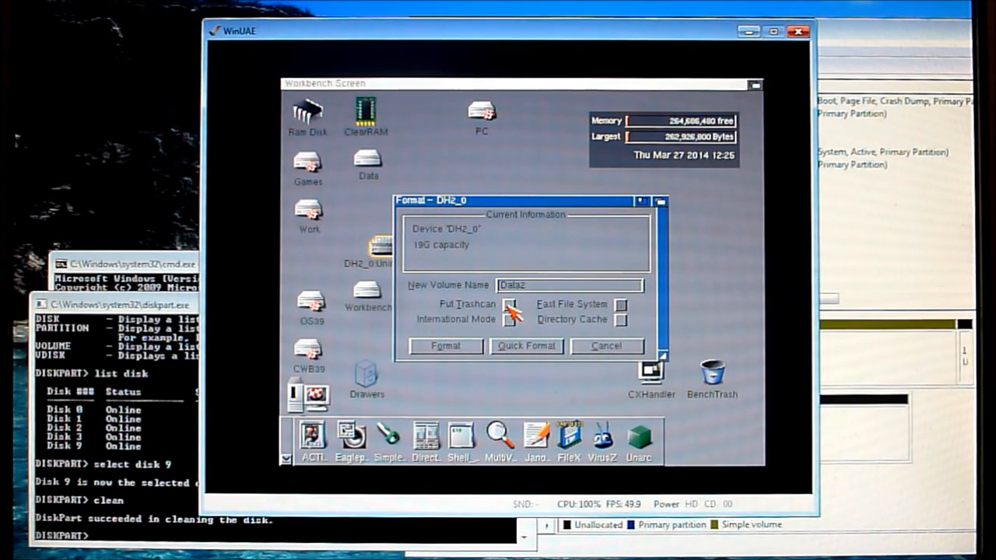
left_click(444, 346)
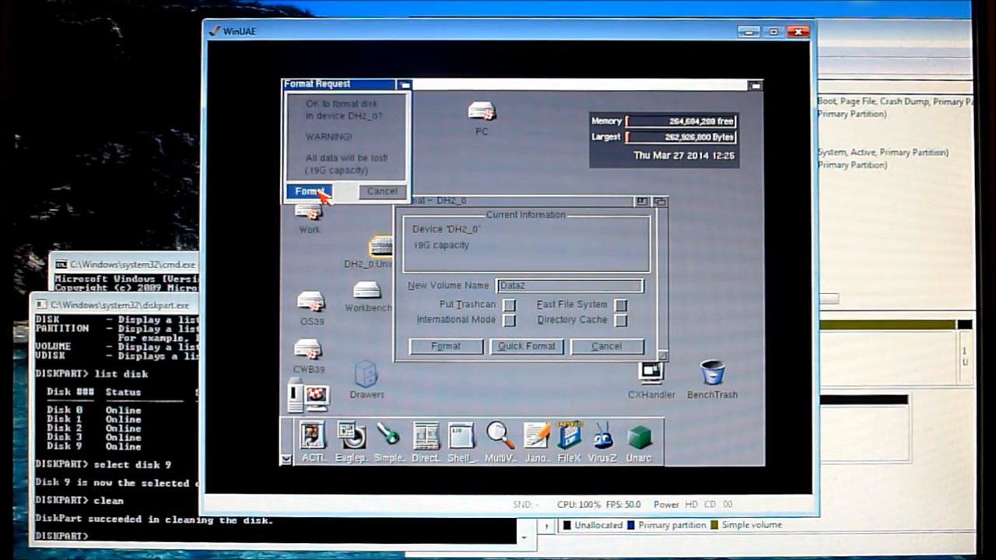
left_click(309, 191)
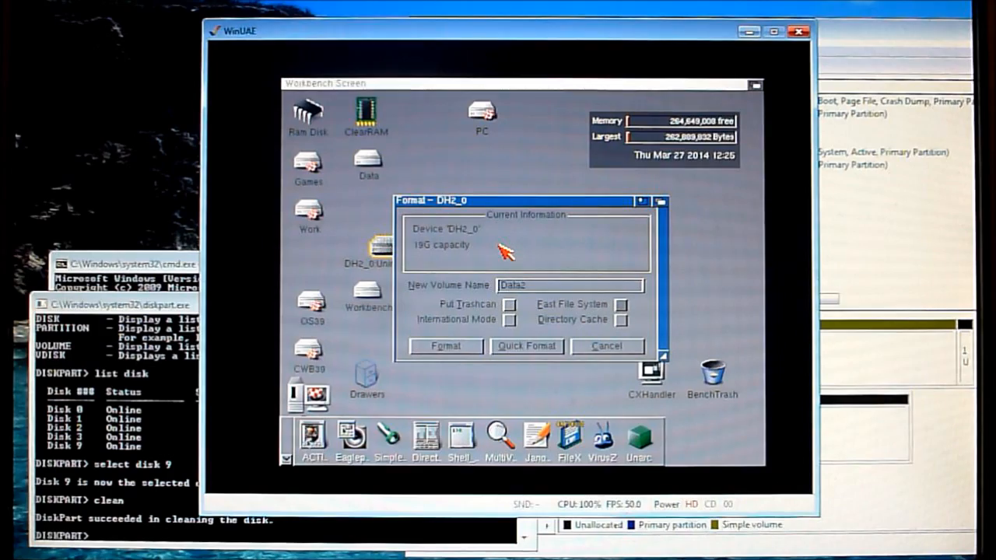
left_click(526, 346)
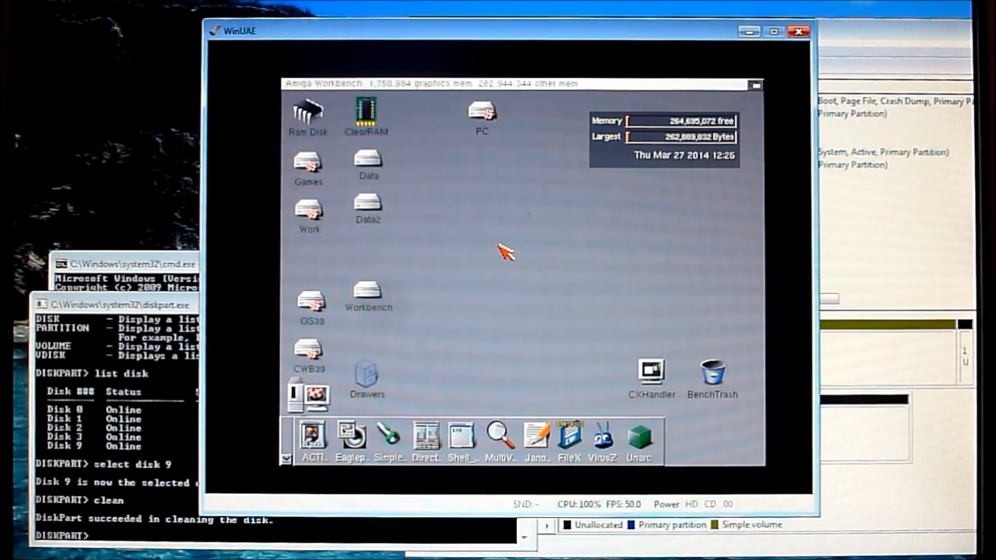
mouse_move(420, 307)
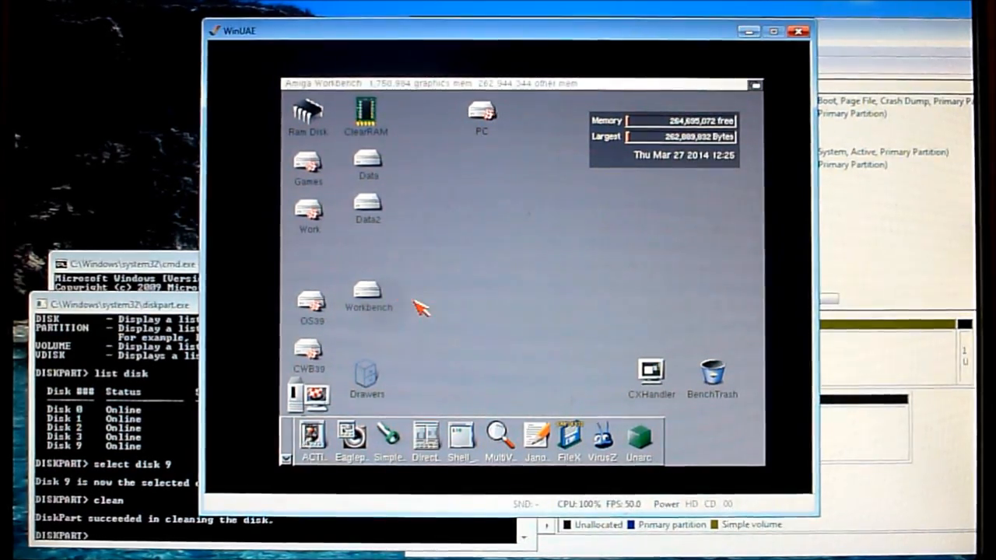
mouse_move(397, 326)
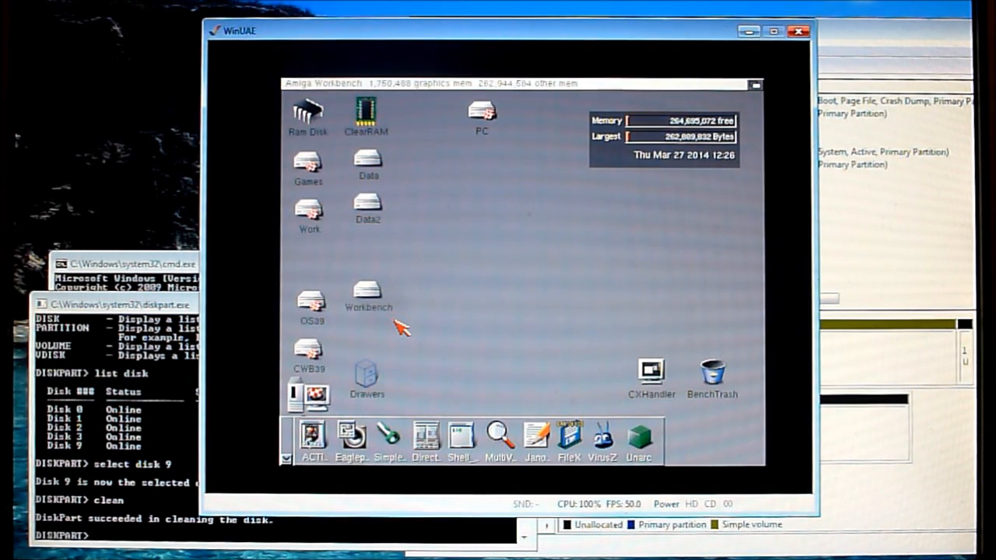
mouse_move(460, 312)
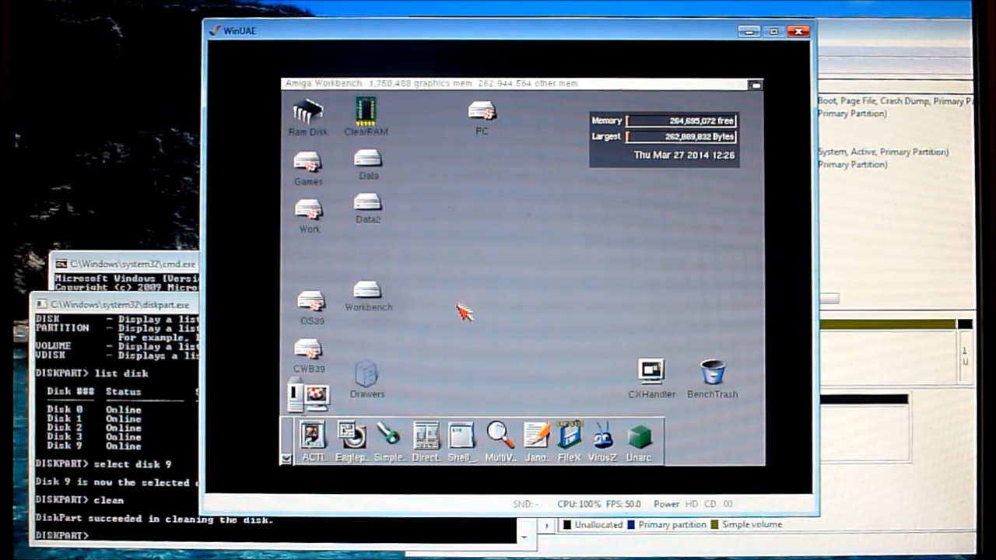
mouse_move(451, 356)
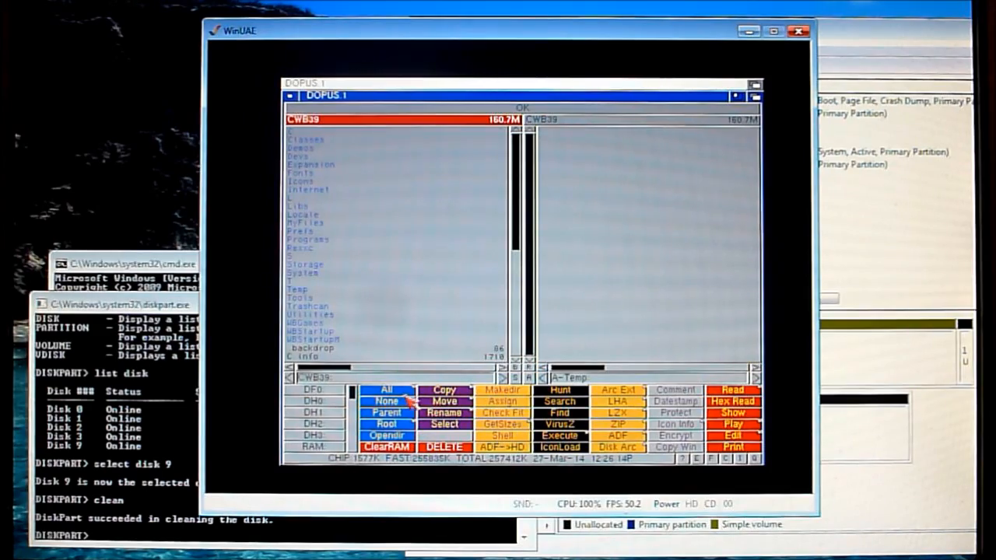
Mark every entry of CWB39 in Directory Opus's left lister
left_click(387, 389)
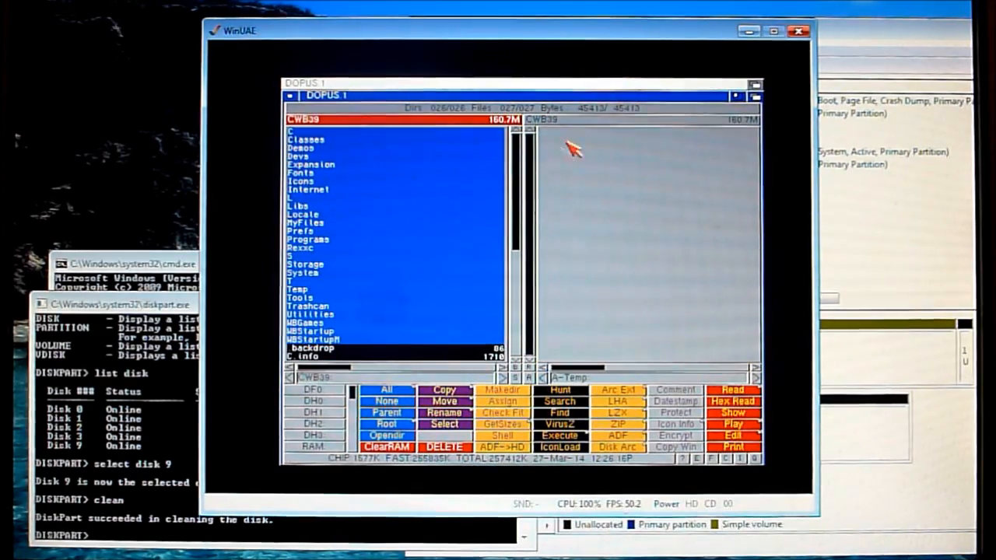
mouse_move(592, 124)
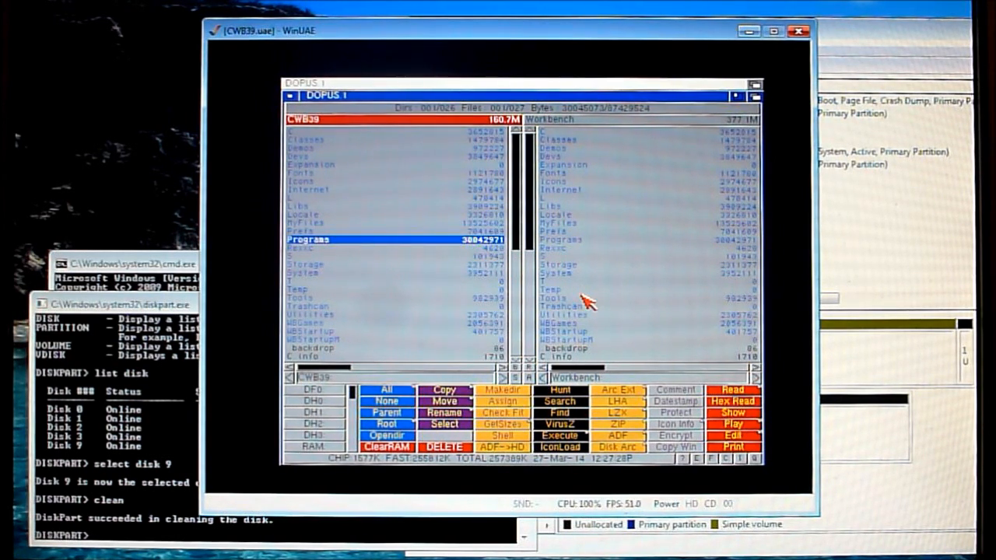
mouse_move(533, 272)
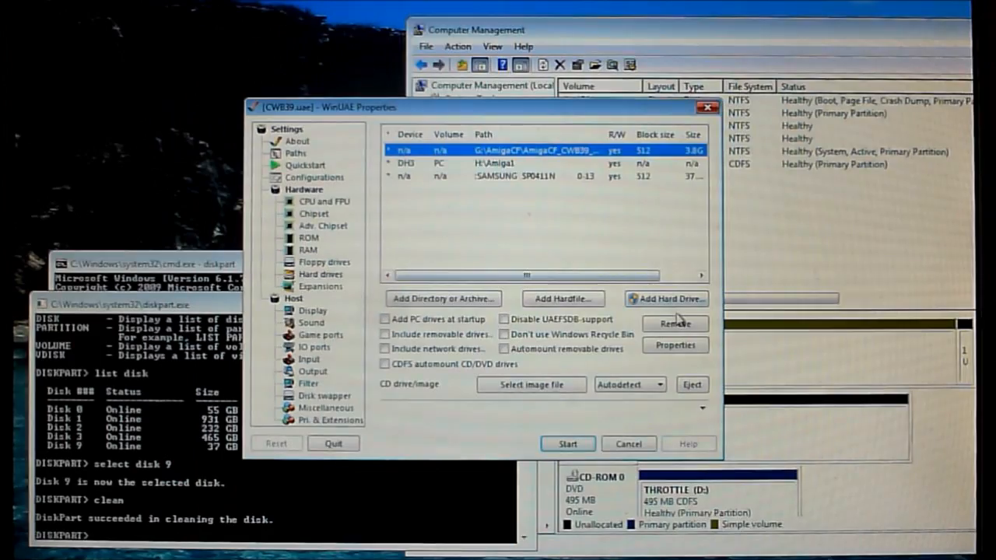
Clear the old drives and attach the SAMSUNG SP0411N disk on controller IDE0
left_click(674, 324)
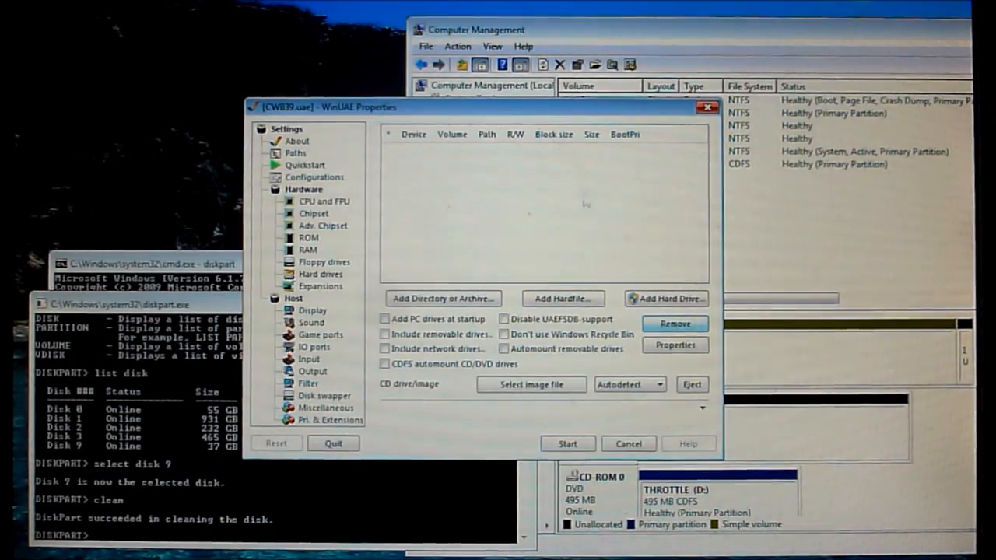
left_click(666, 298)
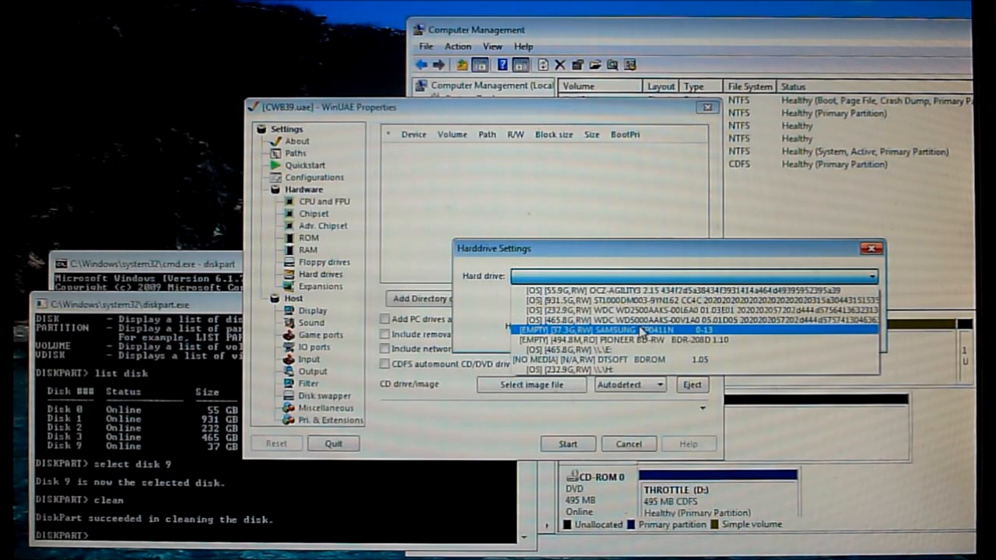
left_click(638, 331)
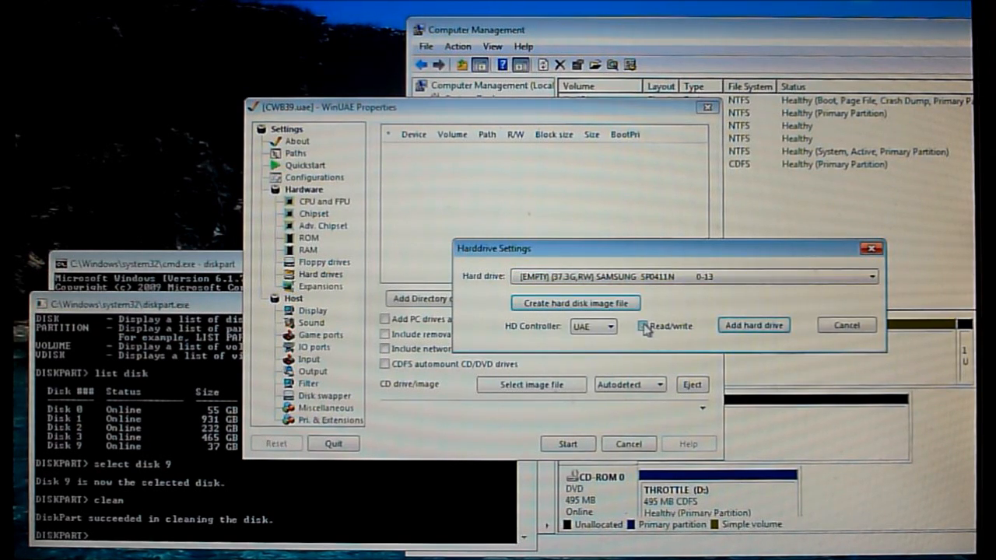
left_click(610, 326)
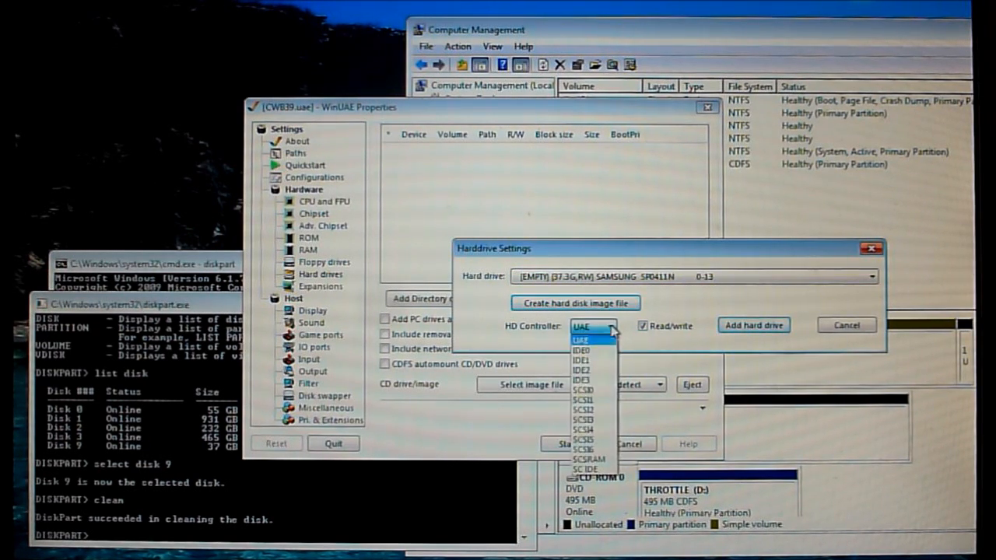
mouse_move(591, 351)
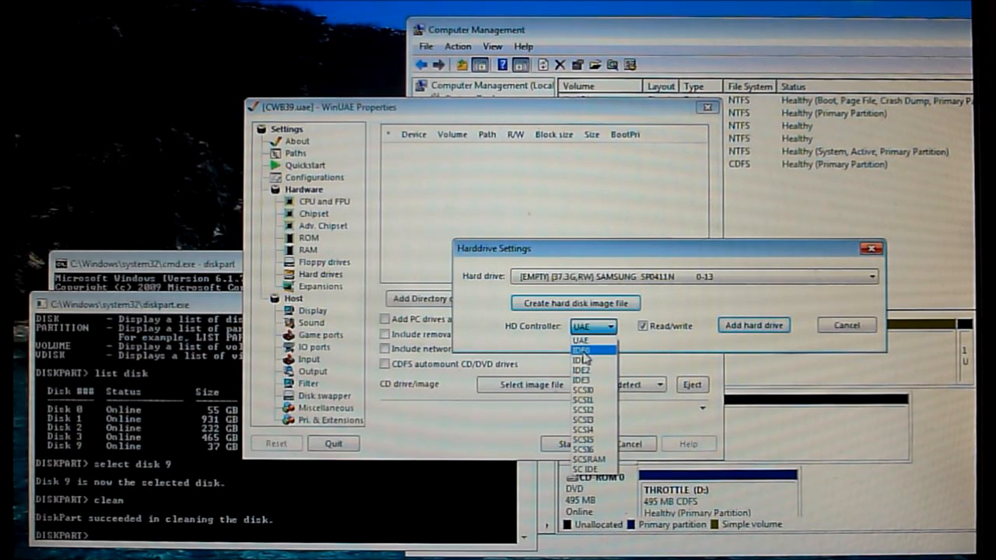
left_click(585, 355)
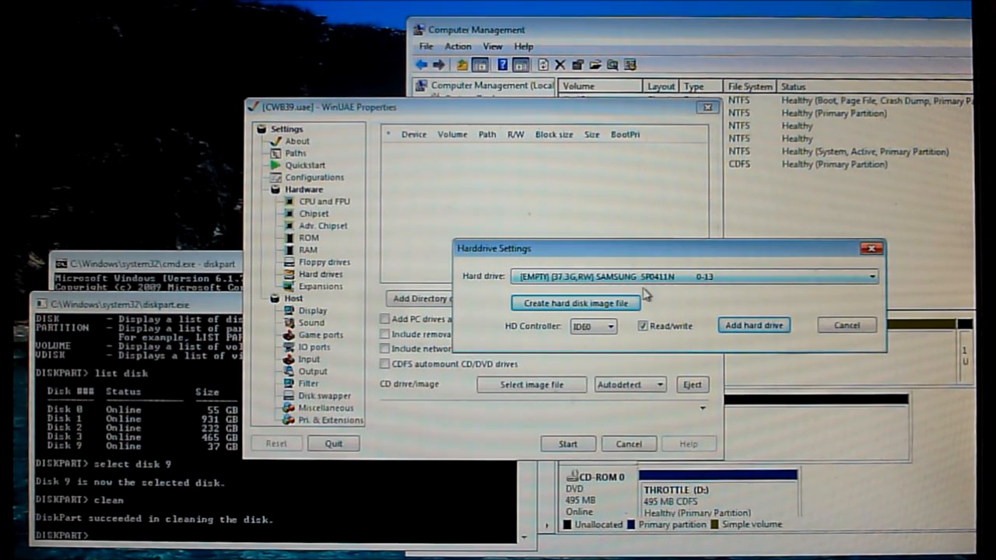
mouse_move(661, 298)
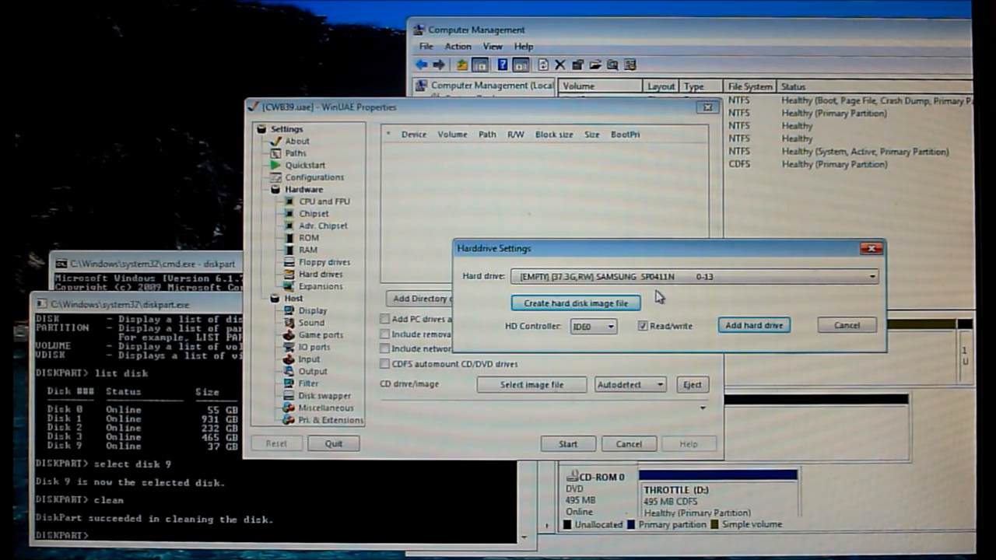
mouse_move(674, 296)
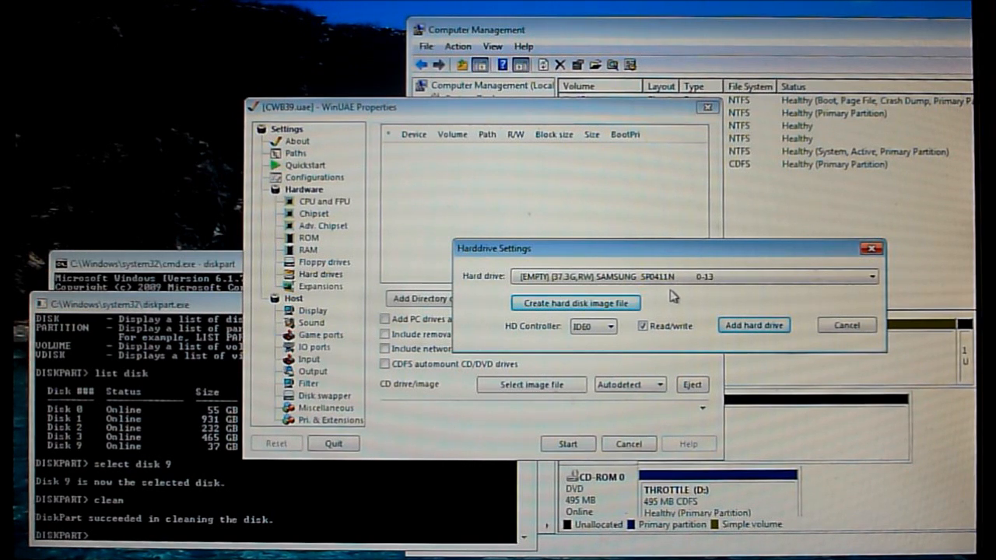
mouse_move(753, 326)
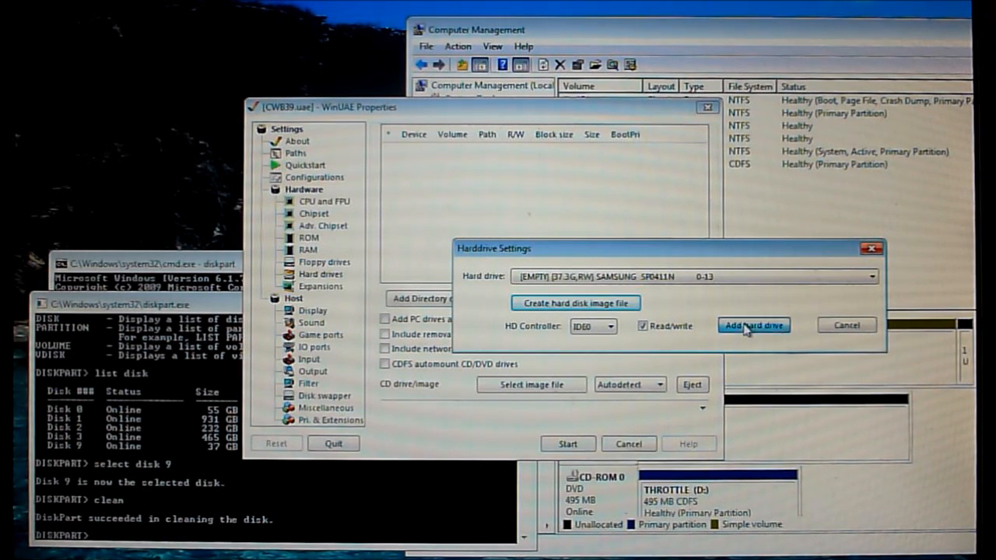
left_click(751, 325)
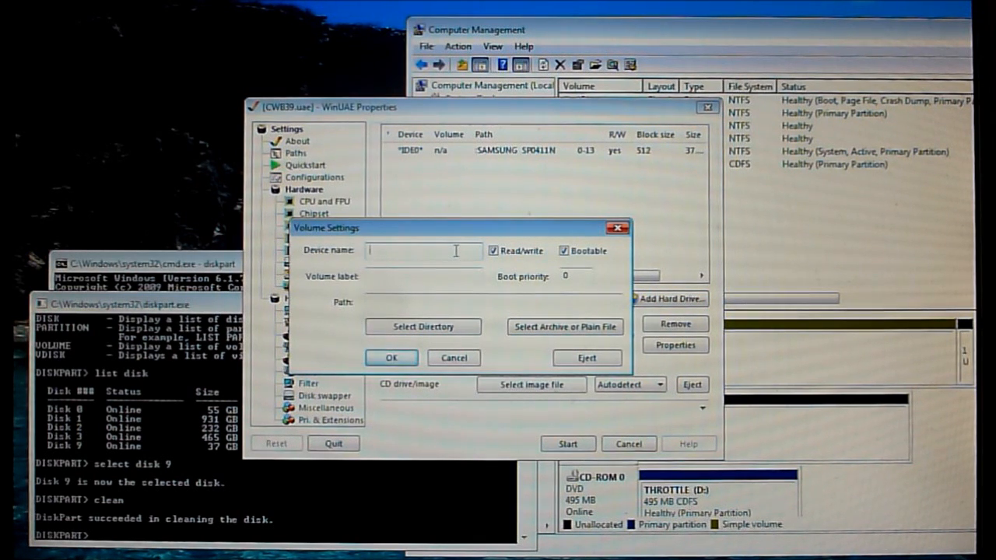
Add a host-folder volume DH3 labelled 'PC' and select its directory
type("DH3")
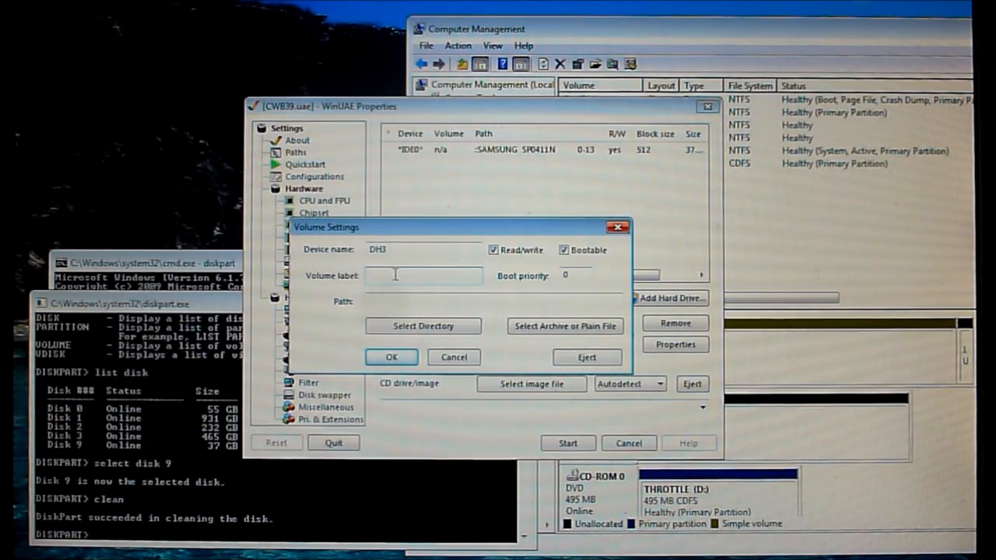
type("PC")
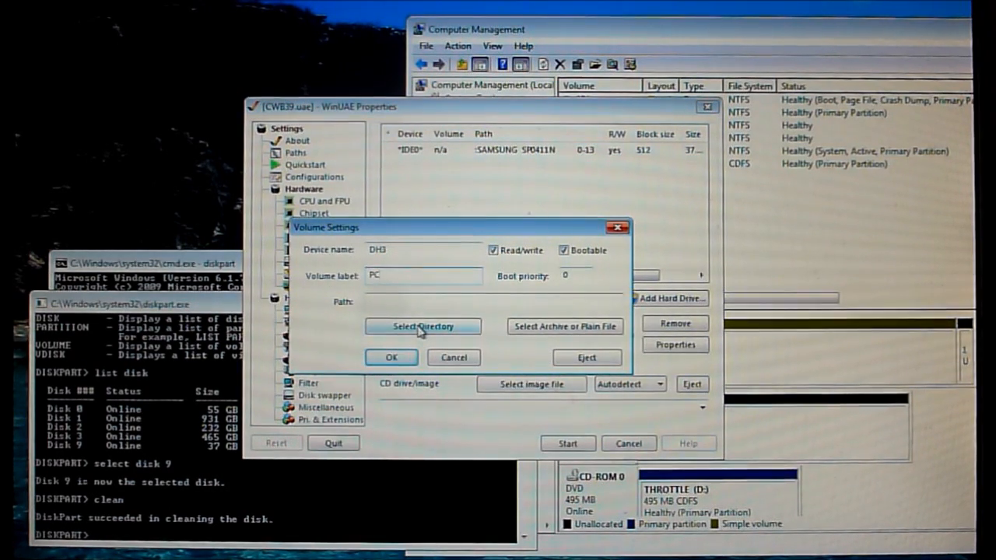
left_click(423, 326)
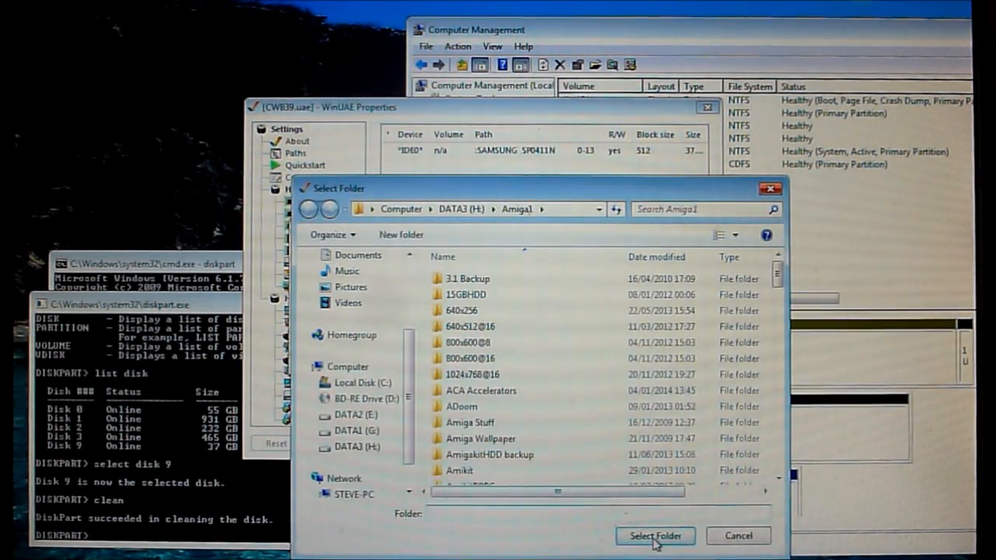
left_click(655, 535)
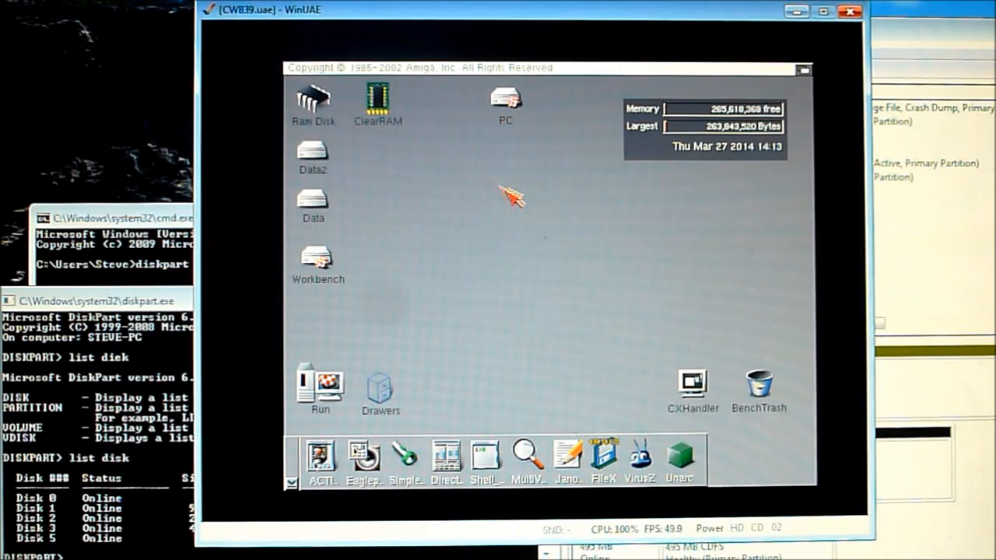
mouse_move(373, 257)
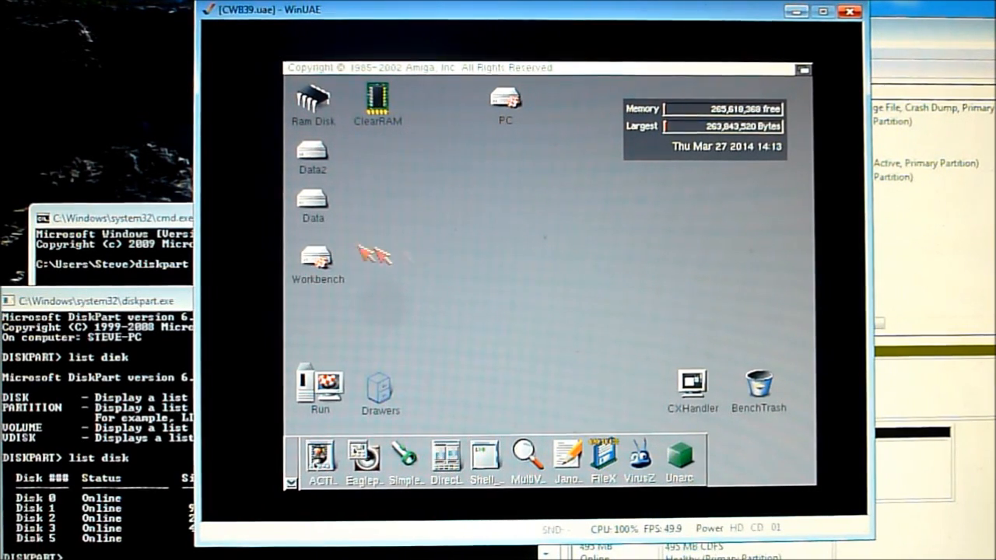
mouse_move(401, 389)
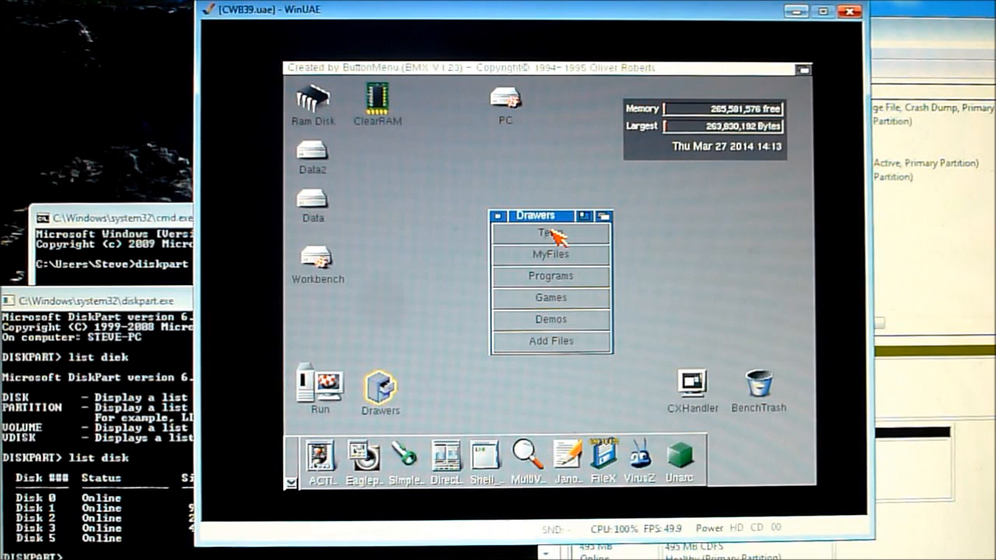
Open the Temp drawer and launch Check4GB
left_click(550, 232)
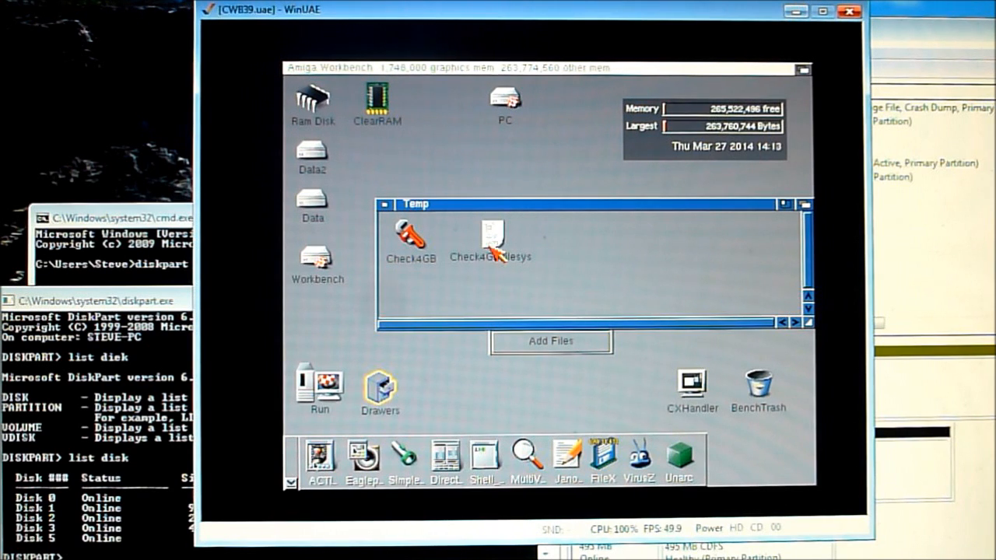
left_click(491, 235)
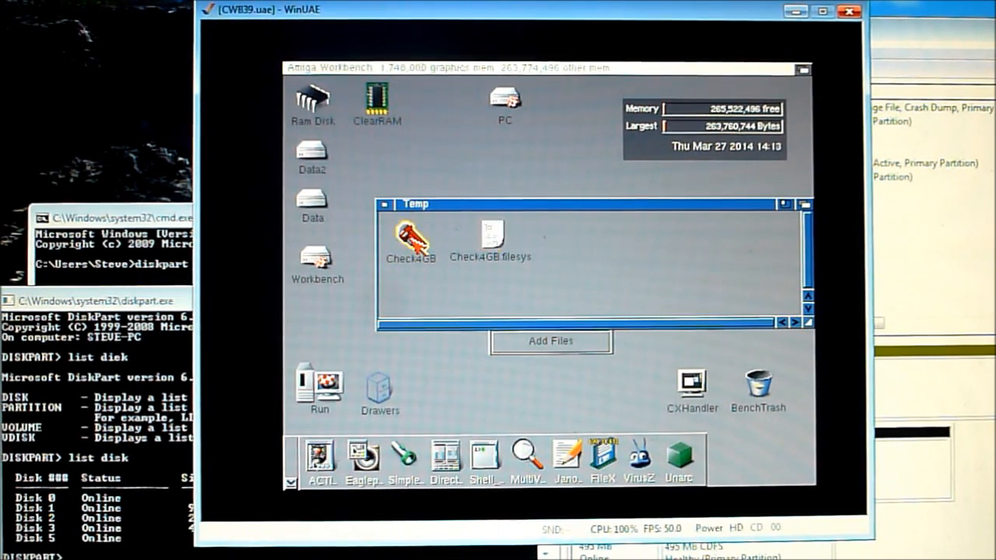
double_click(410, 235)
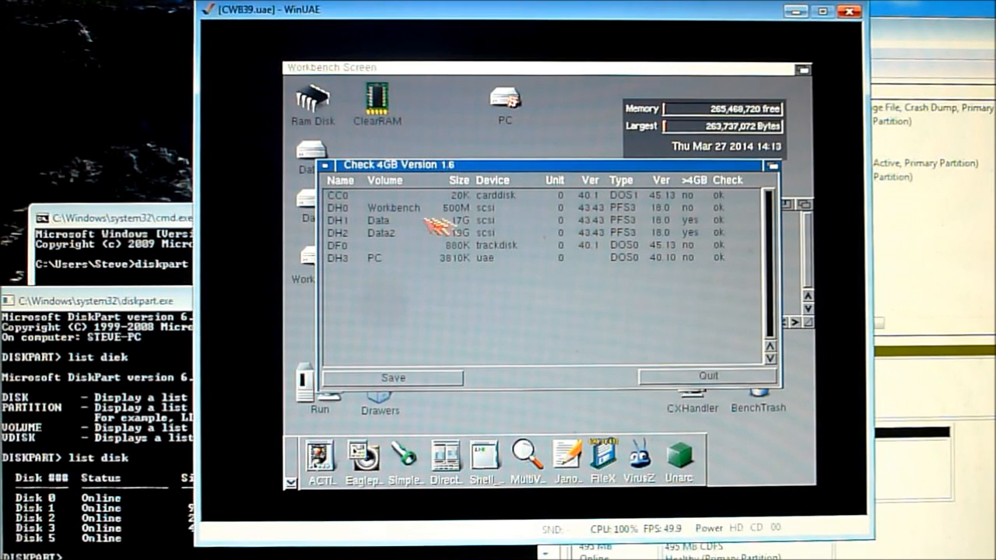
mouse_move(475, 225)
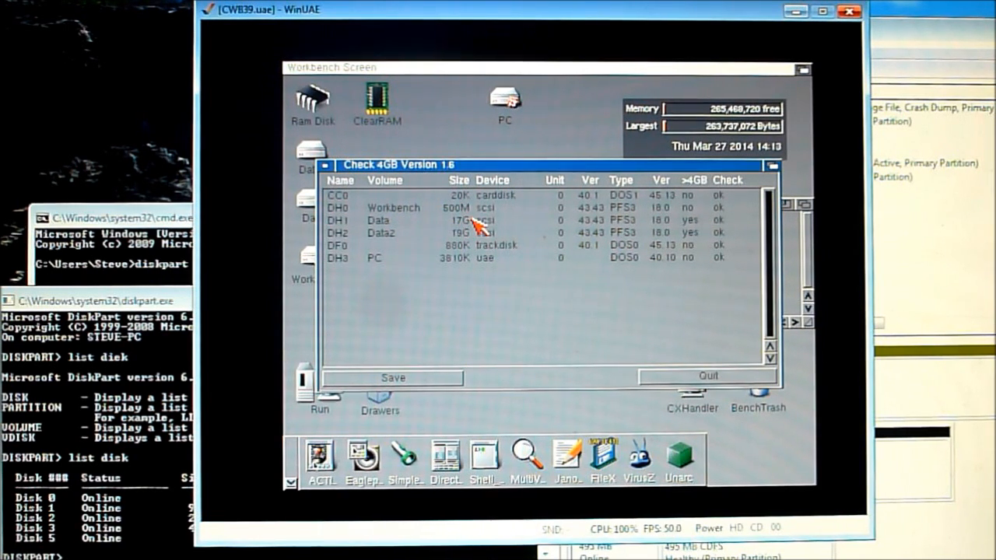
mouse_move(474, 239)
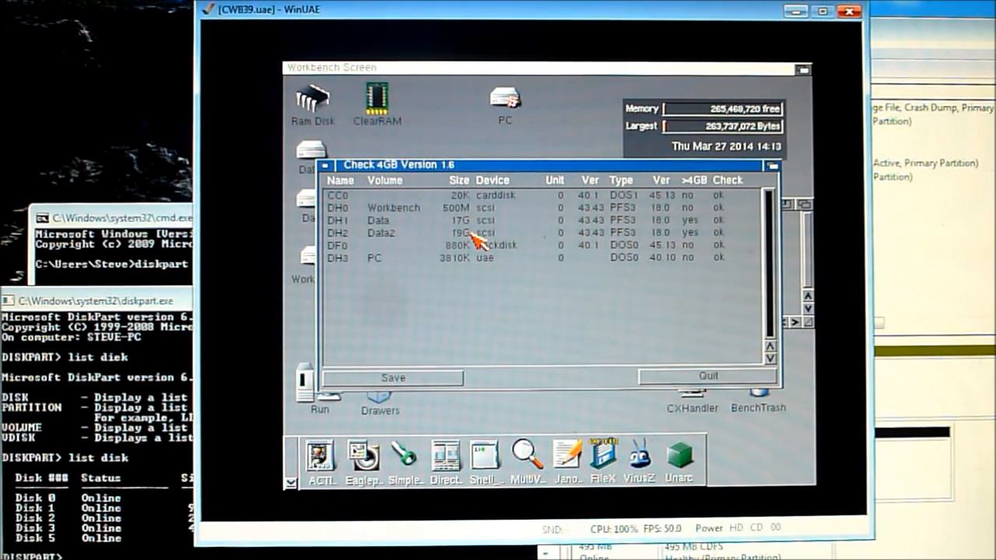
mouse_move(595, 218)
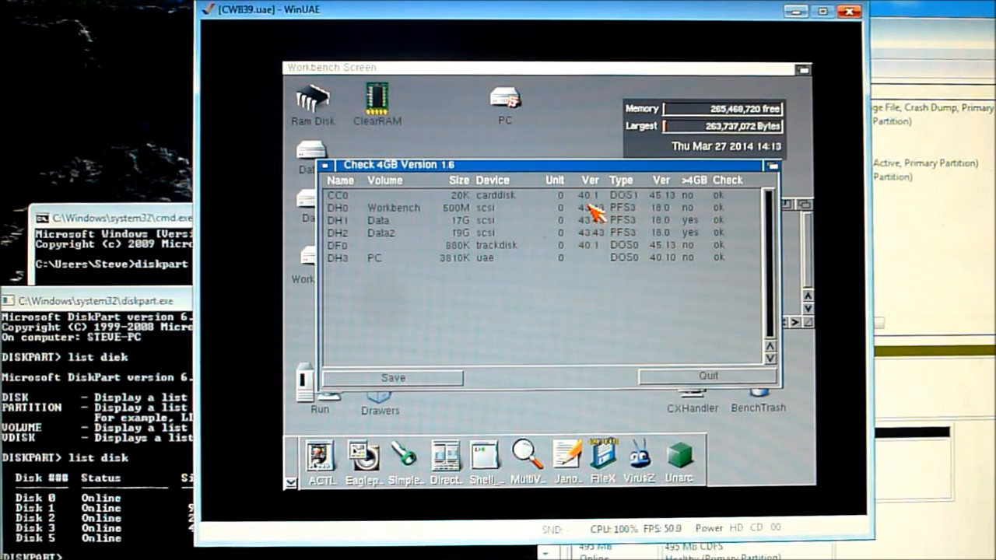
mouse_move(595, 237)
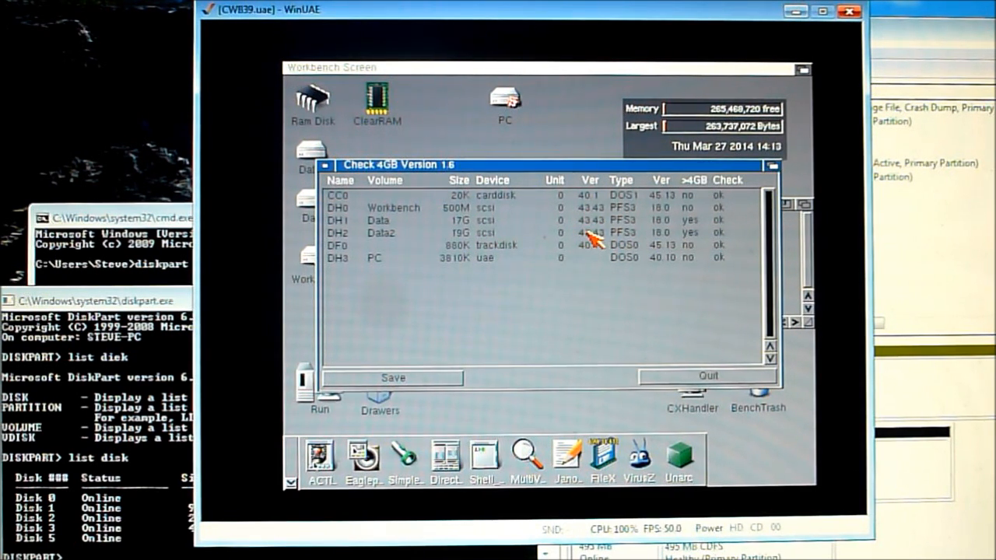
mouse_move(592, 210)
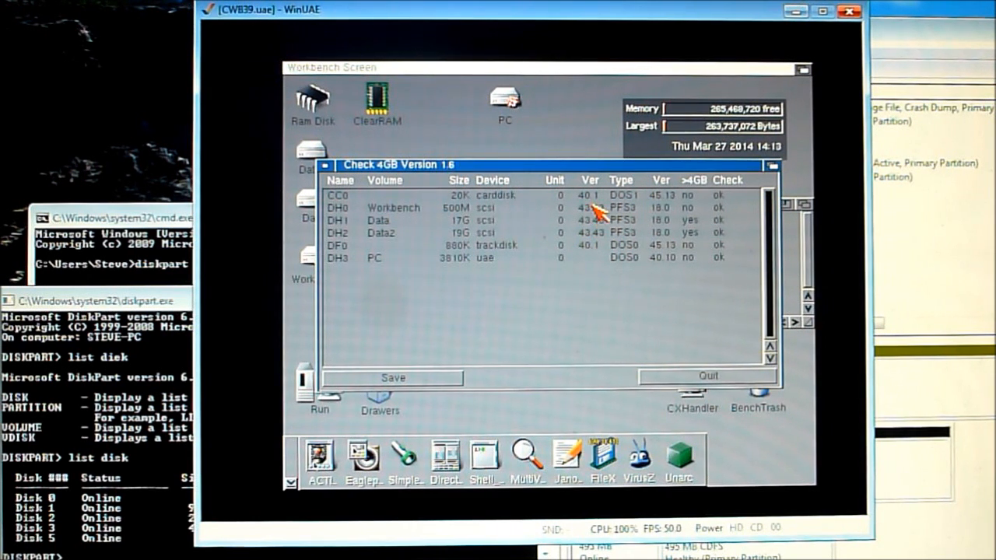
mouse_move(623, 242)
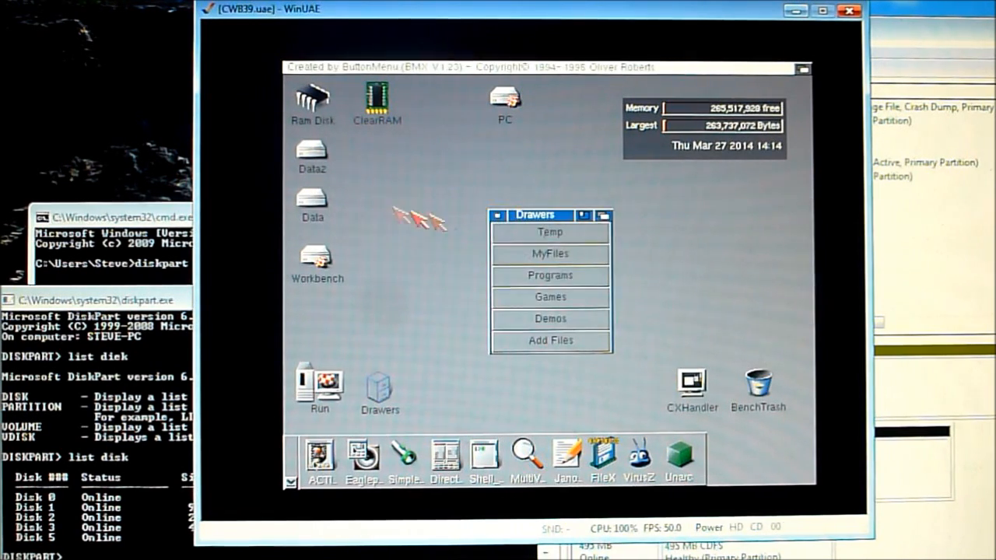
Quit Check4GB after confirming Data and Data2 report ok
left_click(495, 216)
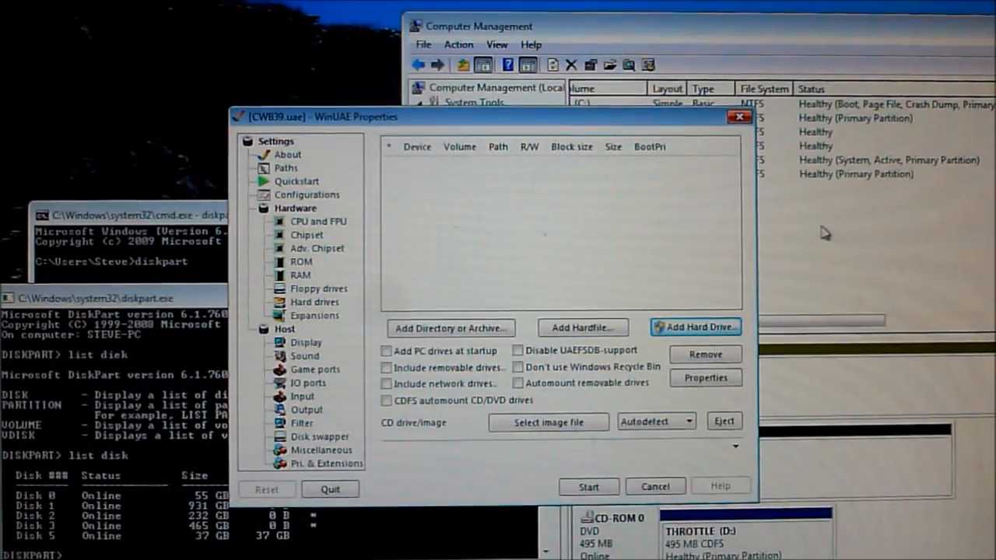
mouse_move(517, 232)
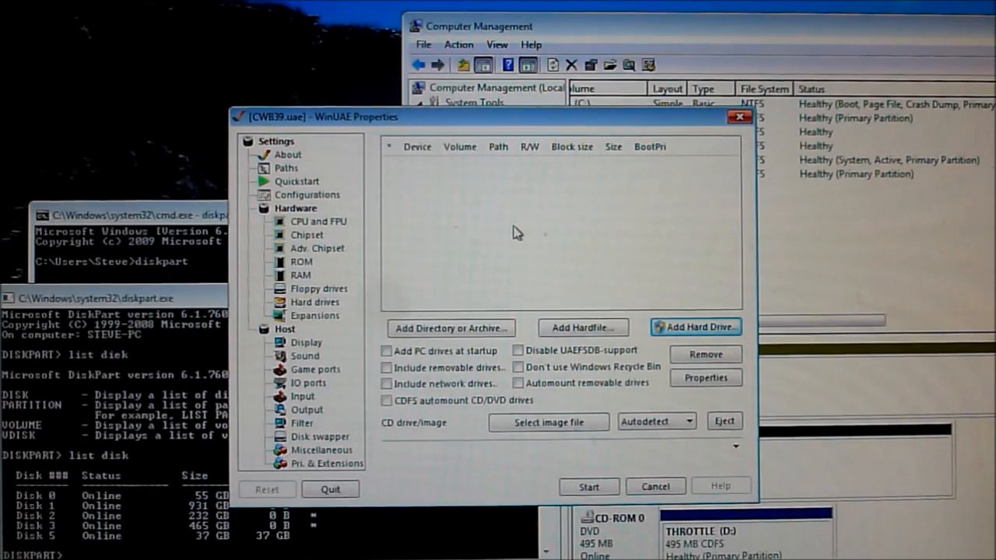
mouse_move(524, 232)
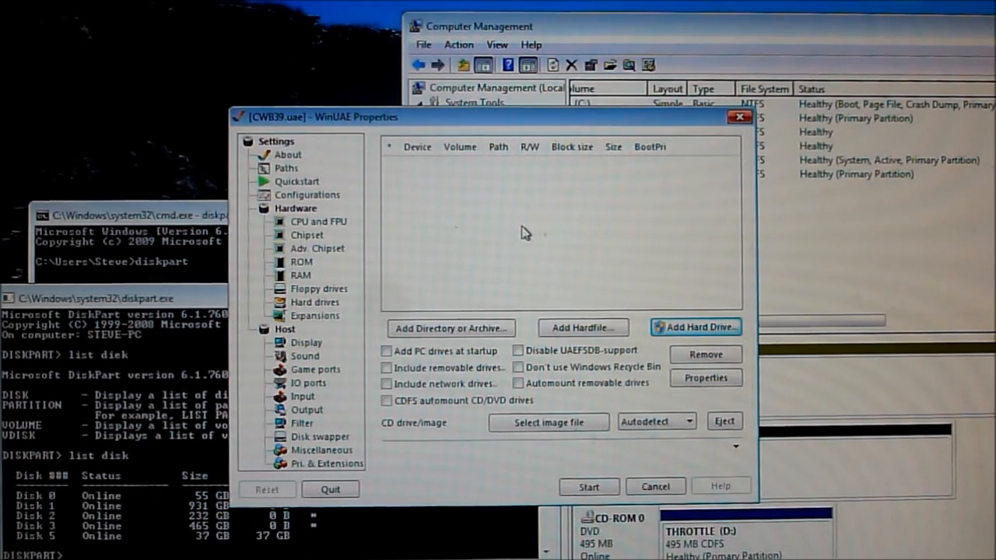
Add the ClassicWB_FULL_v28 System.hdf hardfile and confirm its settings
left_click(583, 327)
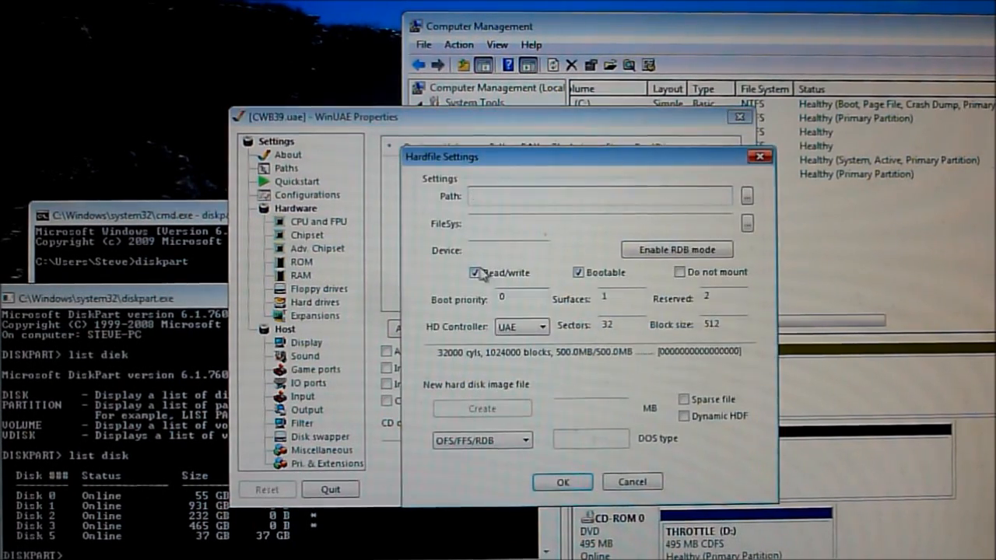
left_click(746, 196)
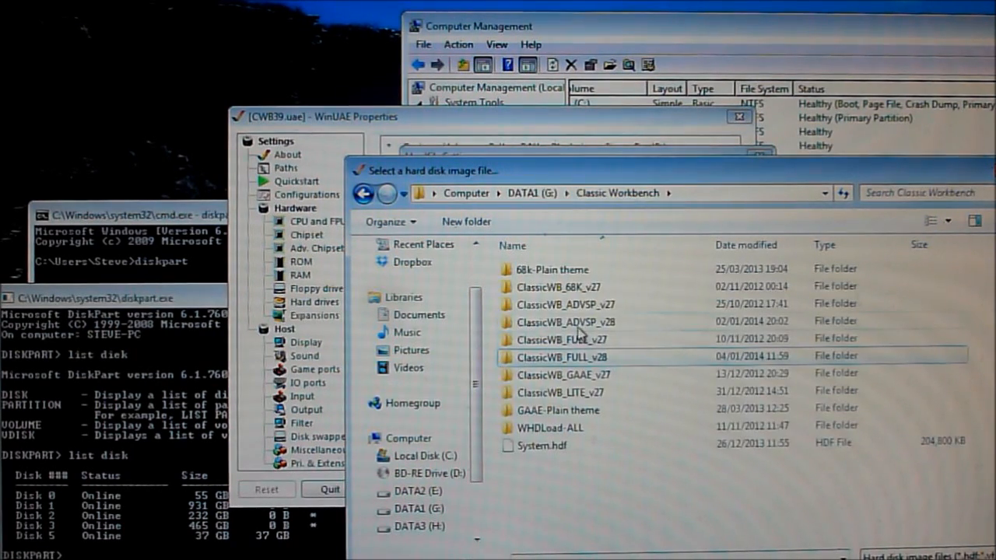
left_click(562, 321)
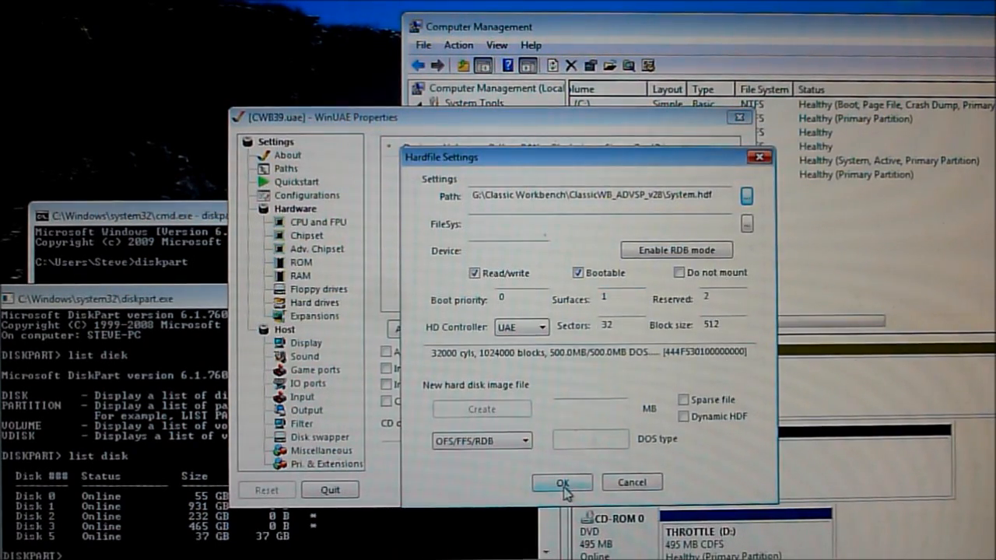
left_click(561, 482)
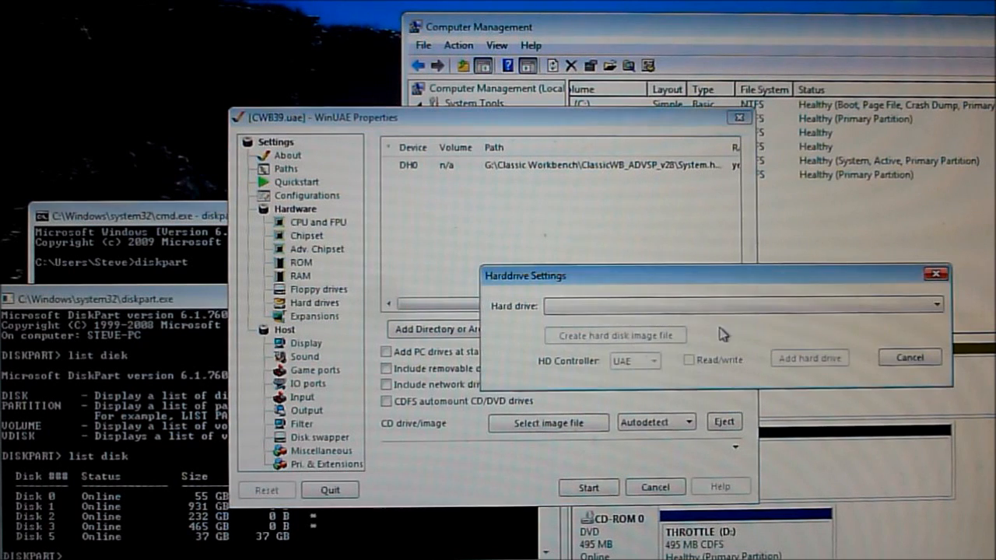
Attach the 37.3 GB Samsung SP0411N RDB drive read/write
left_click(937, 305)
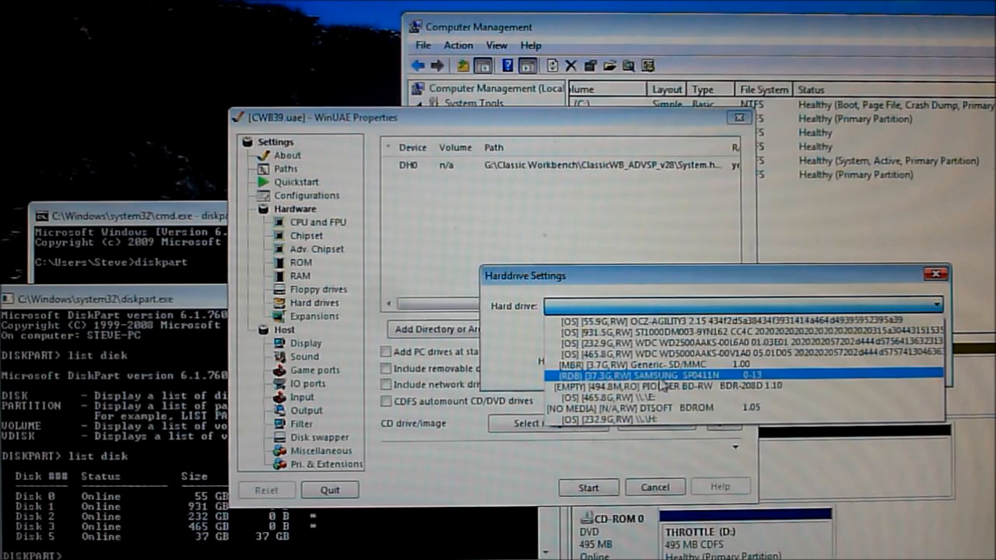
left_click(661, 375)
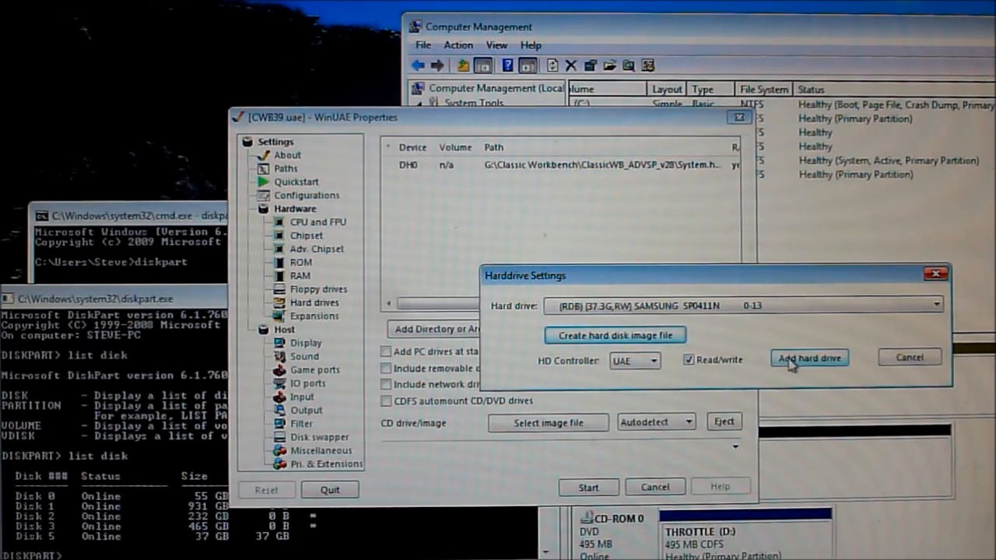
left_click(588, 487)
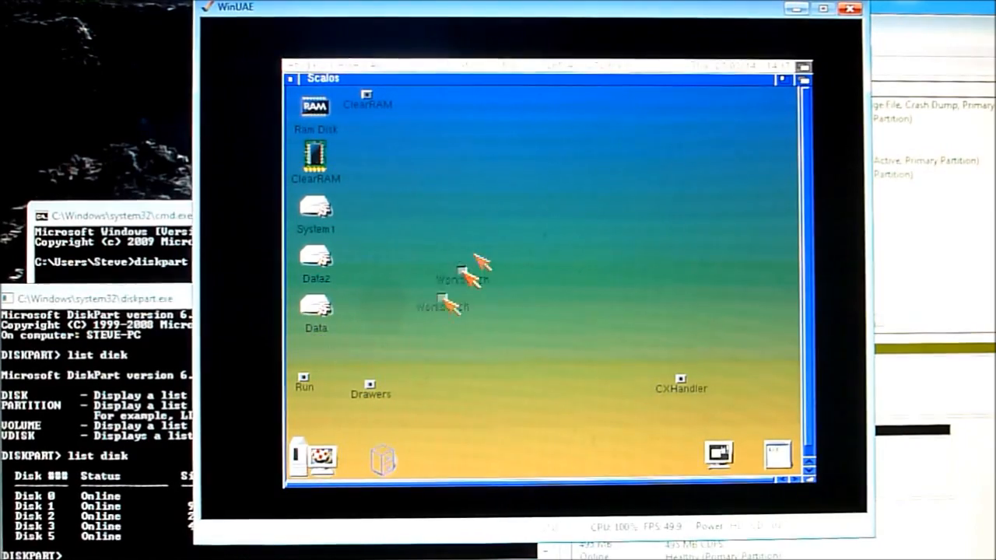
Quick-format the 462 MB DH0_0 drive as volume 'Workbench', dismissing the PFS3 notice
right_click(466, 277)
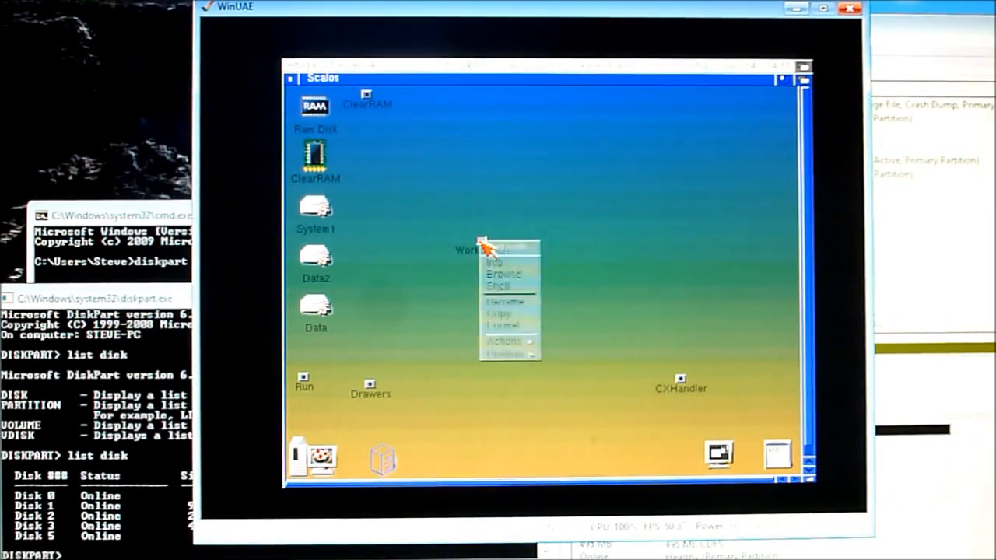
mouse_move(504, 324)
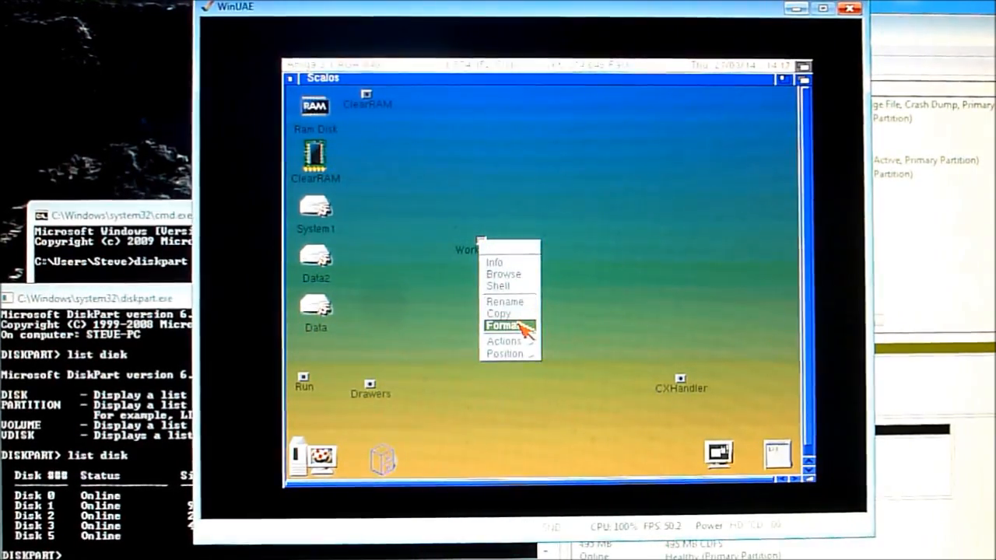
left_click(503, 325)
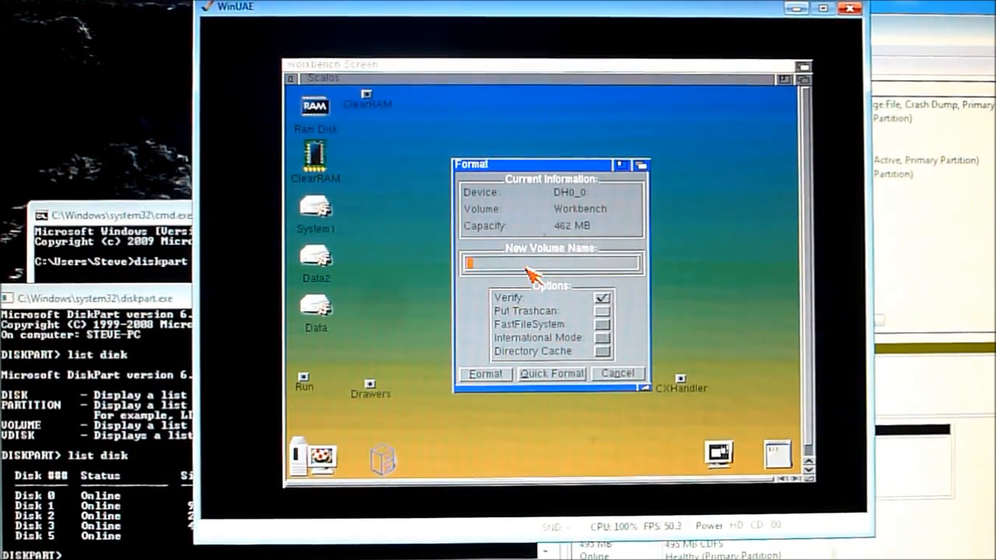
type("Workb")
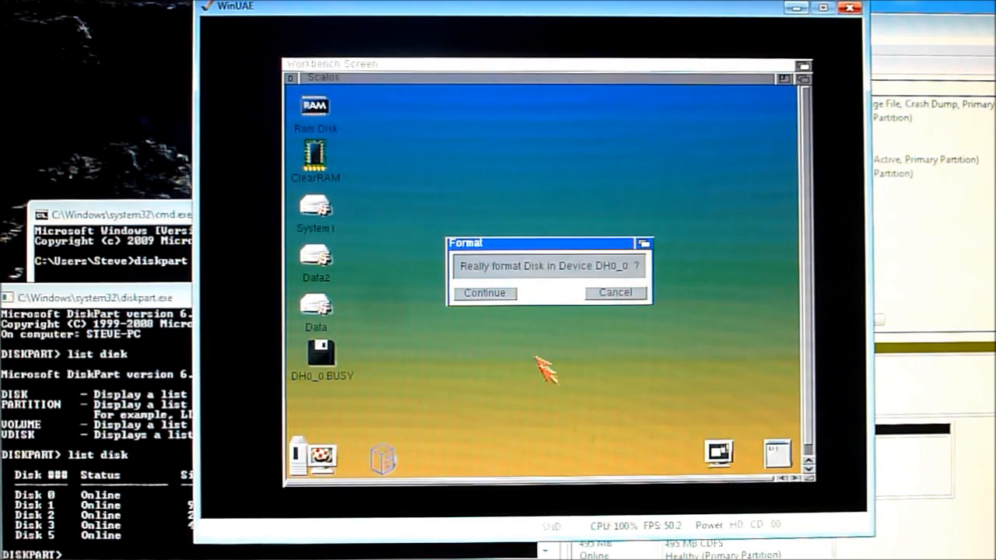
left_click(484, 293)
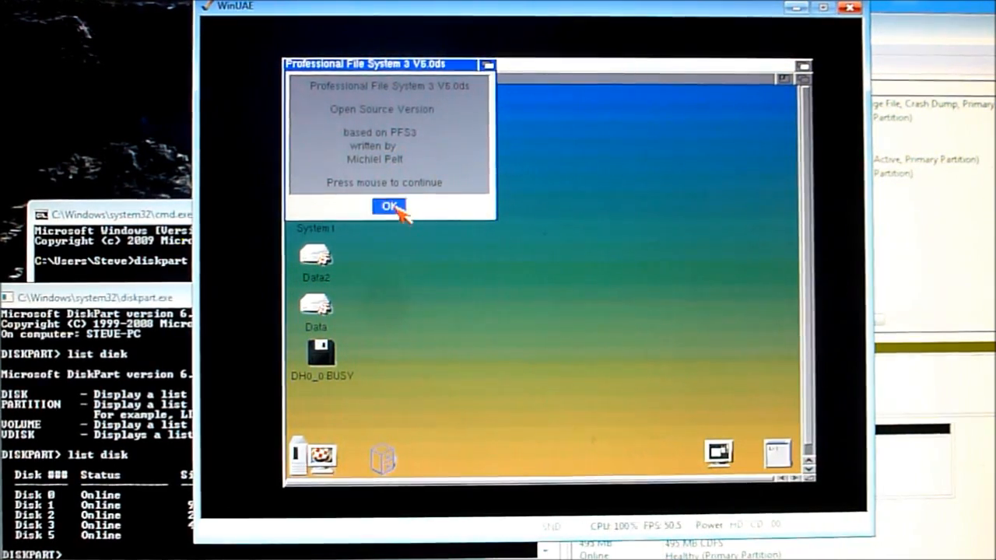
left_click(389, 206)
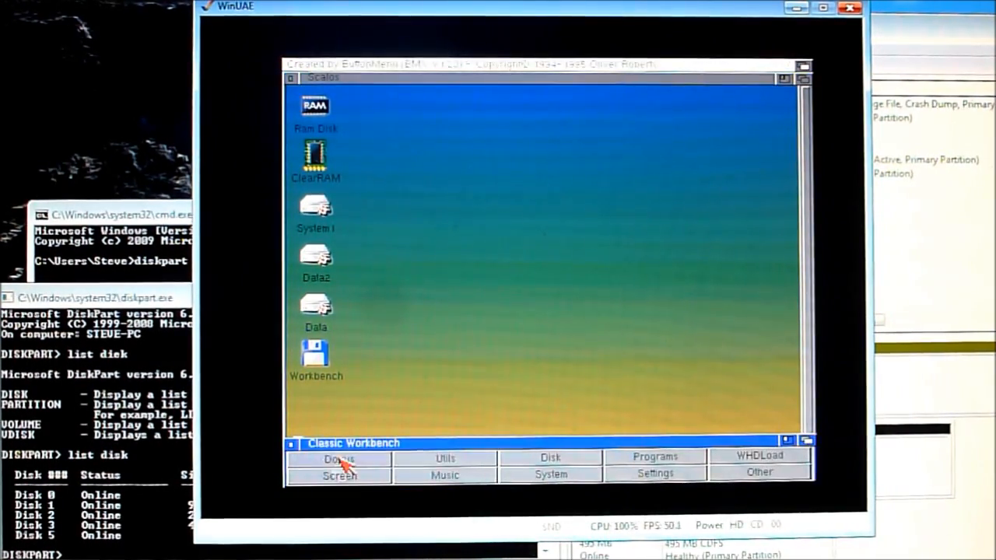
Launch DOpus from the toolbar and open the Workbench volume from its Device list
left_click(339, 458)
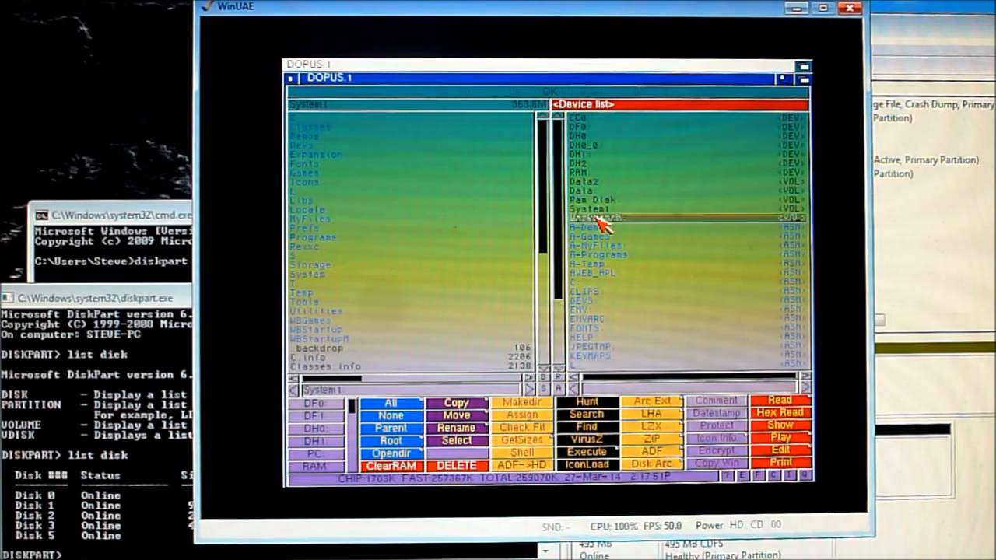
double_click(603, 224)
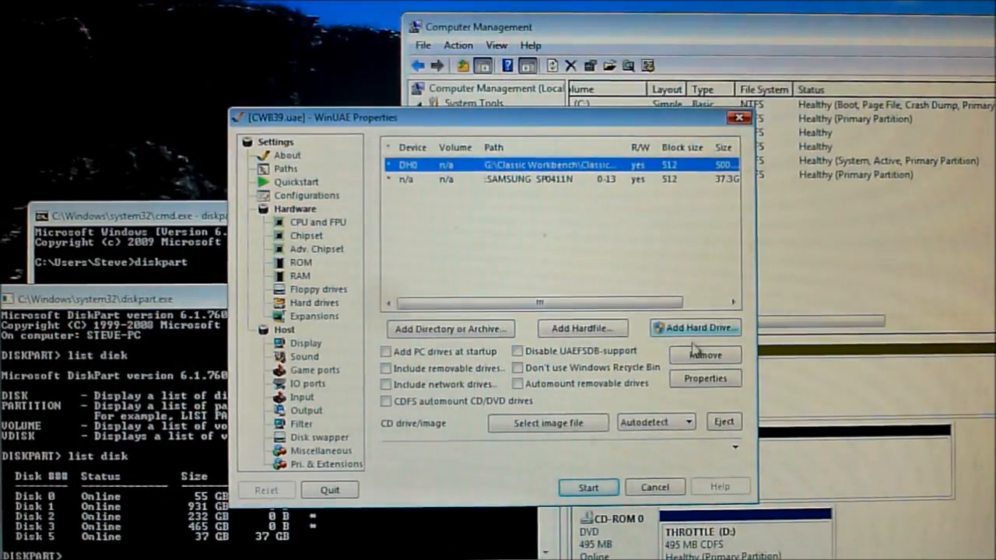
Remove the existing drive entries and add the Samsung drive read/write on IDE0
left_click(704, 354)
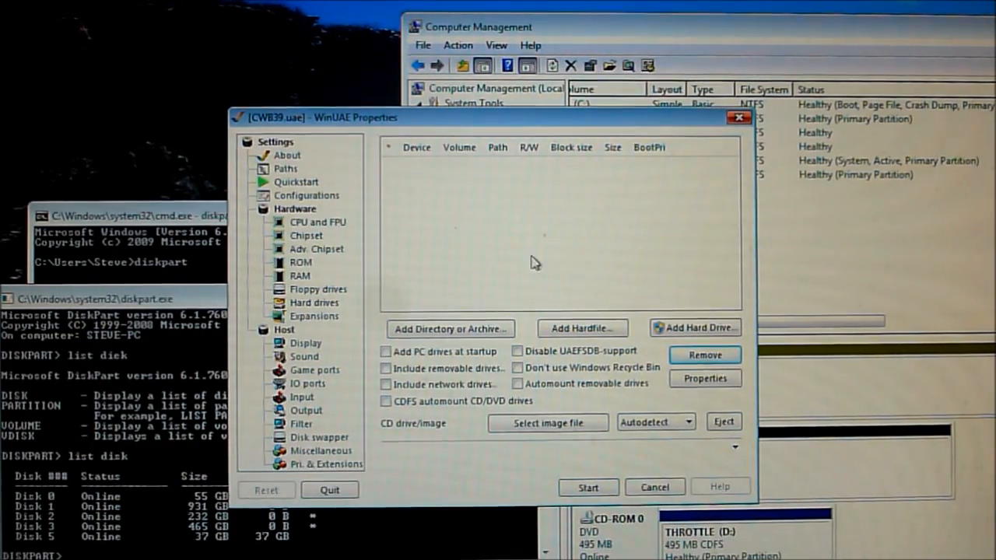
mouse_move(557, 267)
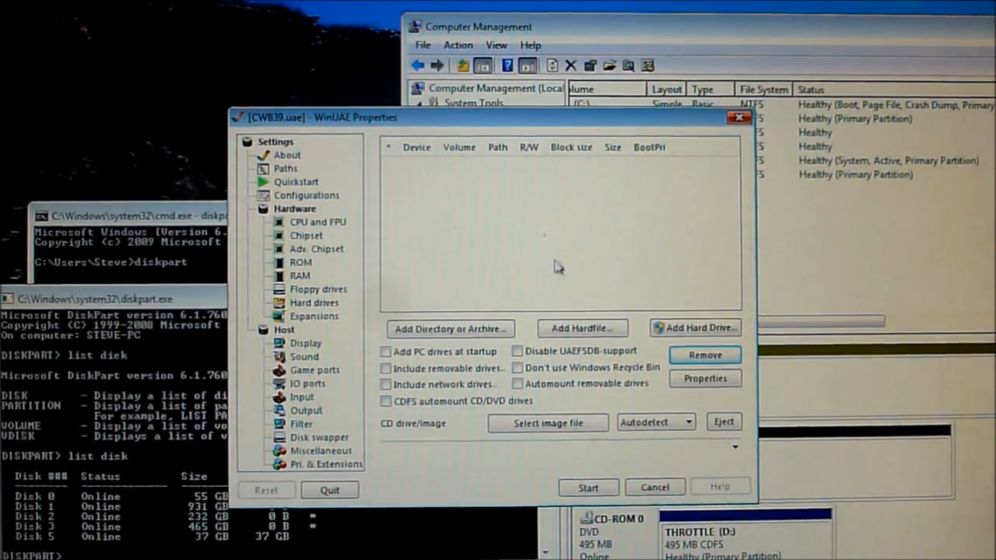
left_click(694, 328)
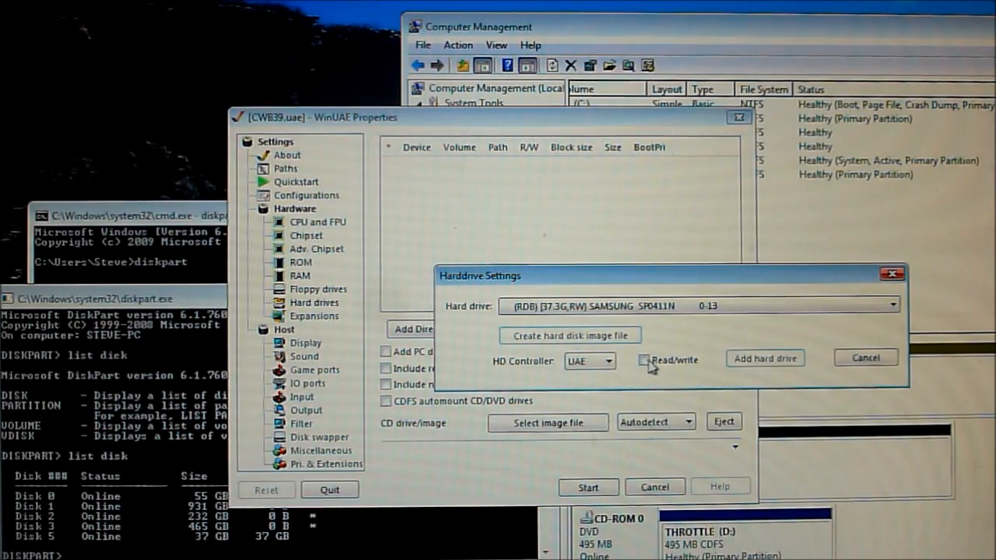
left_click(610, 361)
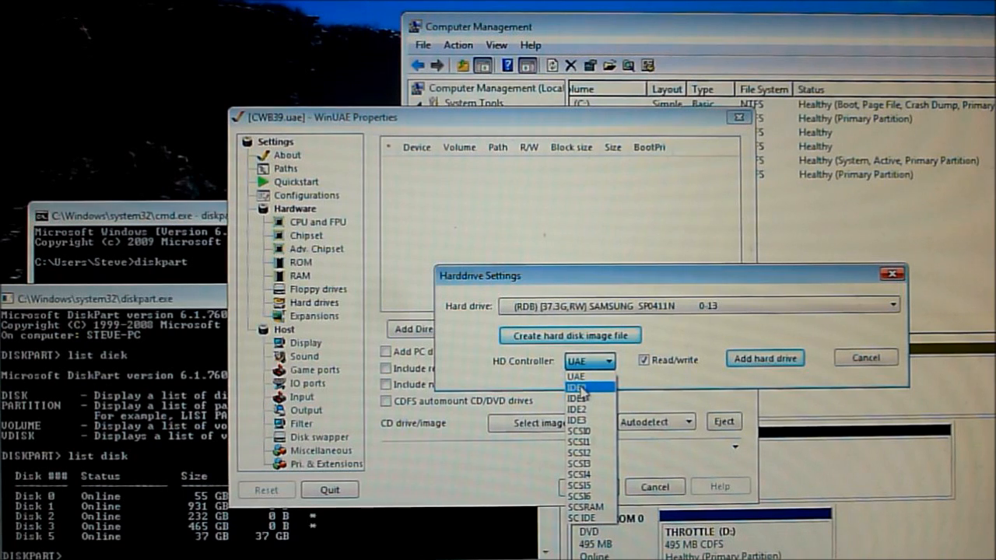
left_click(584, 388)
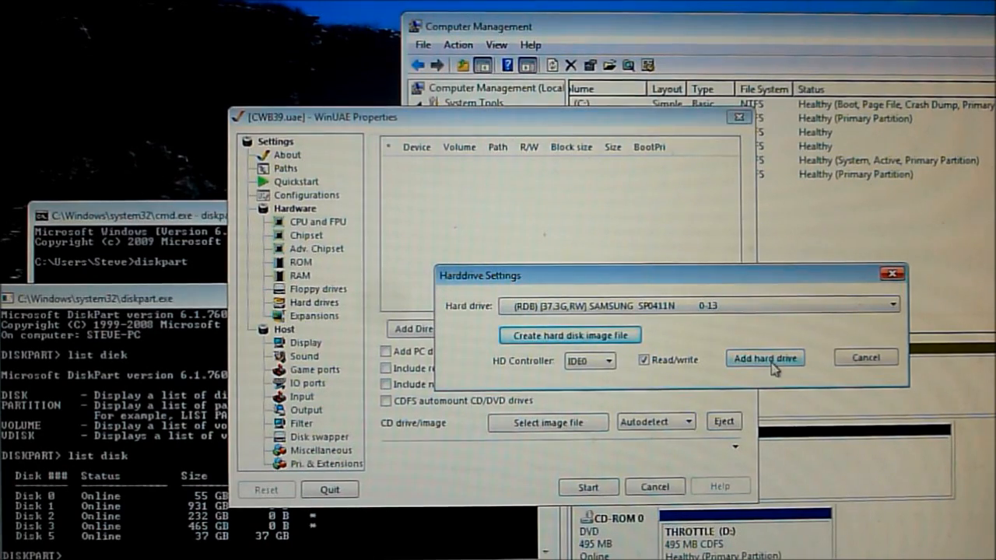
left_click(764, 358)
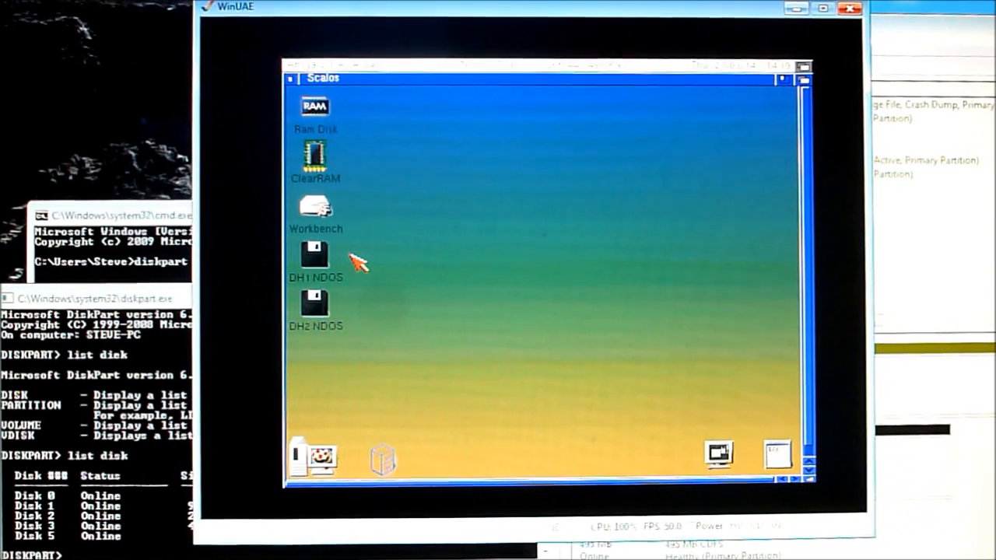
mouse_move(479, 265)
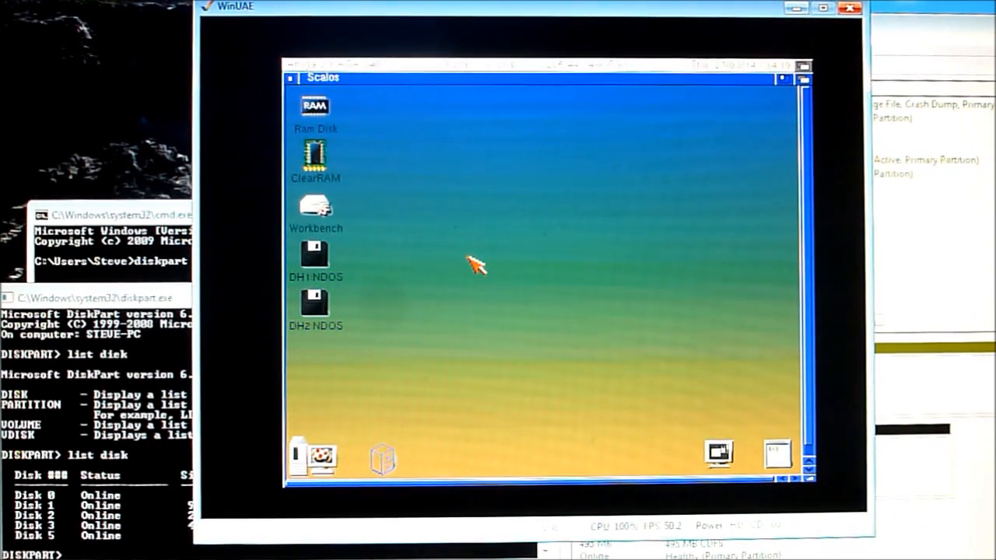
mouse_move(518, 265)
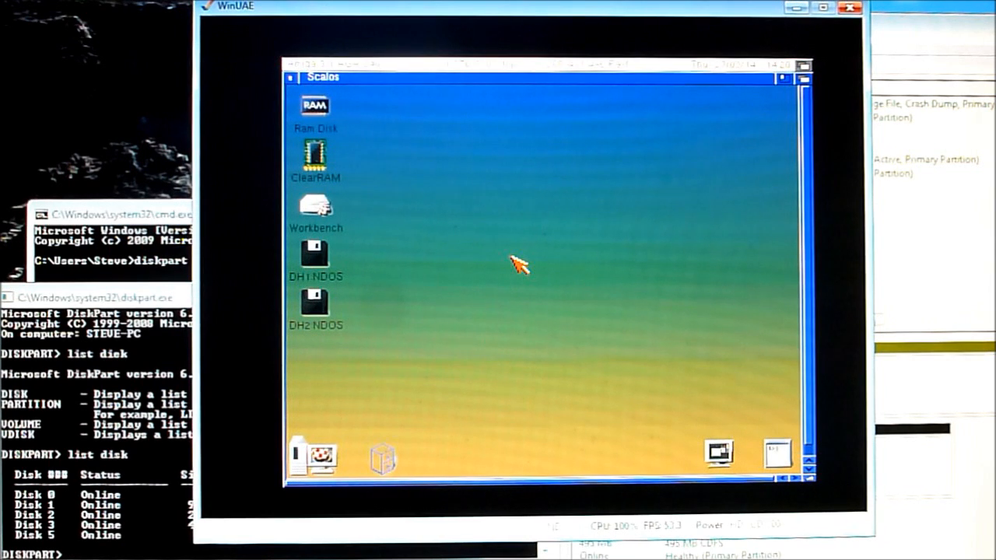
mouse_move(393, 256)
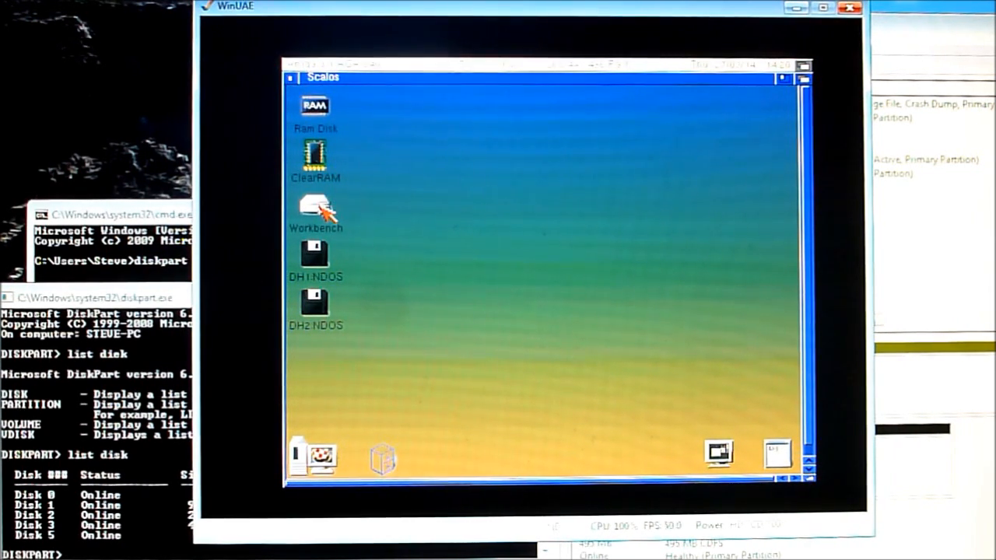
mouse_move(323, 455)
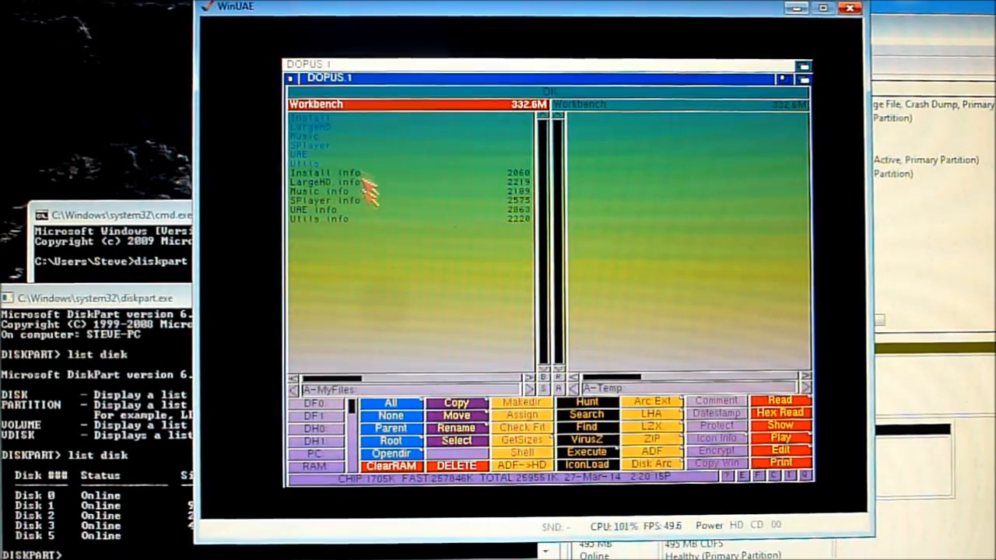
Browse in DOpus into LargeHD/128GB_Support/SCSI_v44_20_Doobrey
double_click(319, 181)
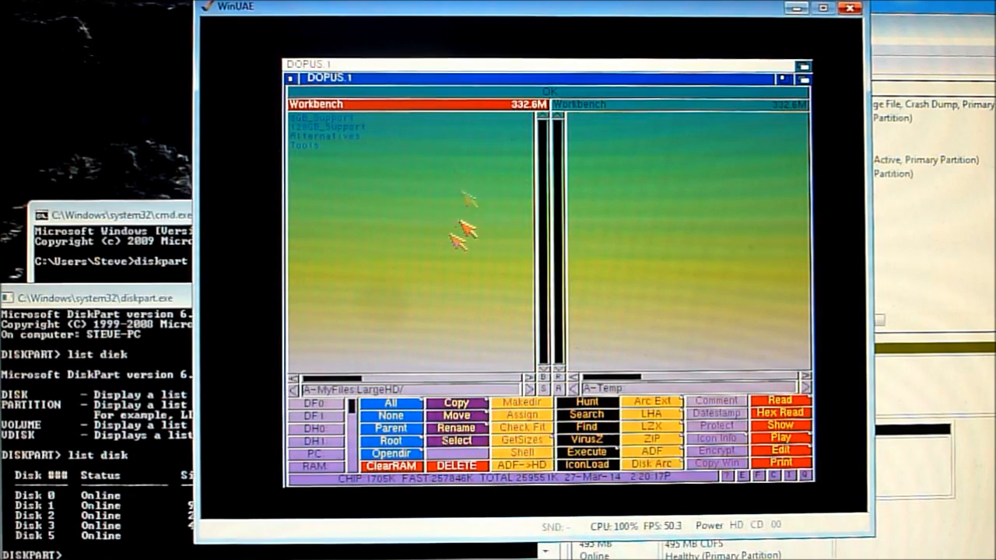
mouse_move(323, 136)
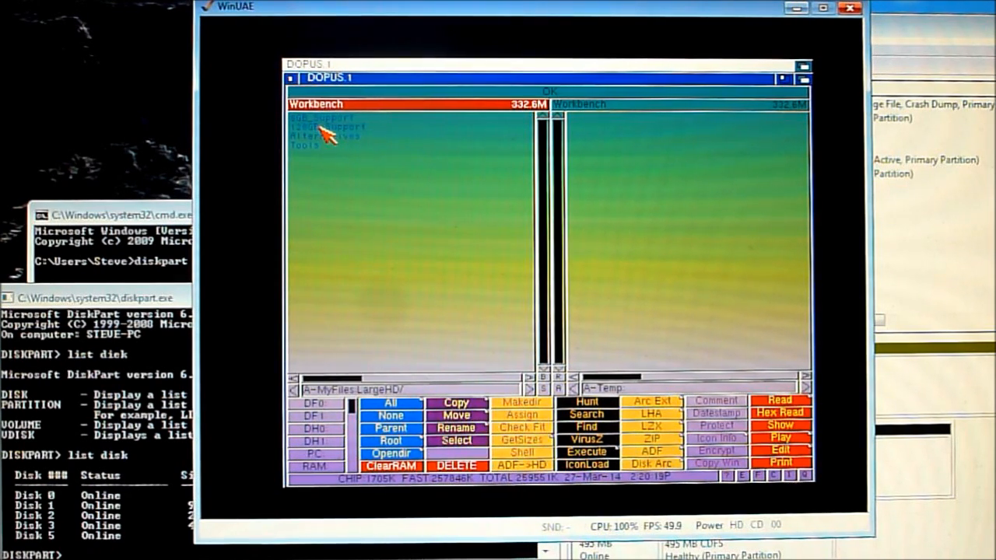
double_click(326, 124)
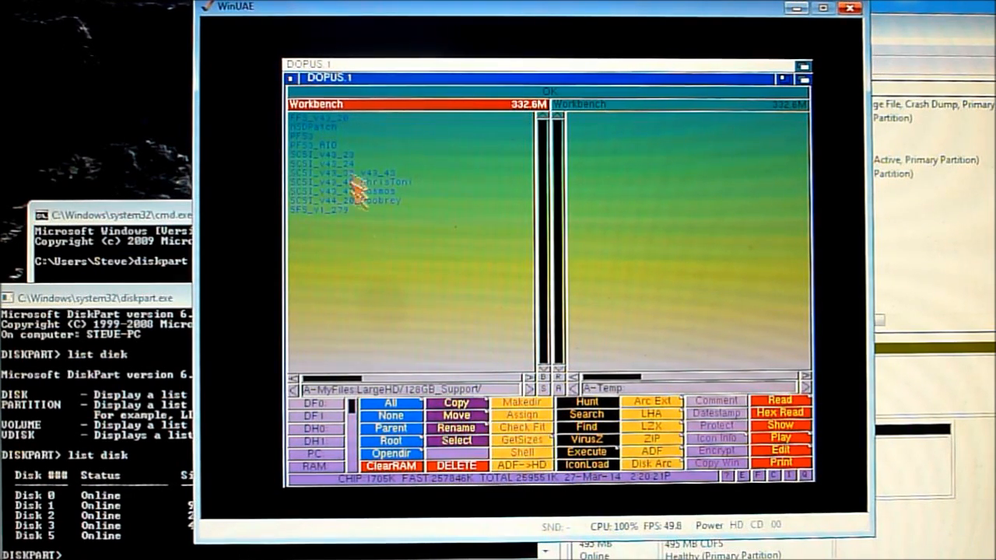
mouse_move(342, 249)
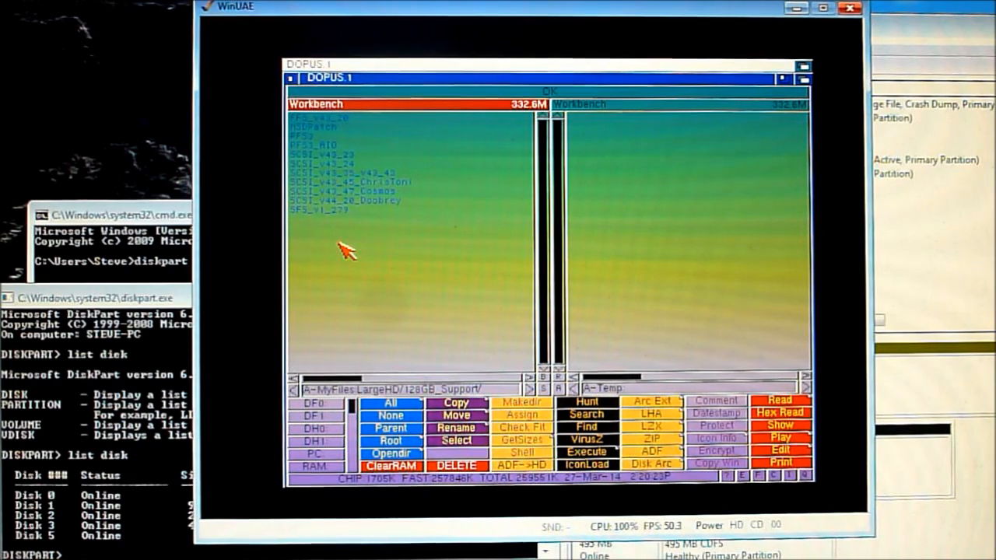
left_click(353, 201)
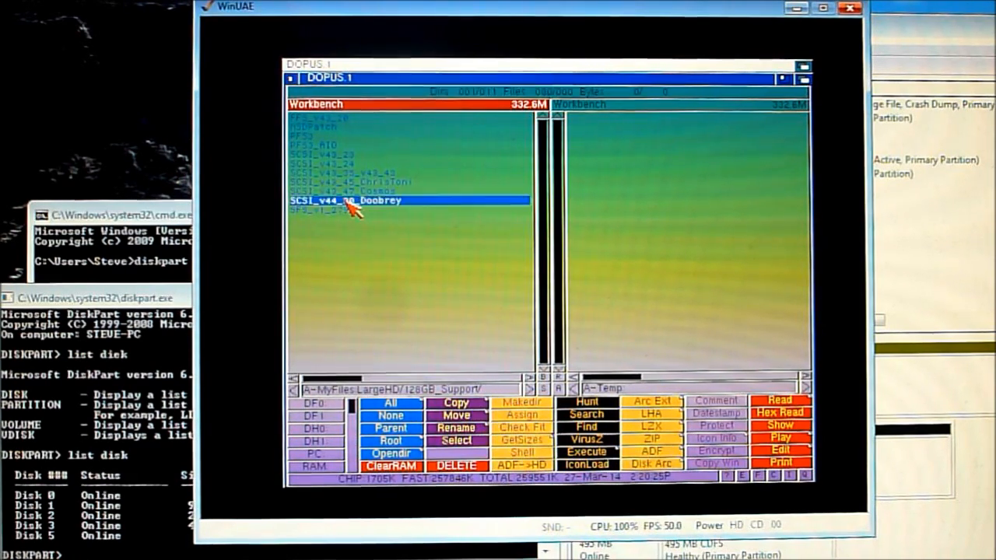
double_click(348, 201)
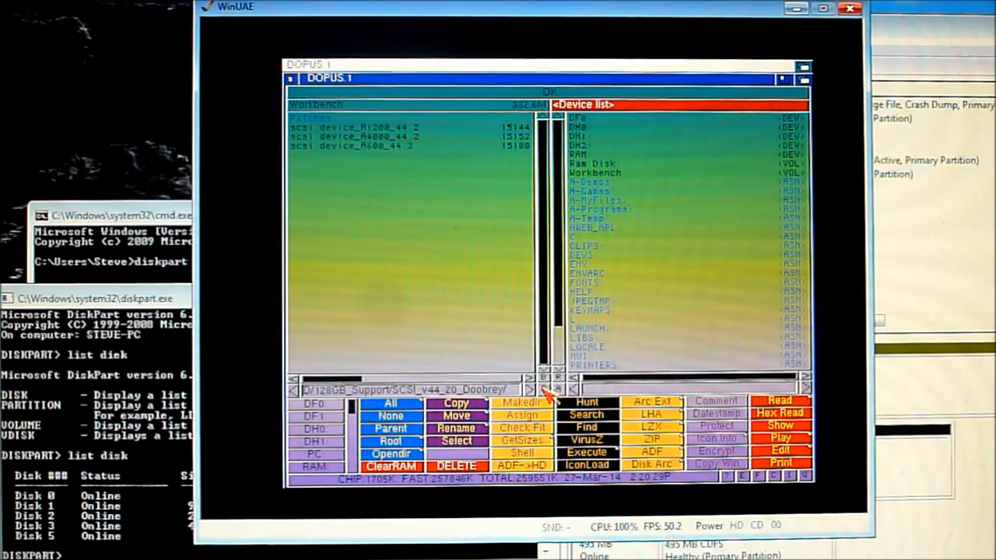
mouse_move(593, 132)
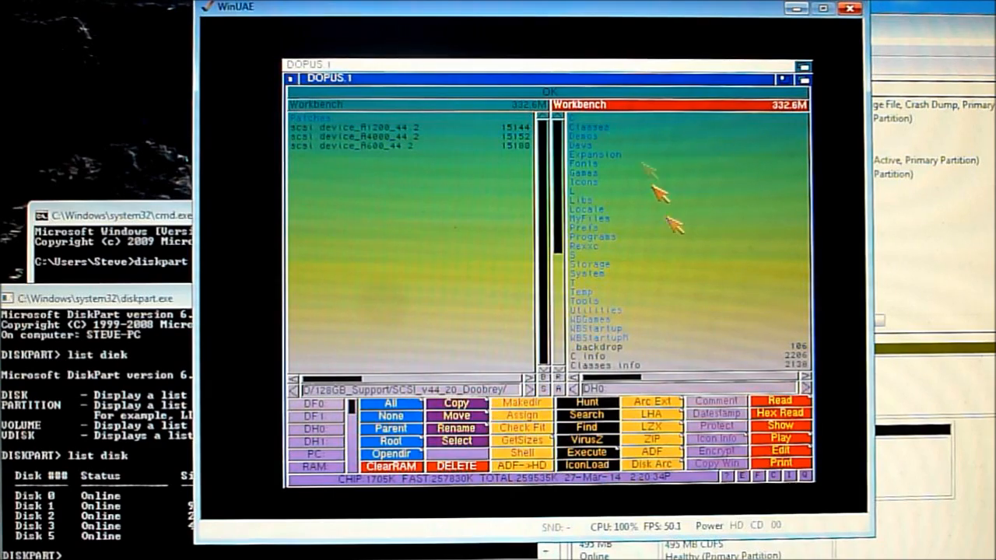
mouse_move(598, 152)
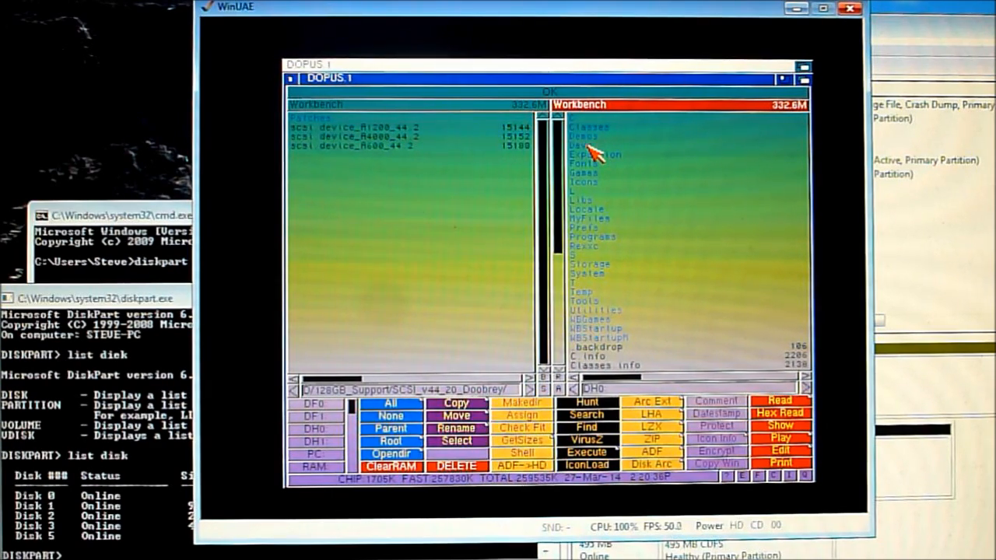
Open DH0:Devs and select scsi.device_A1200_44.2 in the Patches pane to copy
double_click(584, 145)
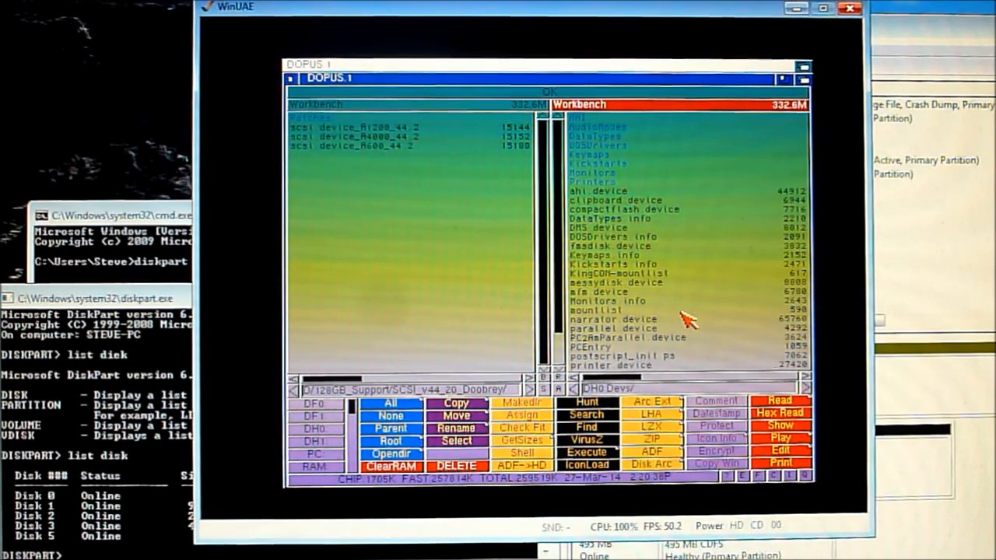
mouse_move(553, 260)
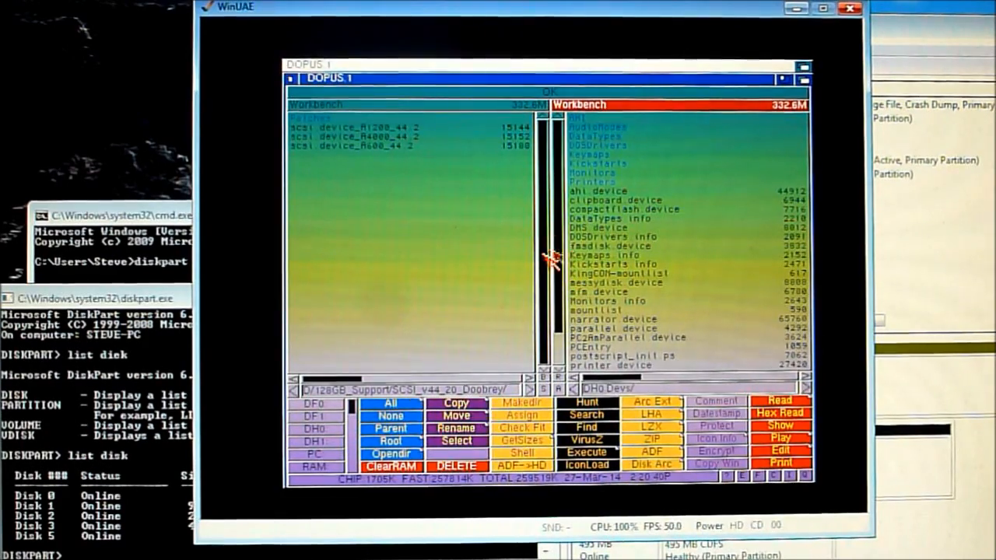
mouse_move(486, 247)
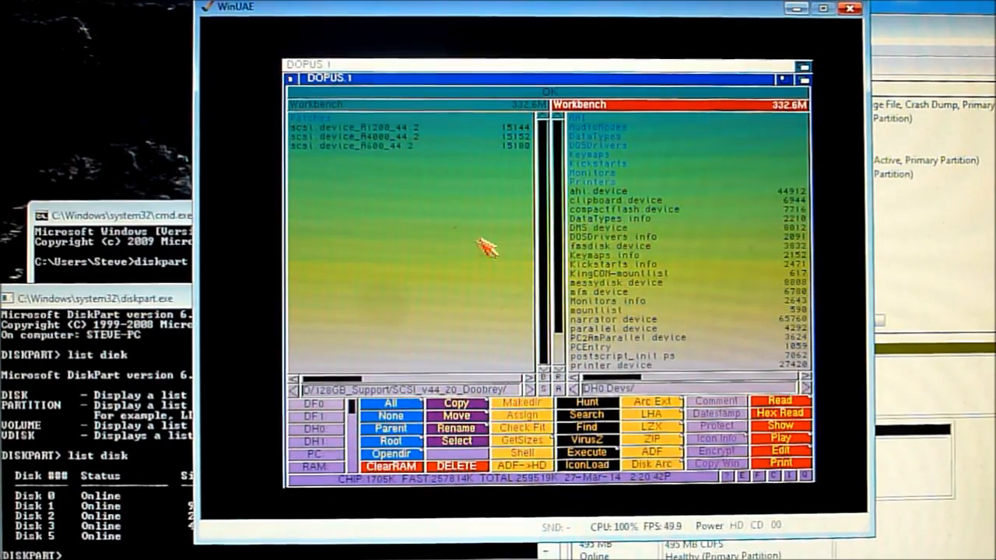
mouse_move(382, 144)
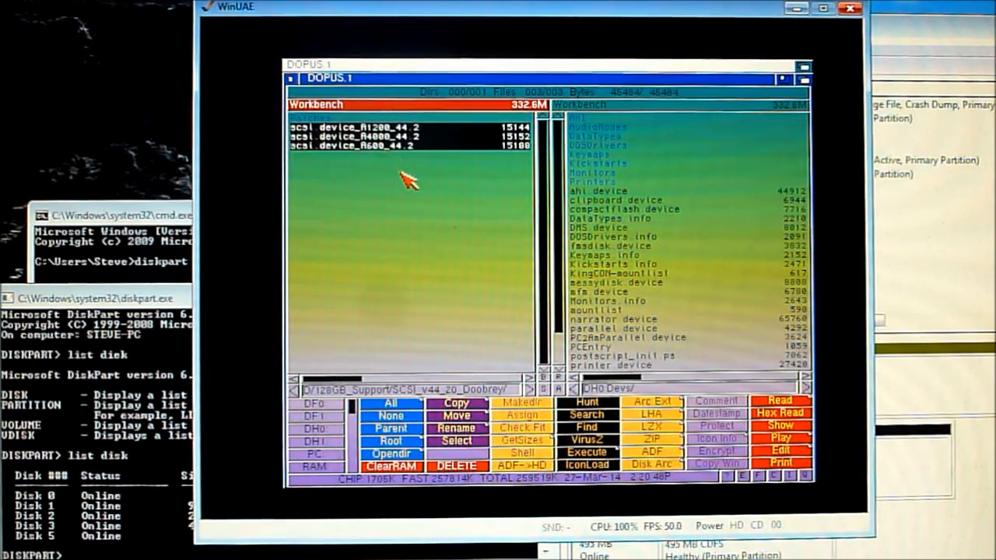
left_click(381, 144)
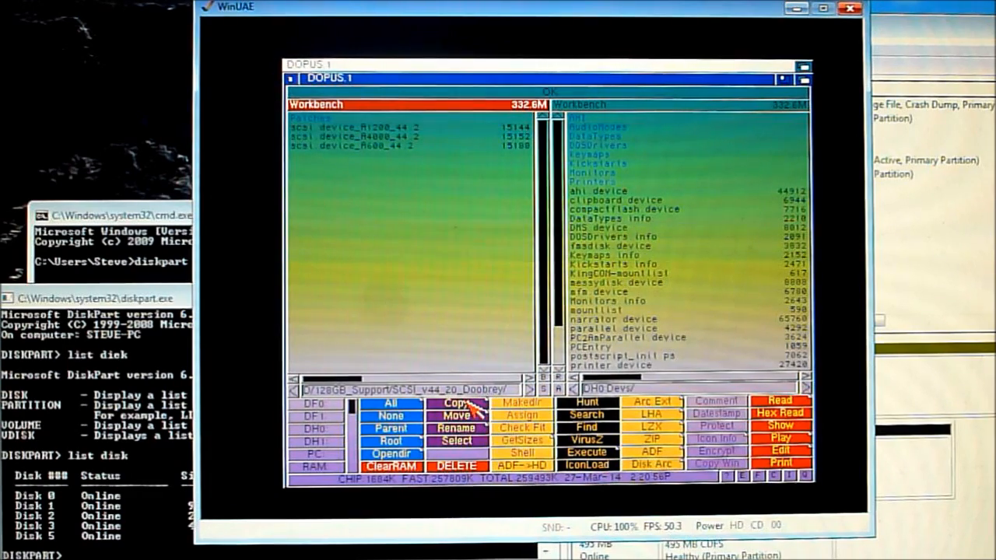
mouse_move(560, 199)
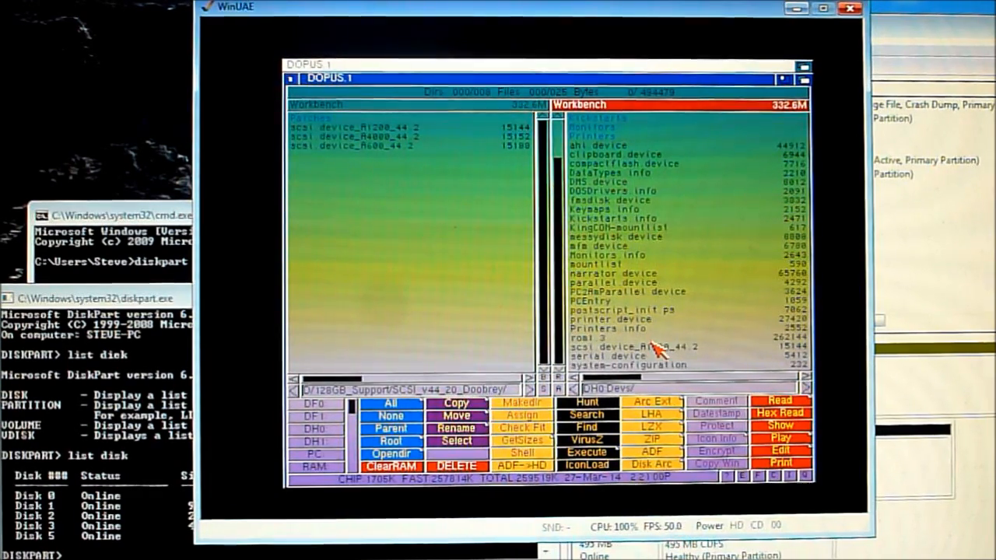
Rename scsi.device_A1200_44.2 in Devs to scsi.device
left_click(661, 345)
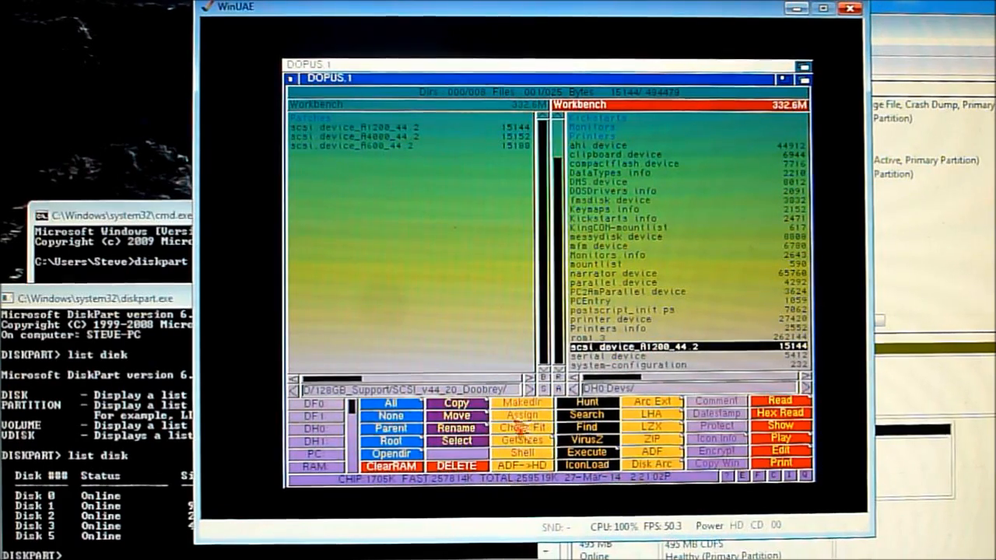
left_click(455, 428)
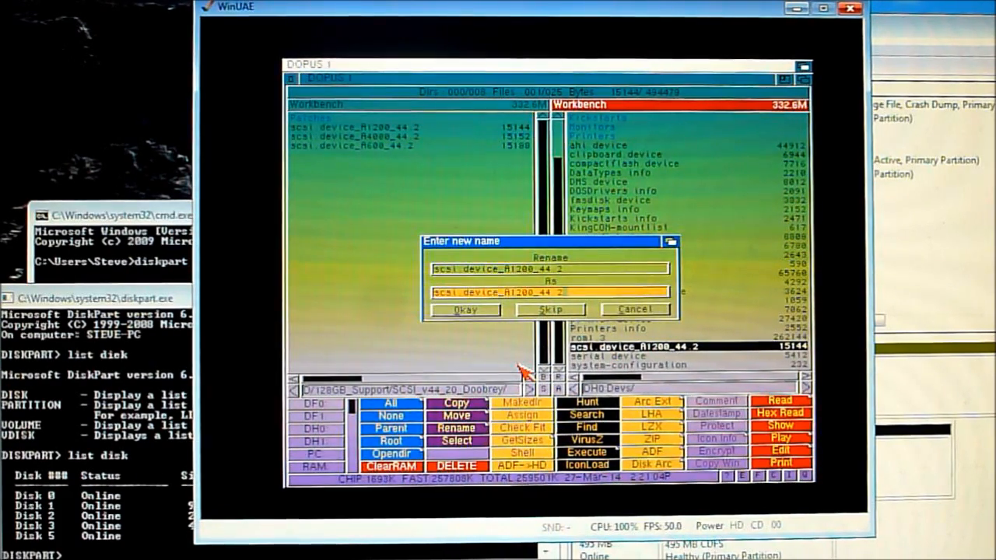
key("BackSpace")
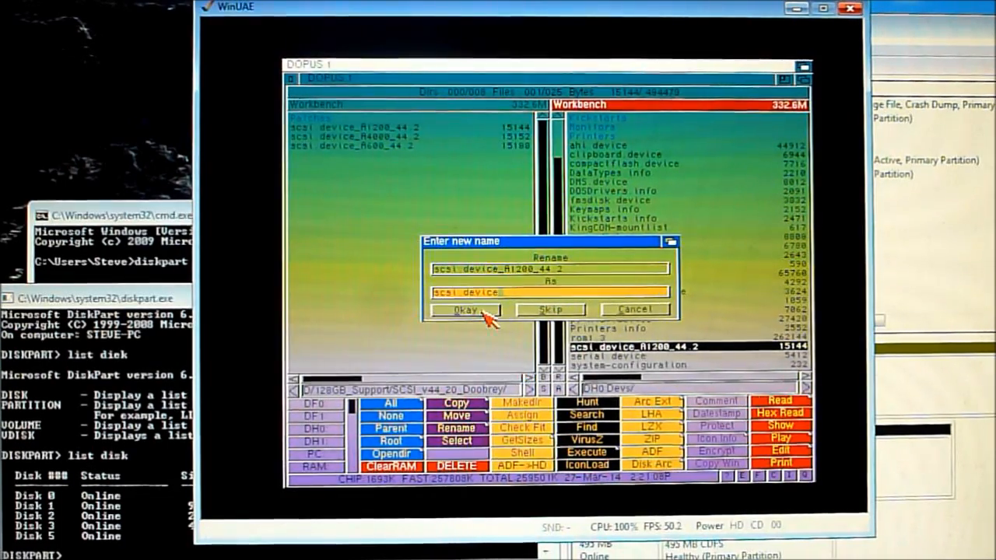
left_click(465, 310)
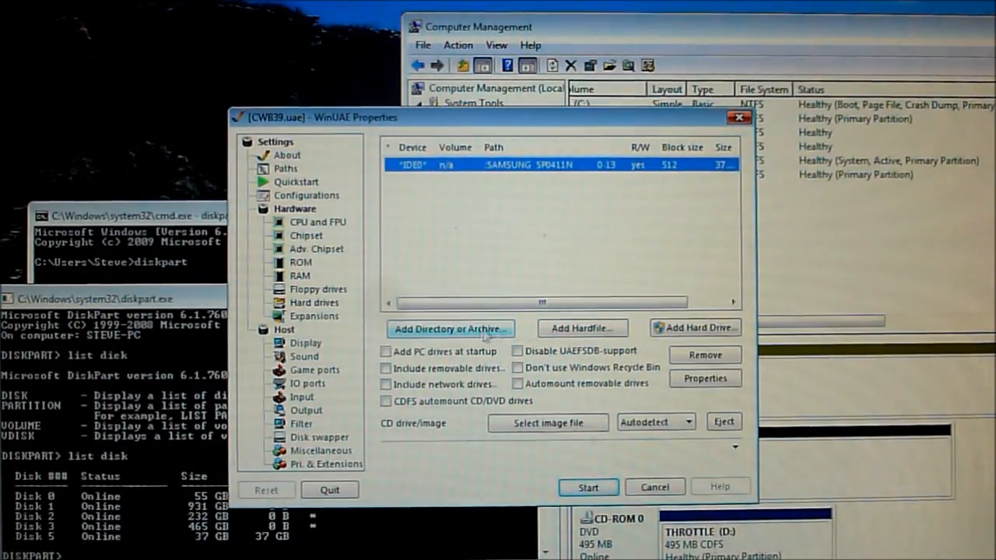
Add host folder H:\Amiga1 as drive DH3 labelled PC and start the emulation
left_click(449, 327)
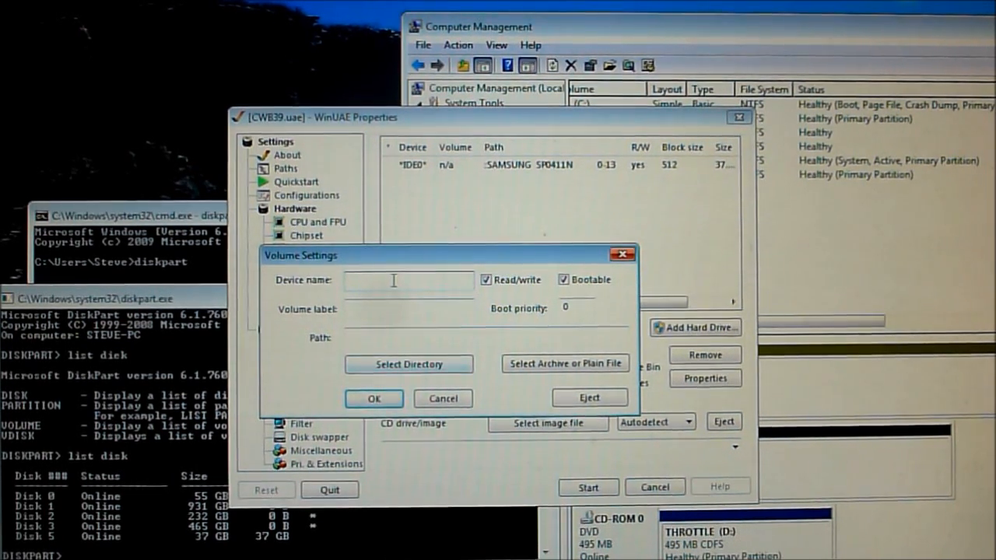
type("DH3")
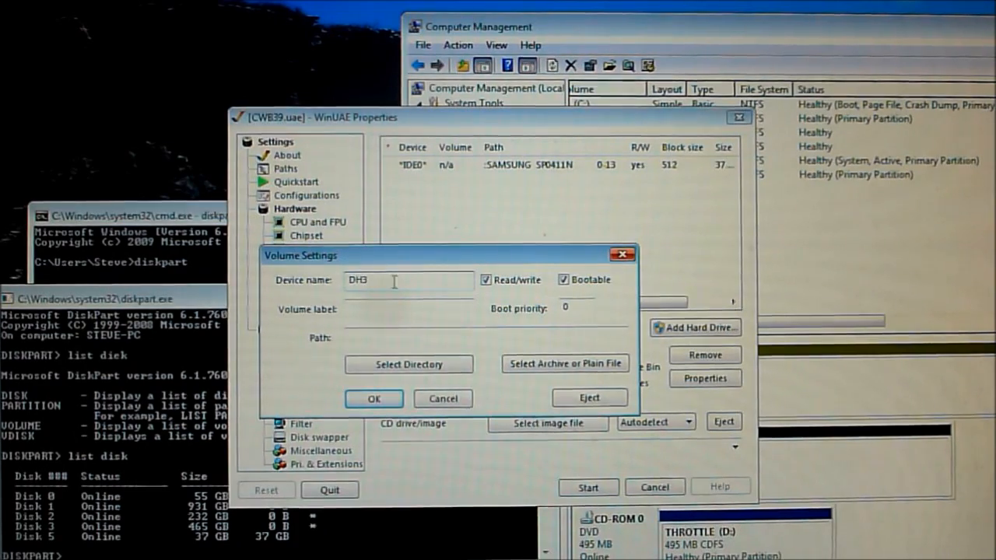
type("PC")
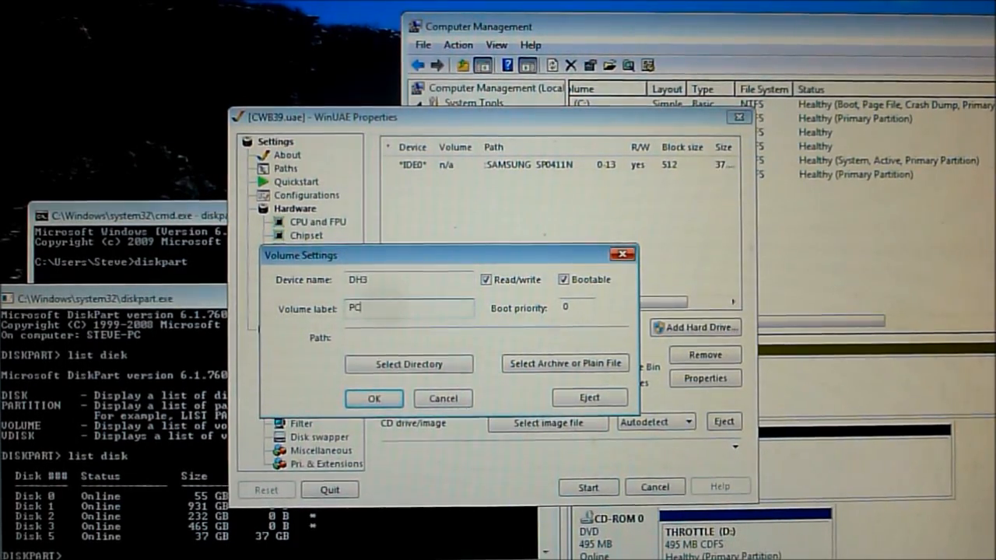
left_click(408, 363)
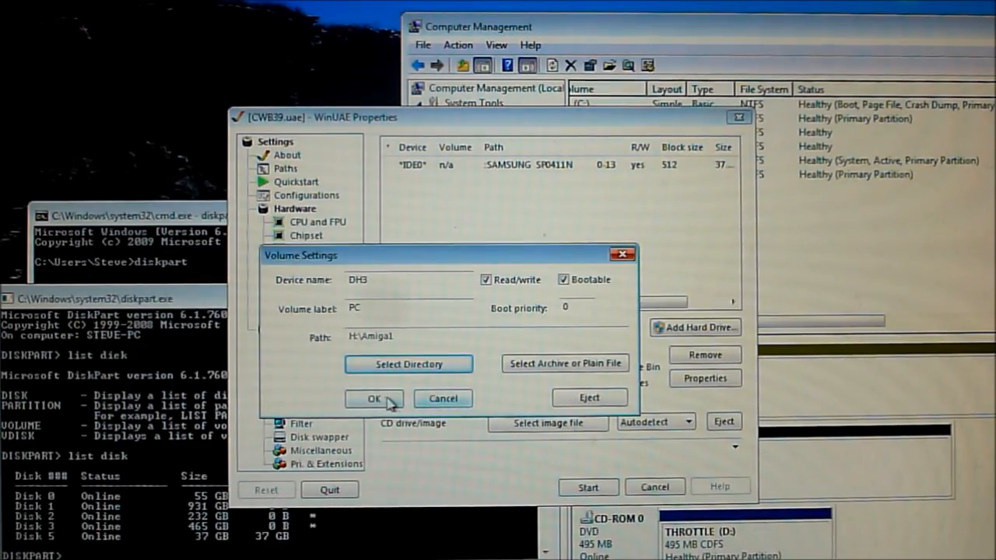
left_click(374, 397)
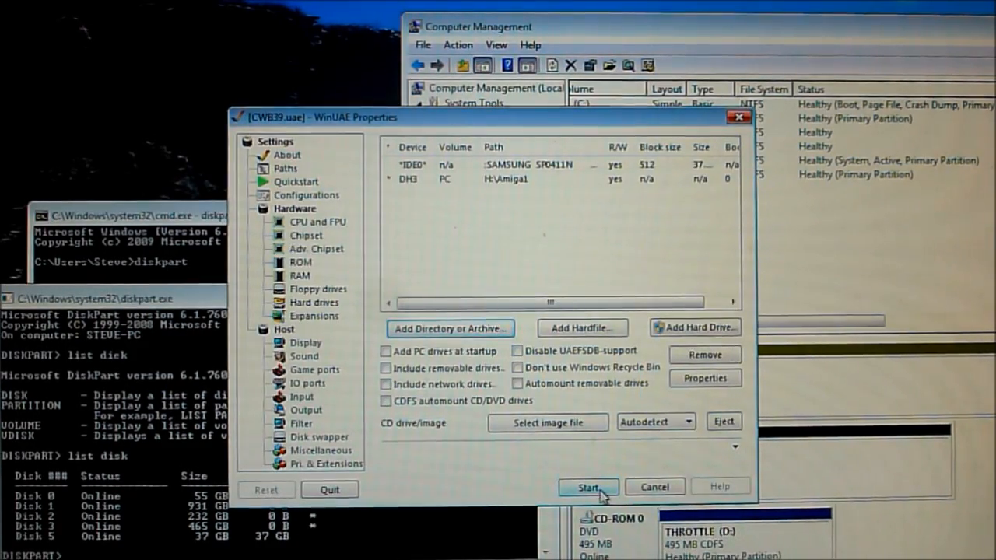
left_click(589, 486)
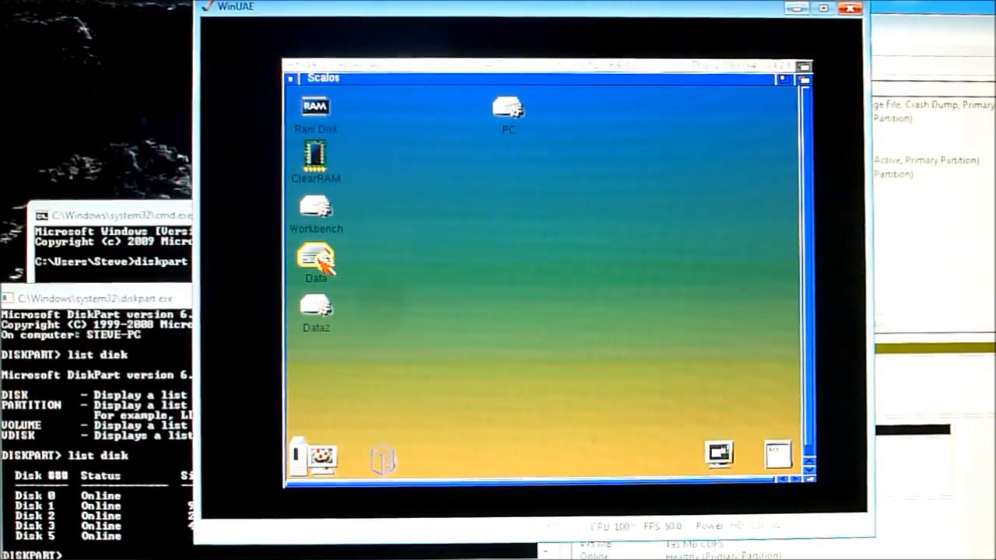
Open the Classic Workbench button bar and launch Directory Opus
double_click(315, 307)
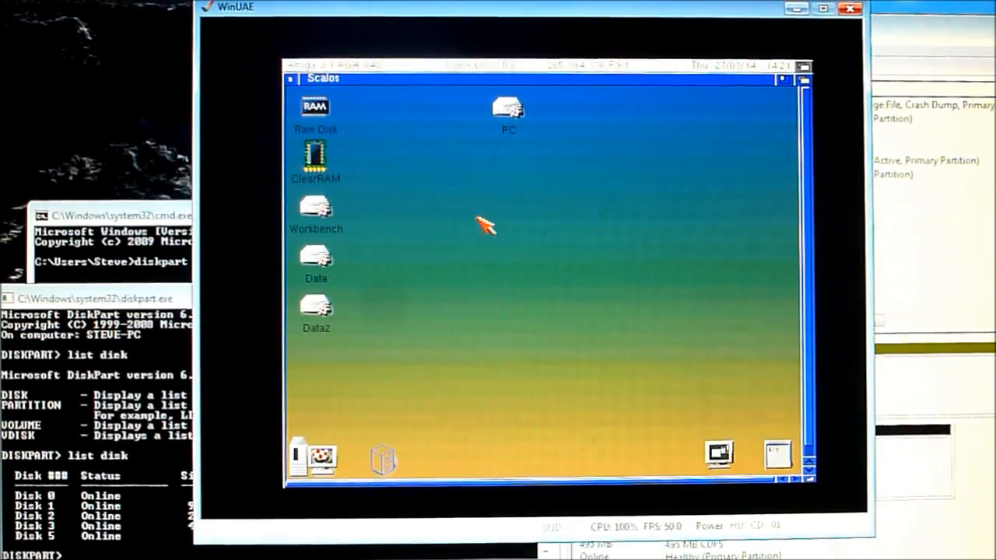
mouse_move(541, 288)
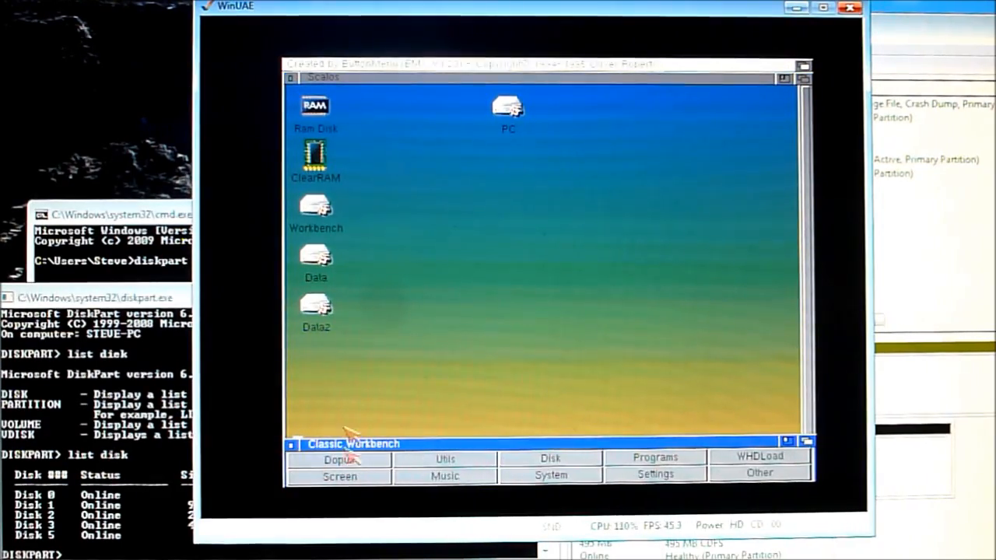
left_click(338, 460)
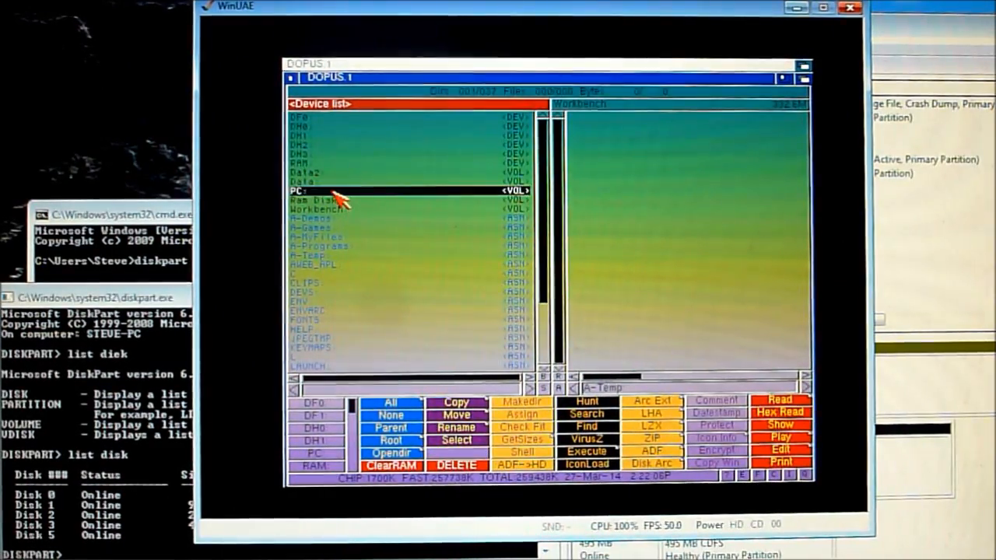
Extract check4gb.lha from the PC drive and dismiss the extraction report
double_click(311, 191)
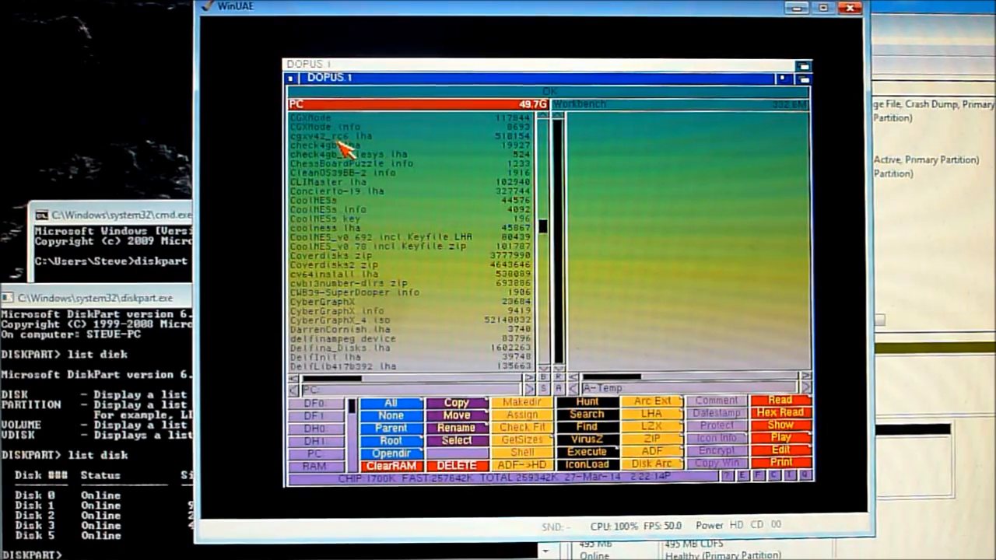
left_click(335, 146)
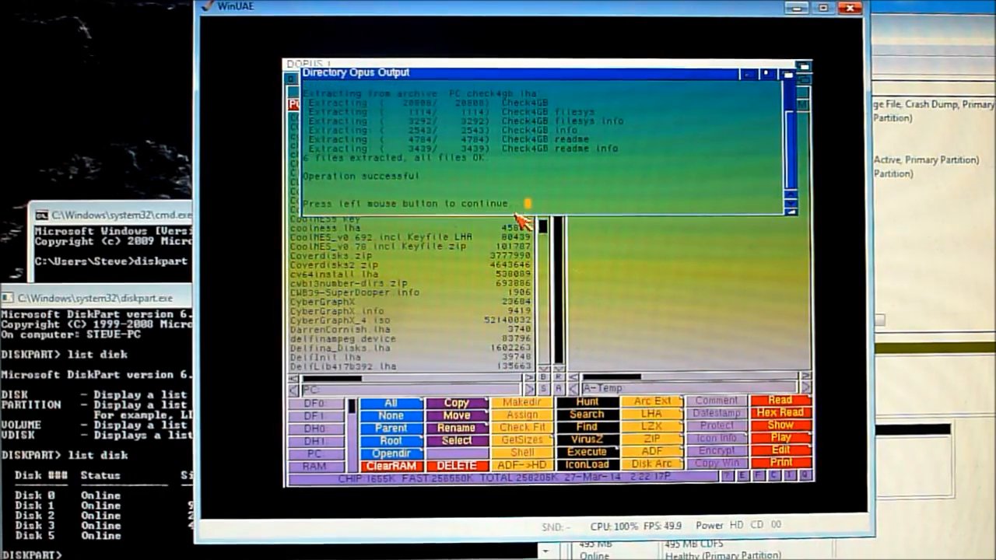
left_click(513, 203)
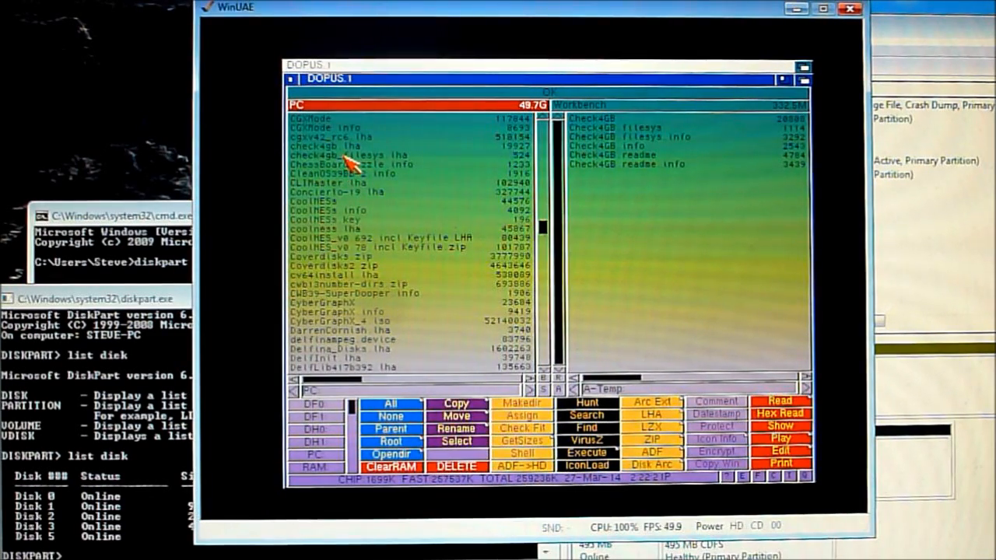
Extract check4gb_filesys.lha, replacing the old filesys, then quit Directory Opus
double_click(342, 154)
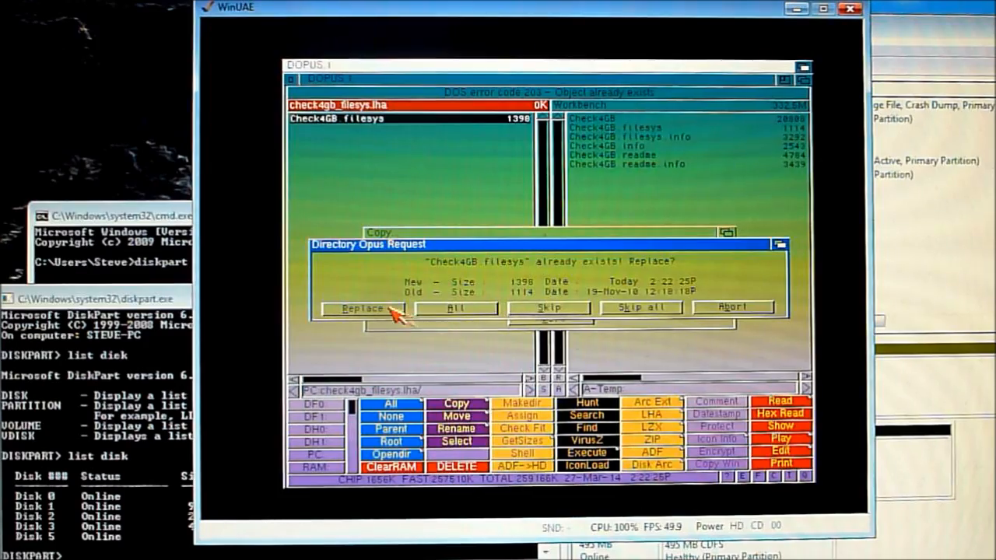
left_click(297, 78)
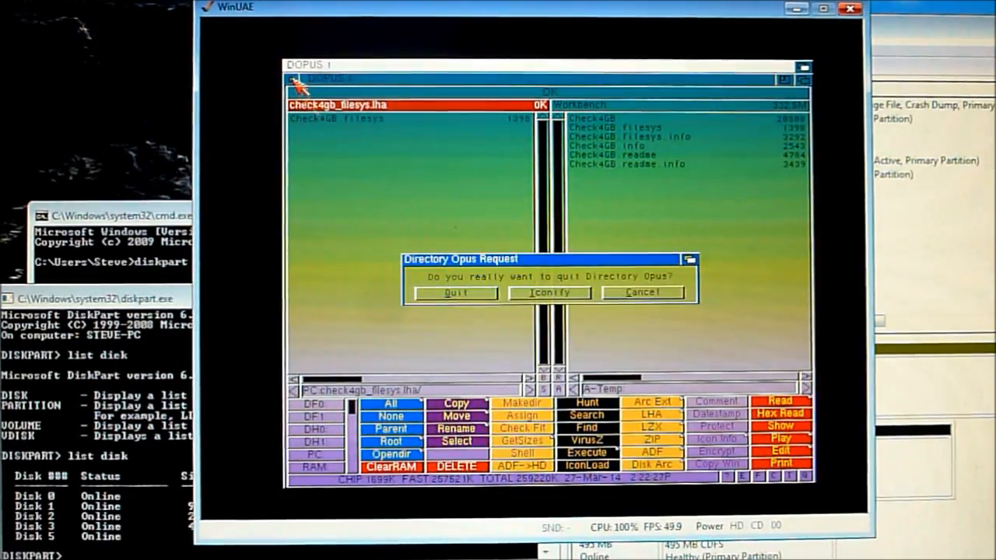
left_click(455, 293)
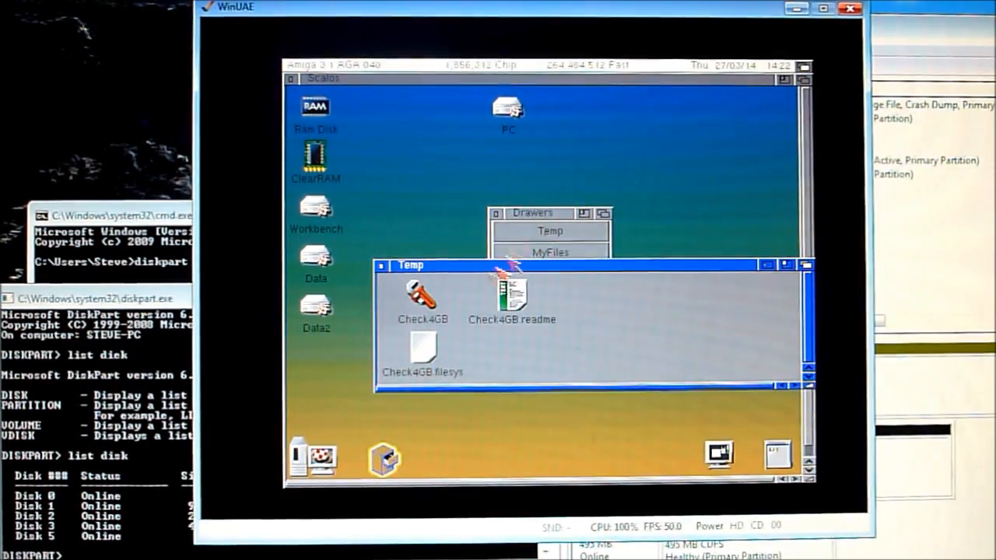
Launch Check4GB from the Temp drawer to verify Data and Data2 PFS3 partitions report ok
double_click(422, 300)
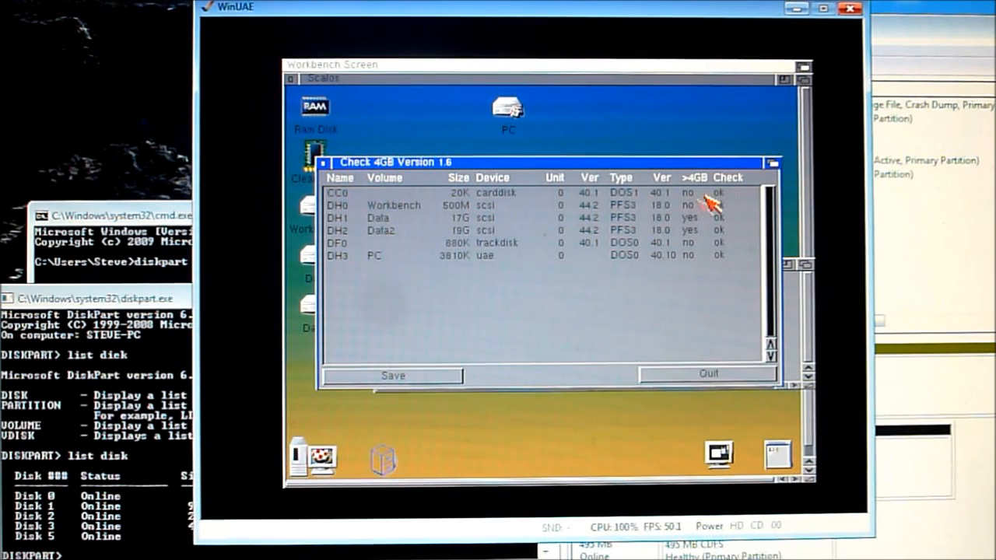
mouse_move(611, 280)
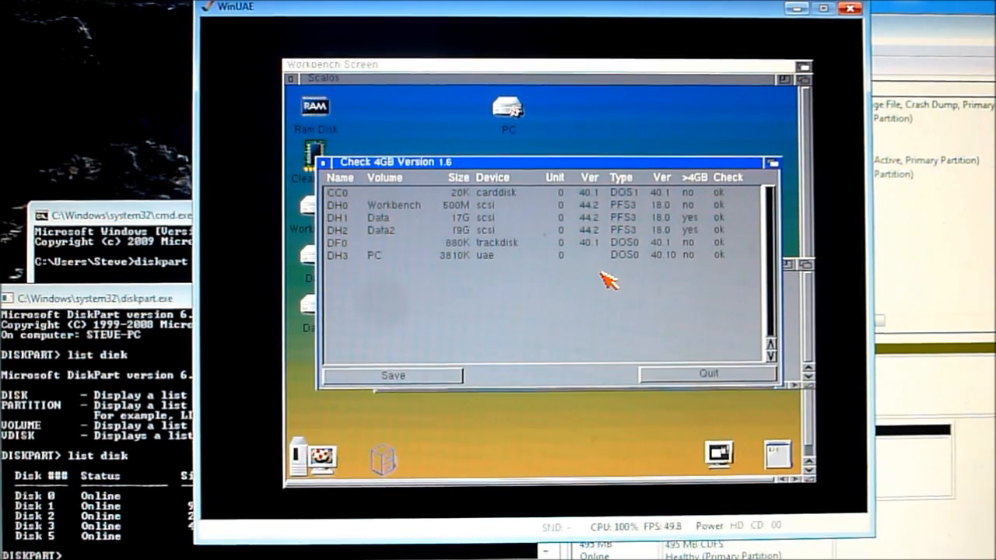